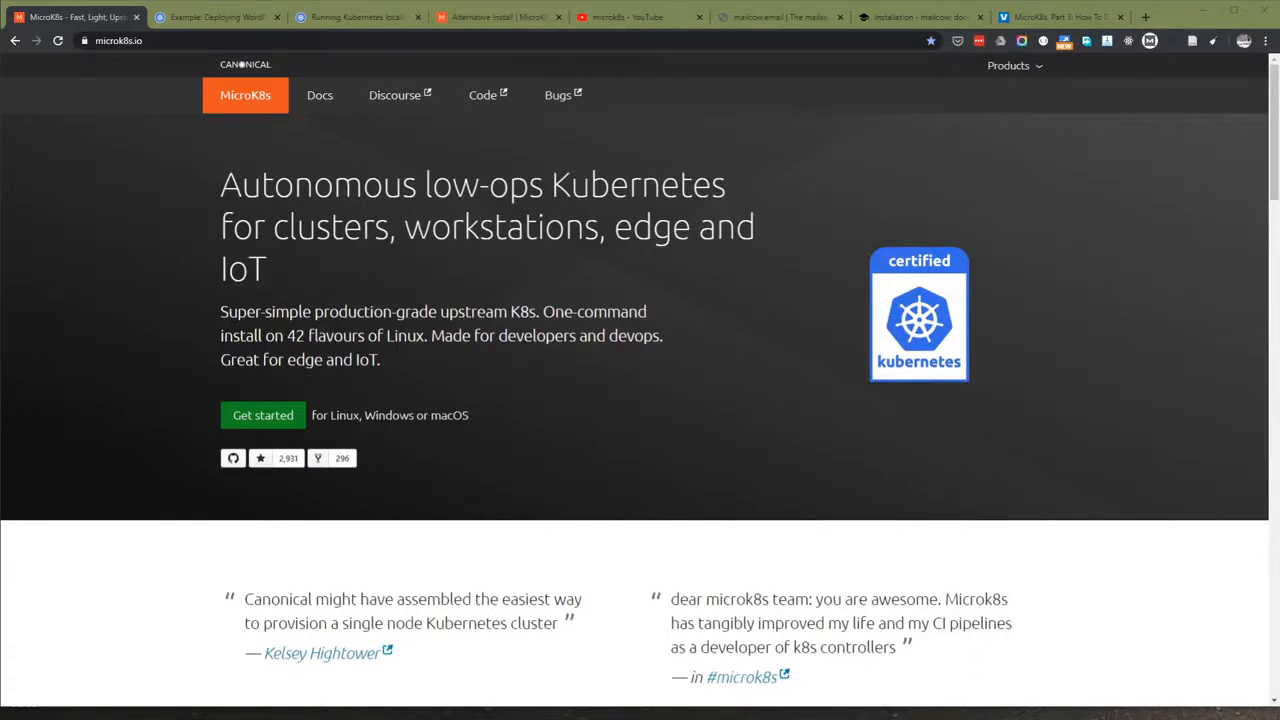
pyautogui.moveTo(656, 444)
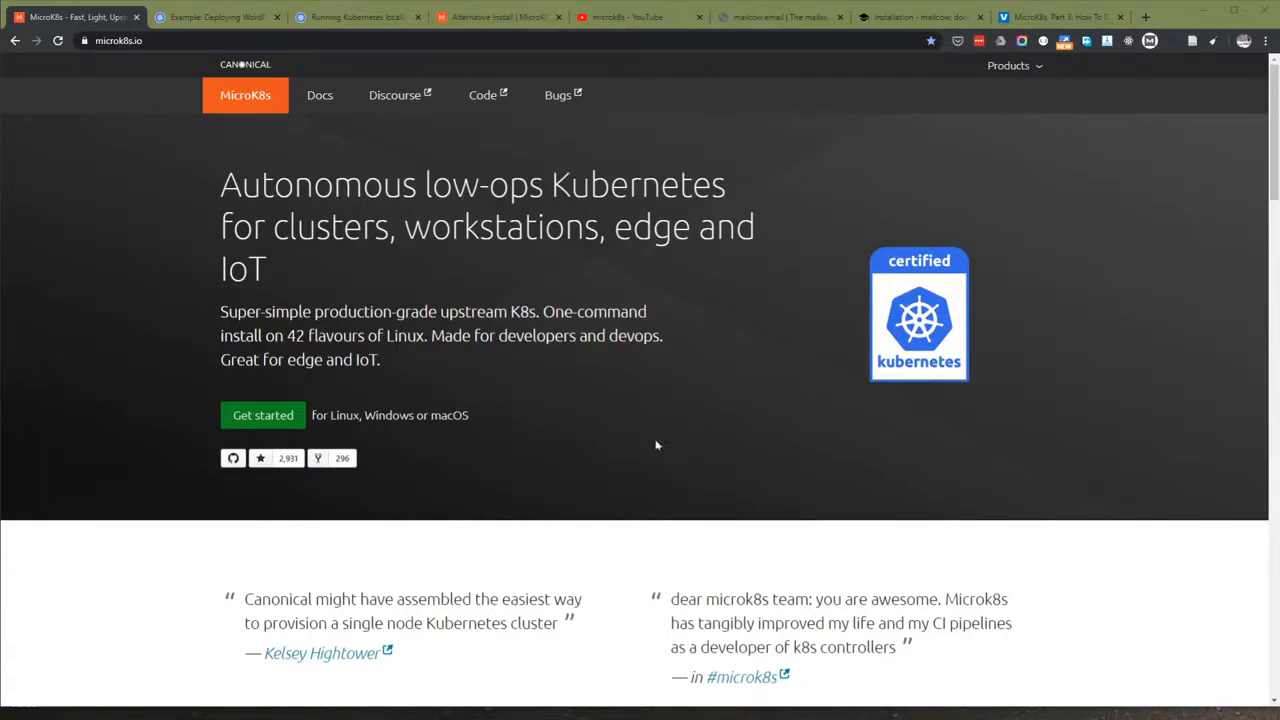
pyautogui.moveTo(376, 408)
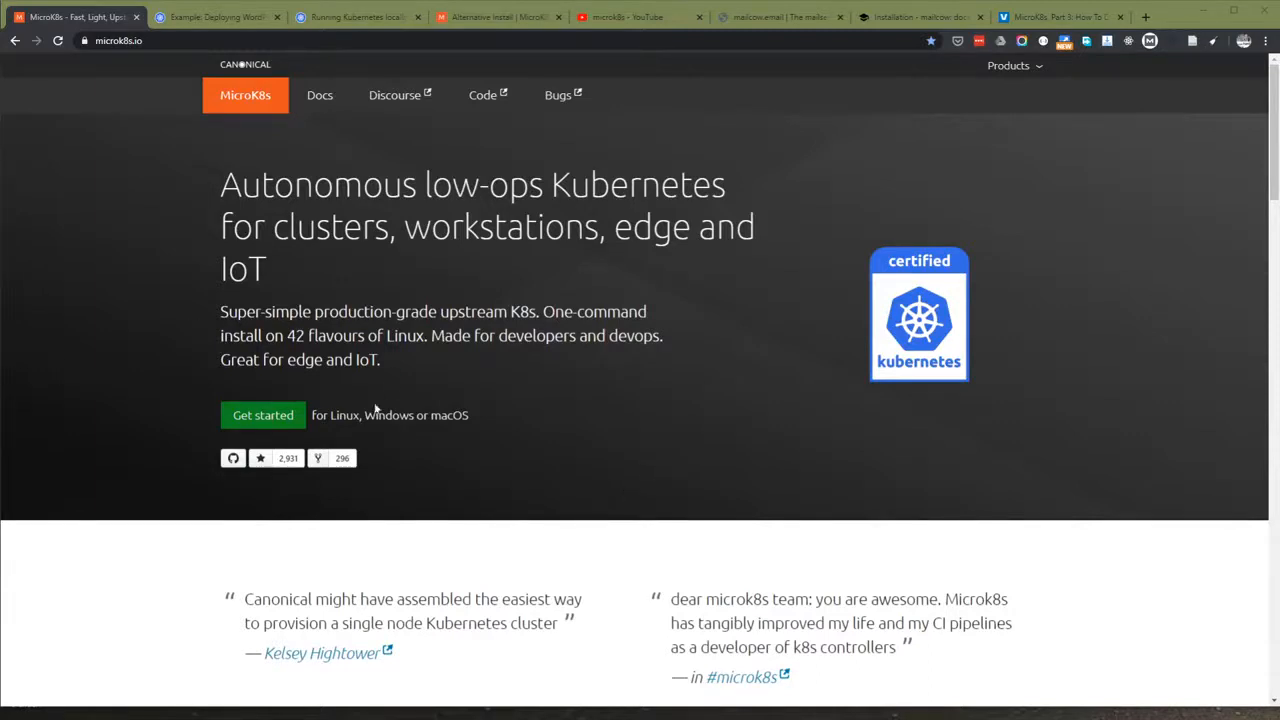
# - Go to Get started, choose Windows, and scroll to the install and 'Check the status' steps
pyautogui.click(264, 414)
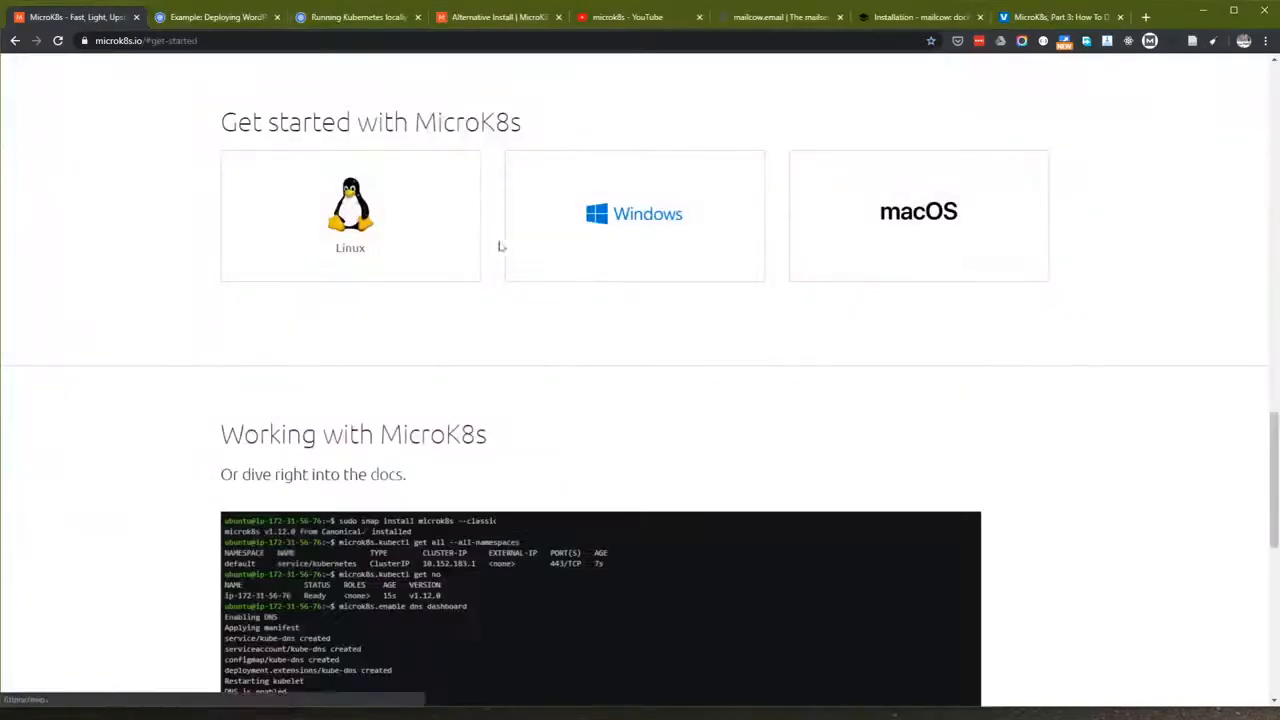
pyautogui.moveTo(544, 244)
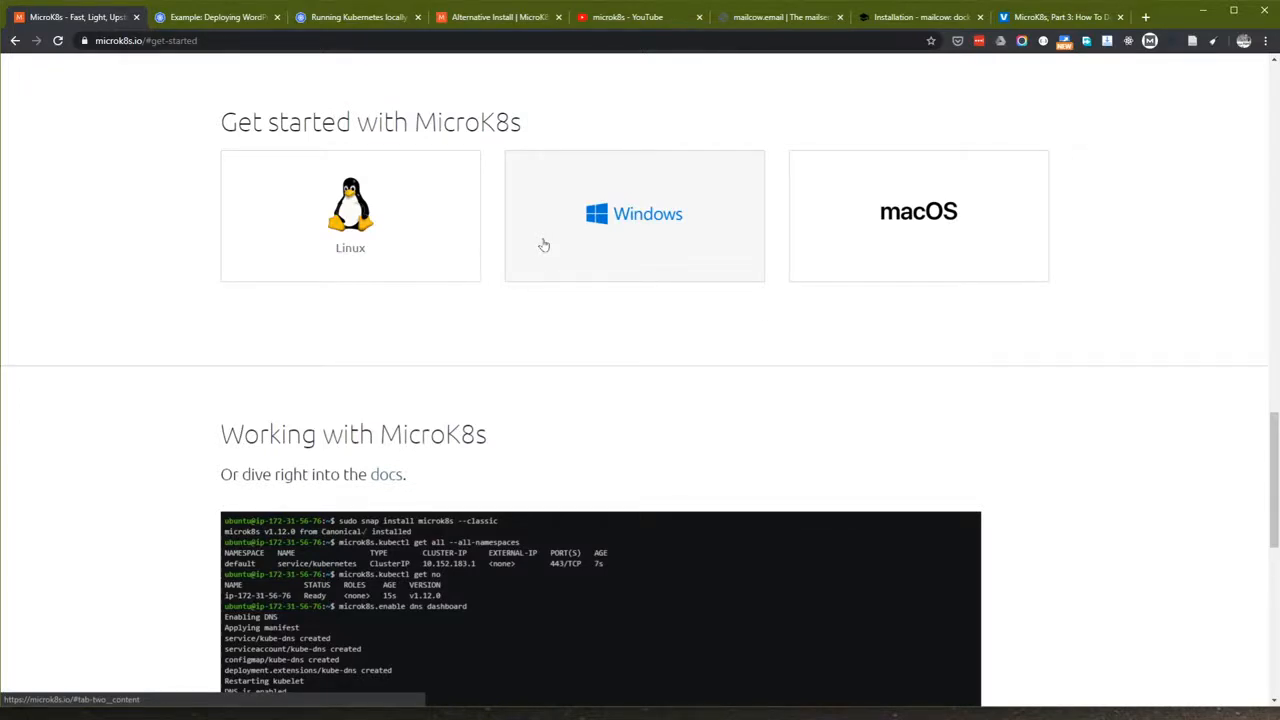
pyautogui.moveTo(568, 240)
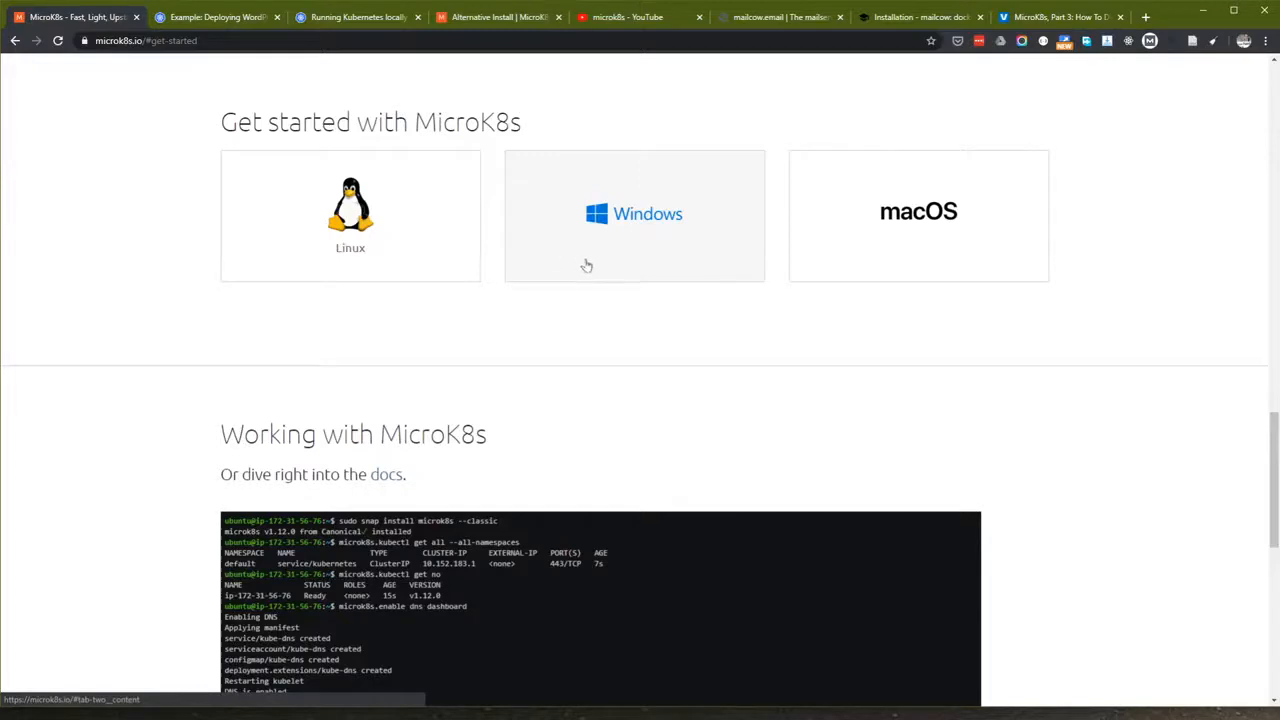
pyautogui.moveTo(584, 268)
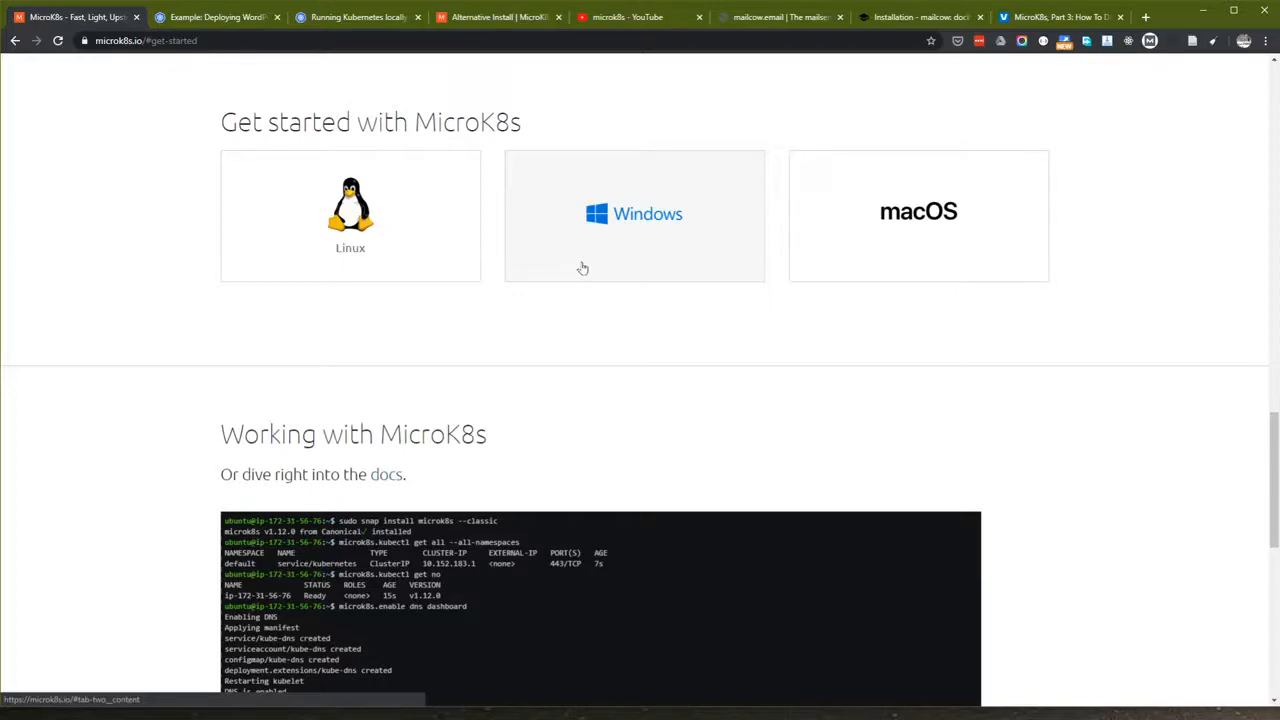
pyautogui.moveTo(572, 344)
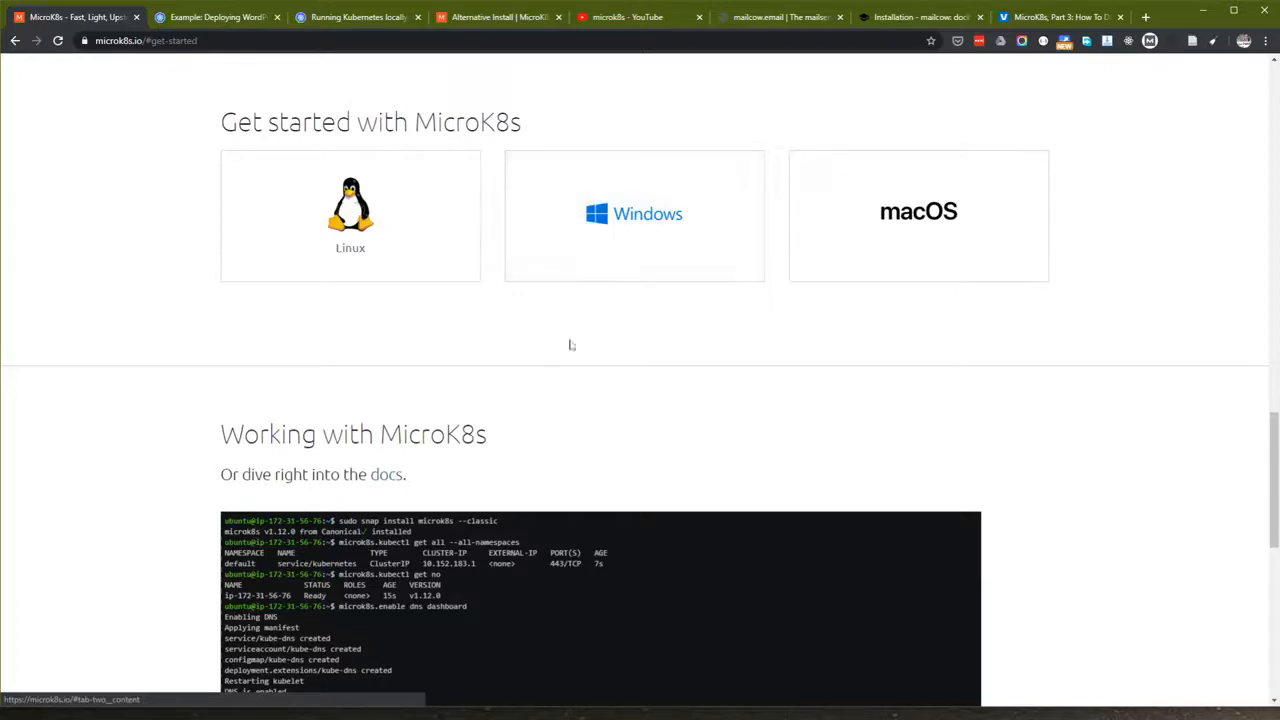
pyautogui.scroll(-3)
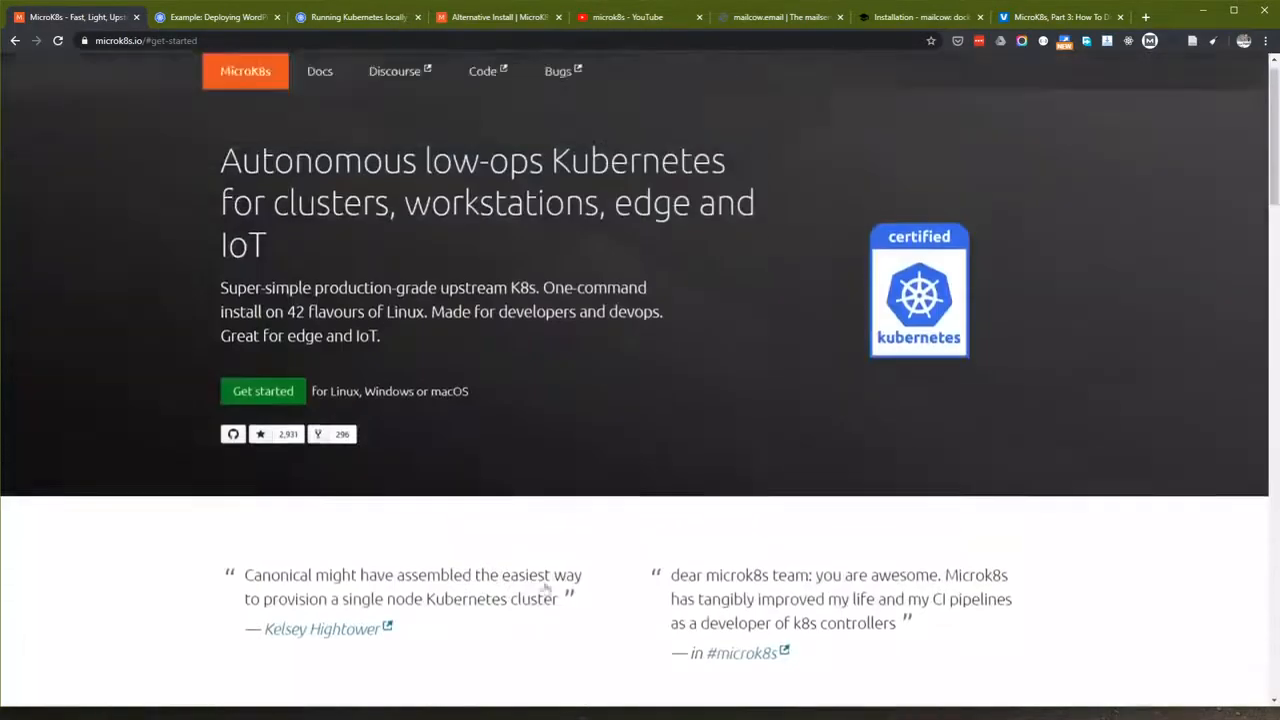
pyautogui.scroll(-3)
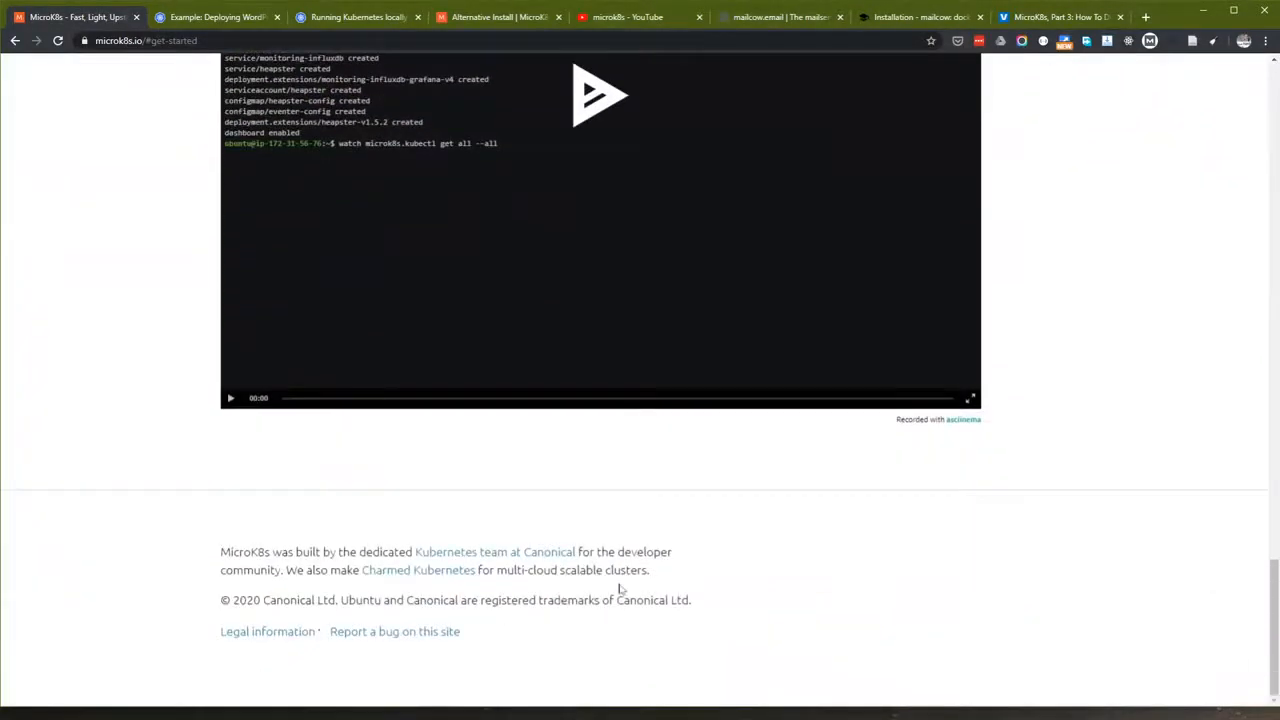
pyautogui.scroll(3)
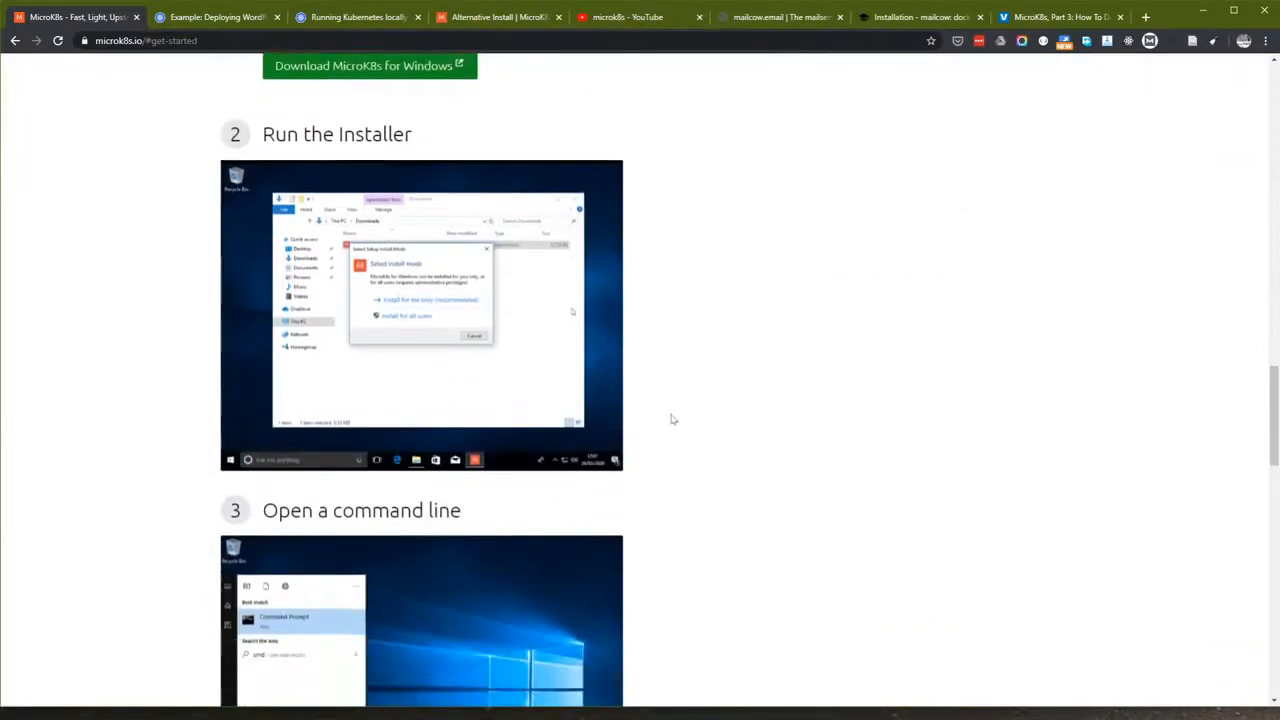
pyautogui.scroll(-3)
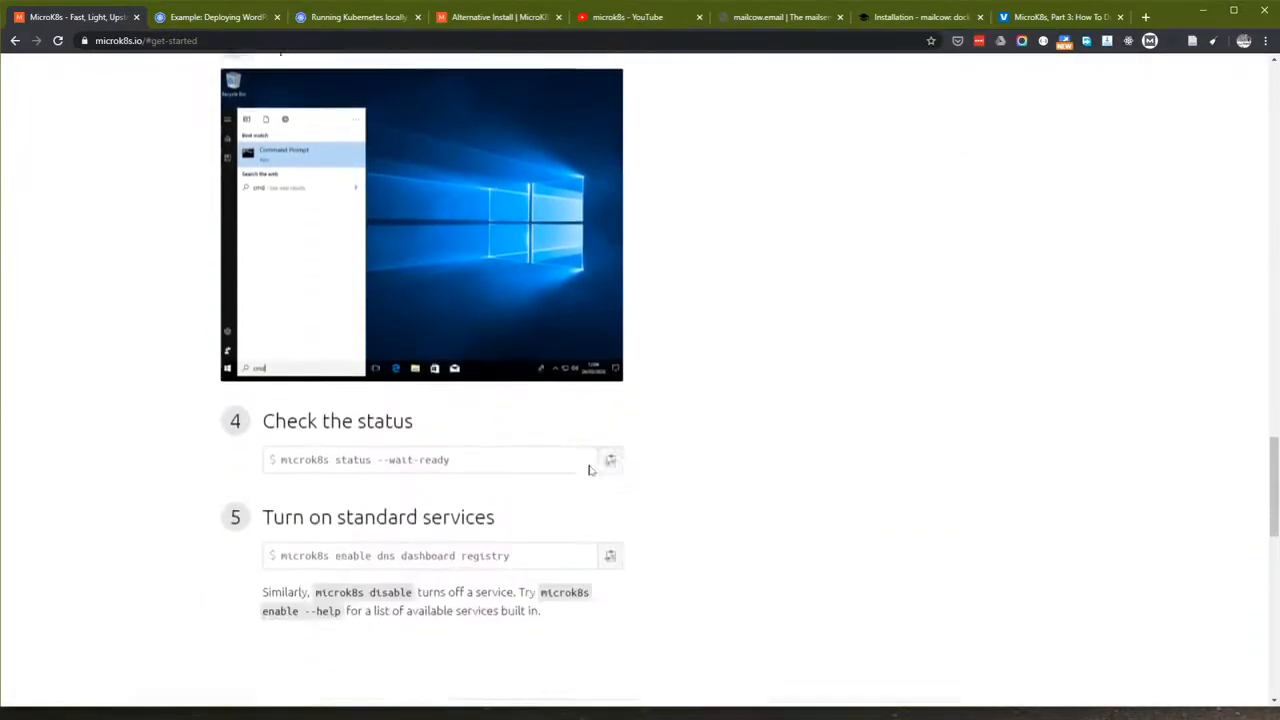
pyautogui.scroll(-3)
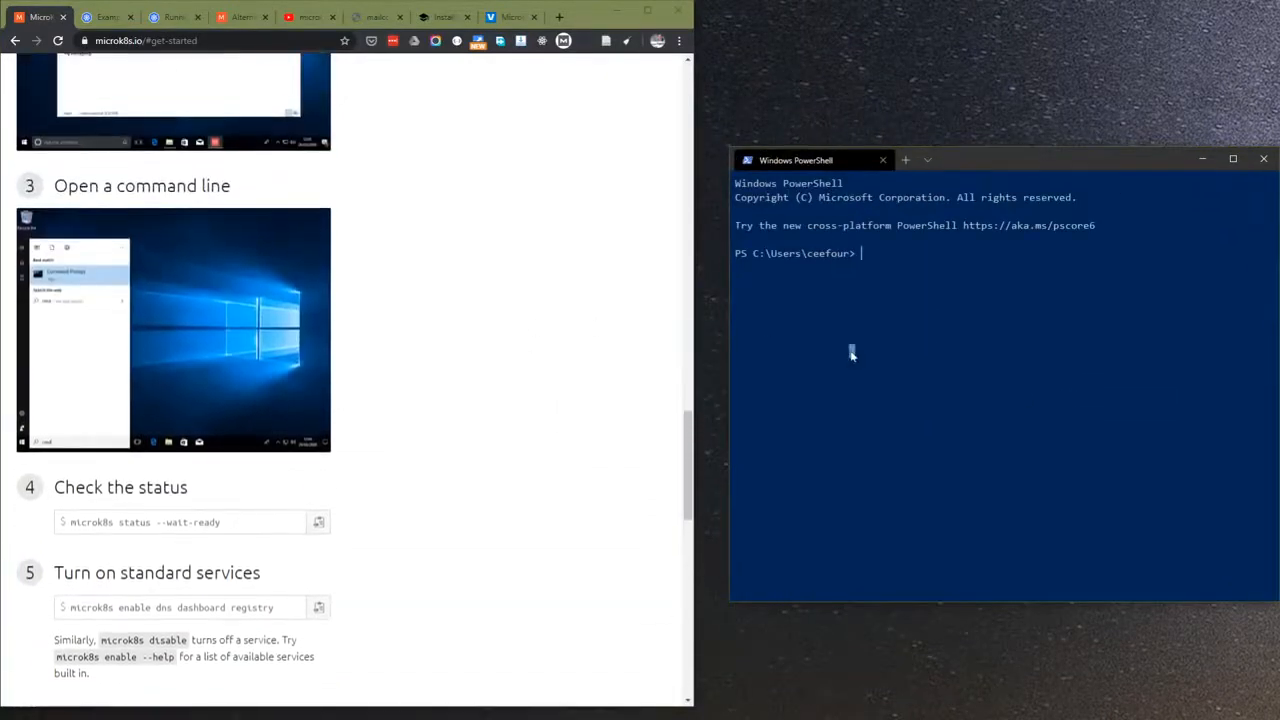
# - Run 'microk8s status --wait-ready' and see MicroK8s running with all addons disabled
pyautogui.write('microk8s status')
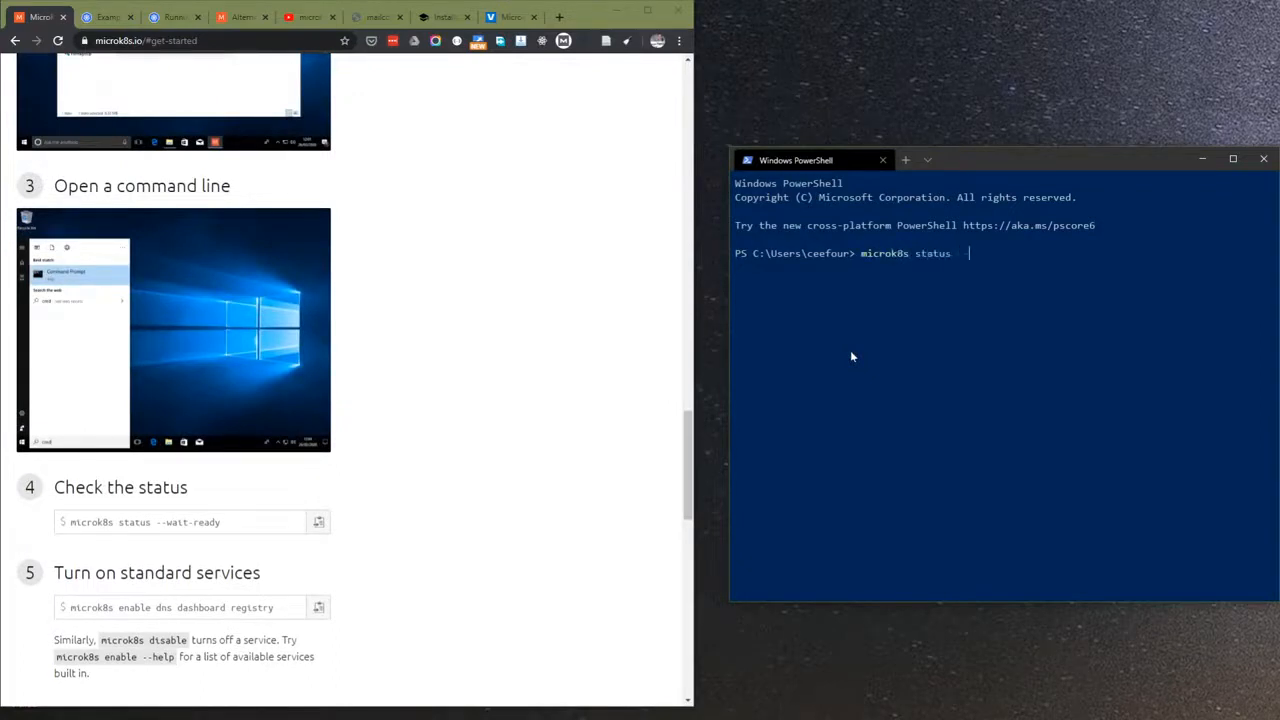
pyautogui.write('--wait-ready')
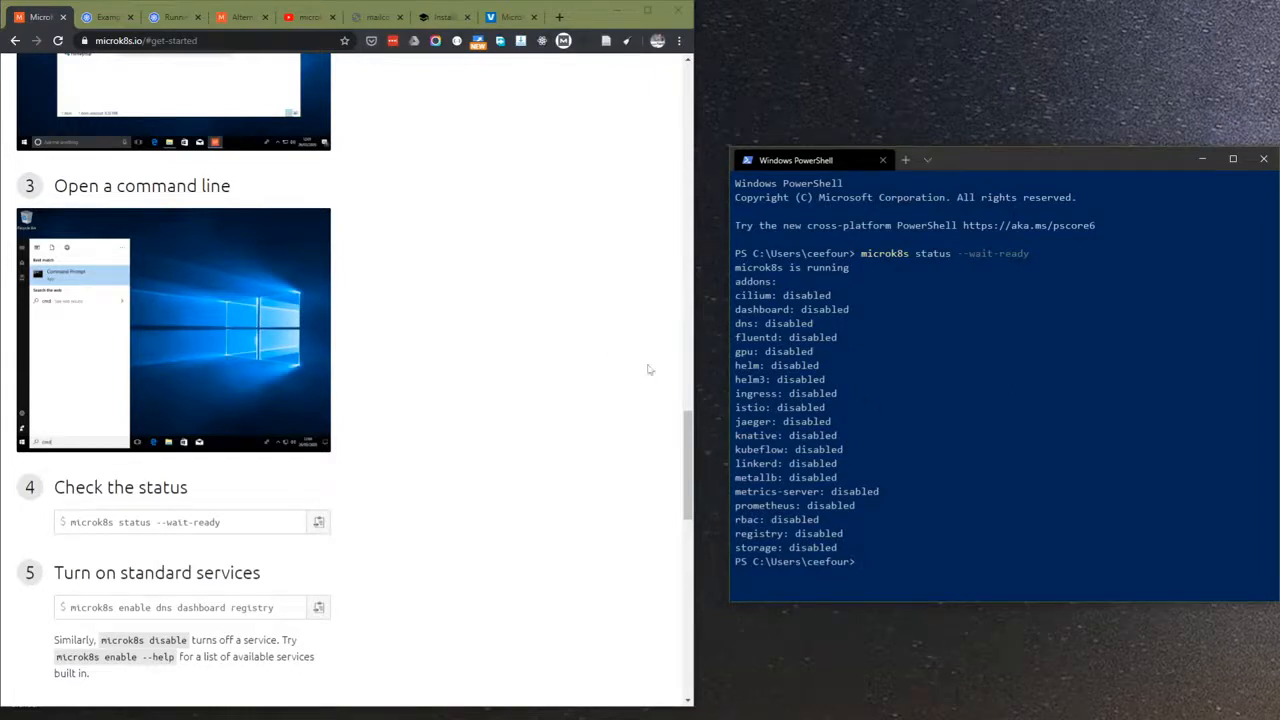
pyautogui.scroll(-3)
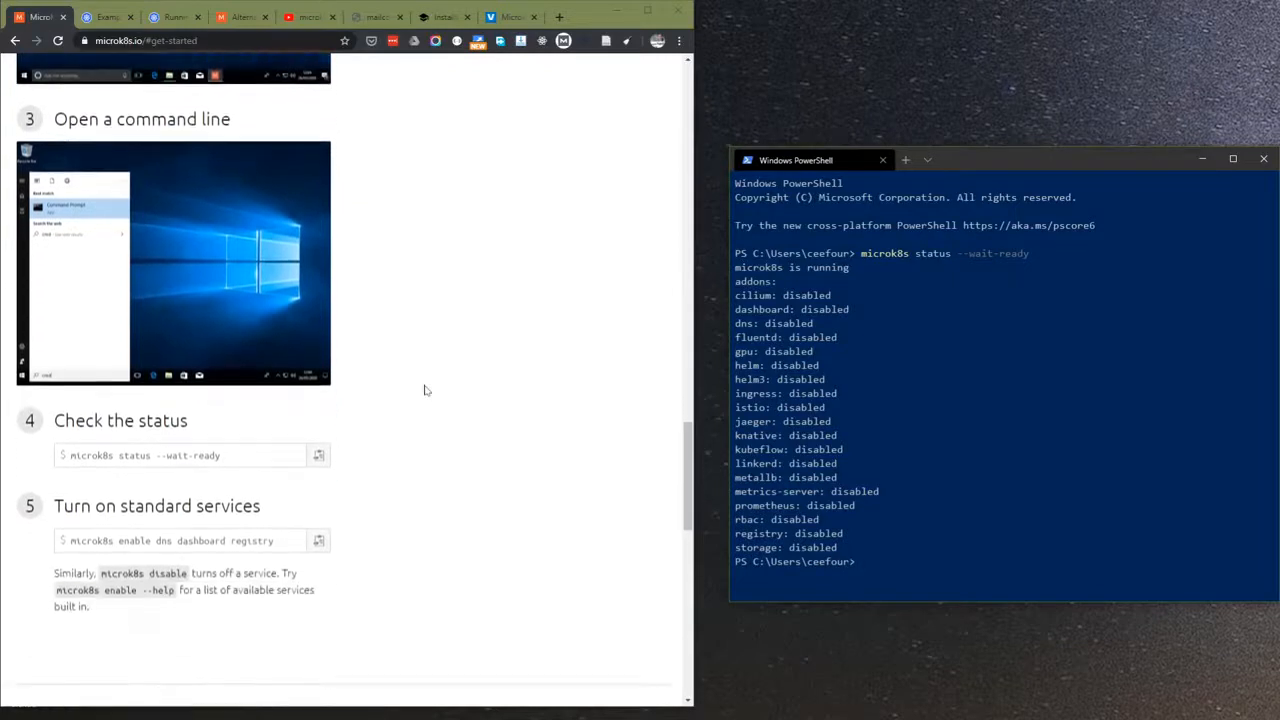
# - Run 'microk8s enable dns dashboard registry' and watch the output until the registry is enabled
pyautogui.scroll(-3)
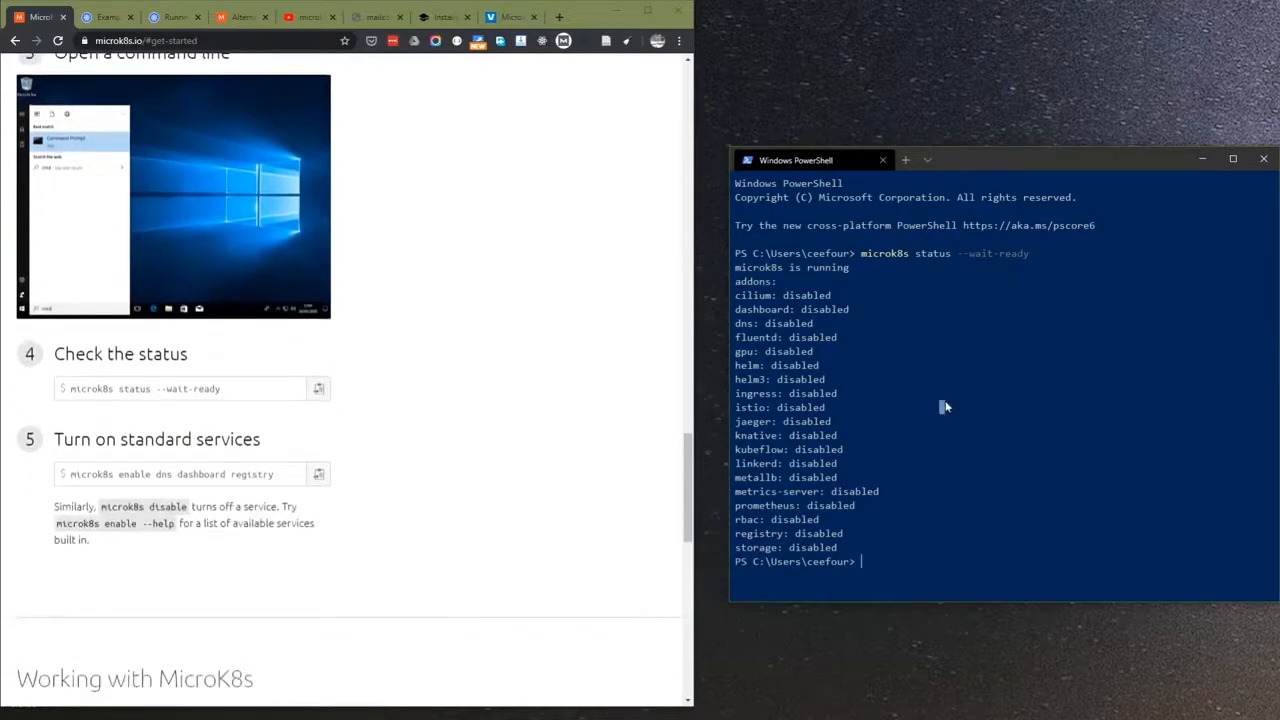
pyautogui.write('microk8s ena')
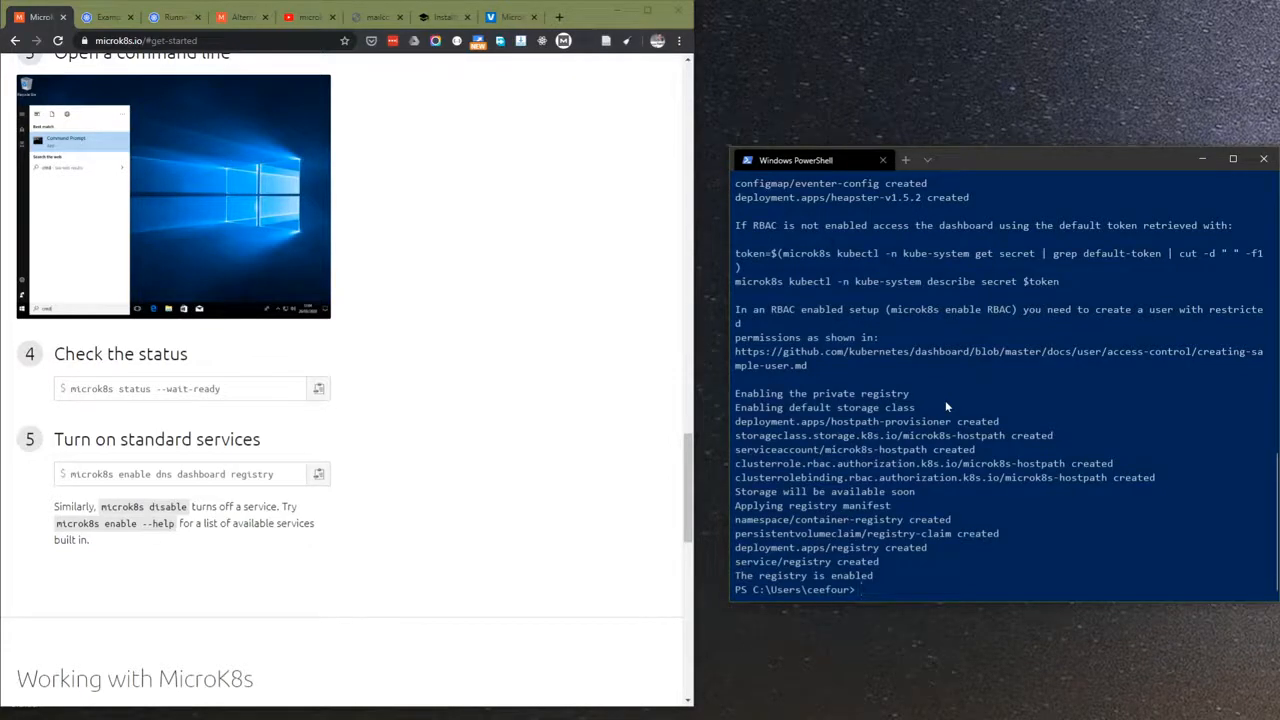
pyautogui.scroll(-3)
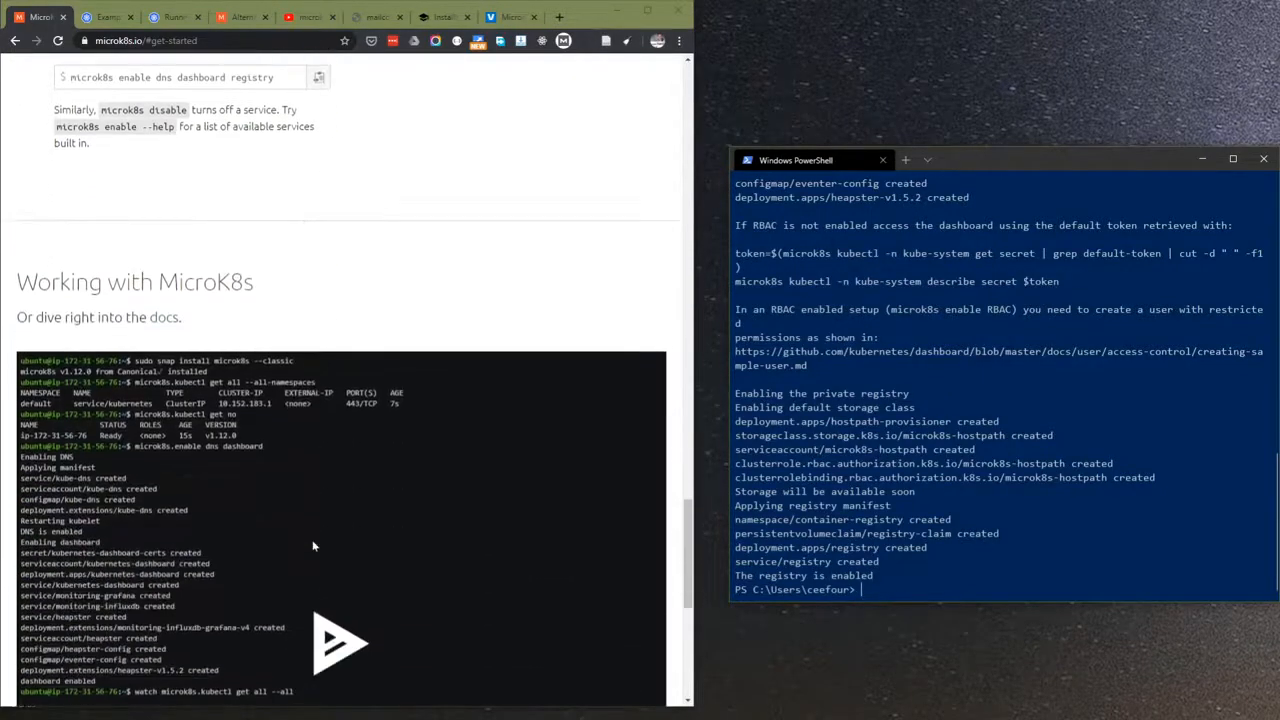
pyautogui.scroll(-3)
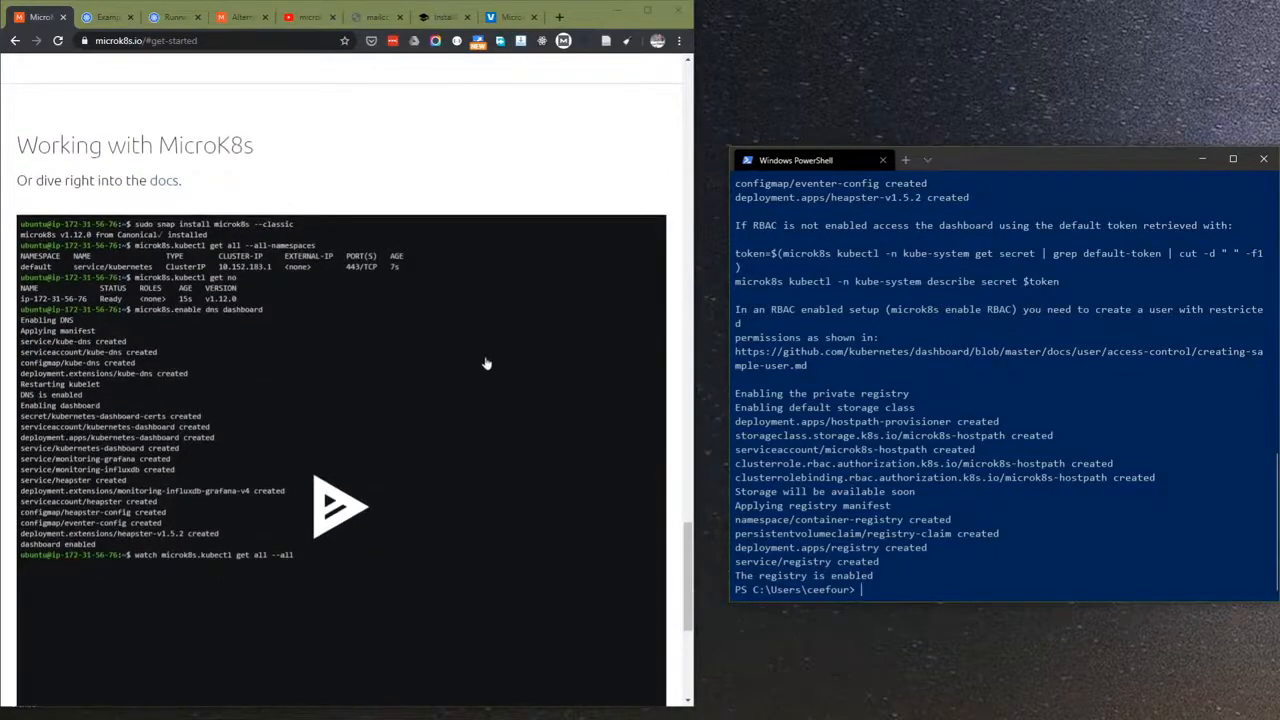
pyautogui.scroll(-3)
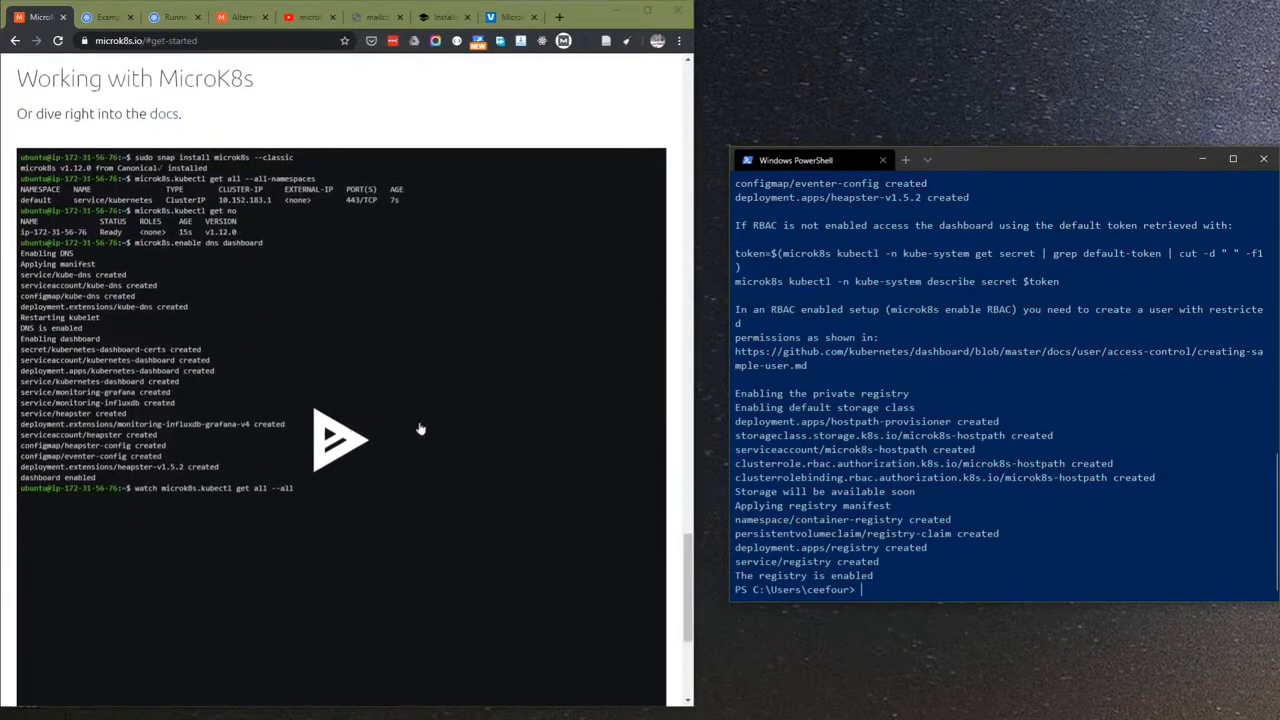
pyautogui.moveTo(852, 398)
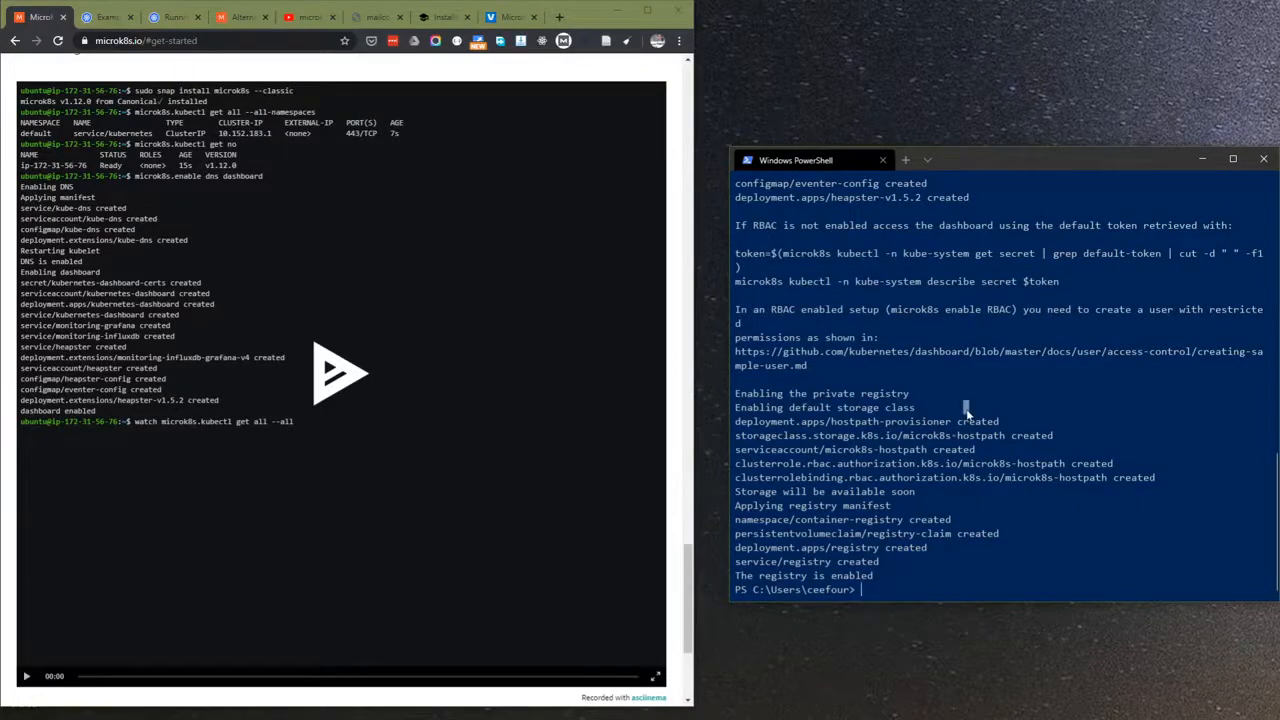
# - Run 'microk8s.kubectl get no', which fails, and consult the Kubernetes tutorial page
pyautogui.write('microk8s.kubectl get no')
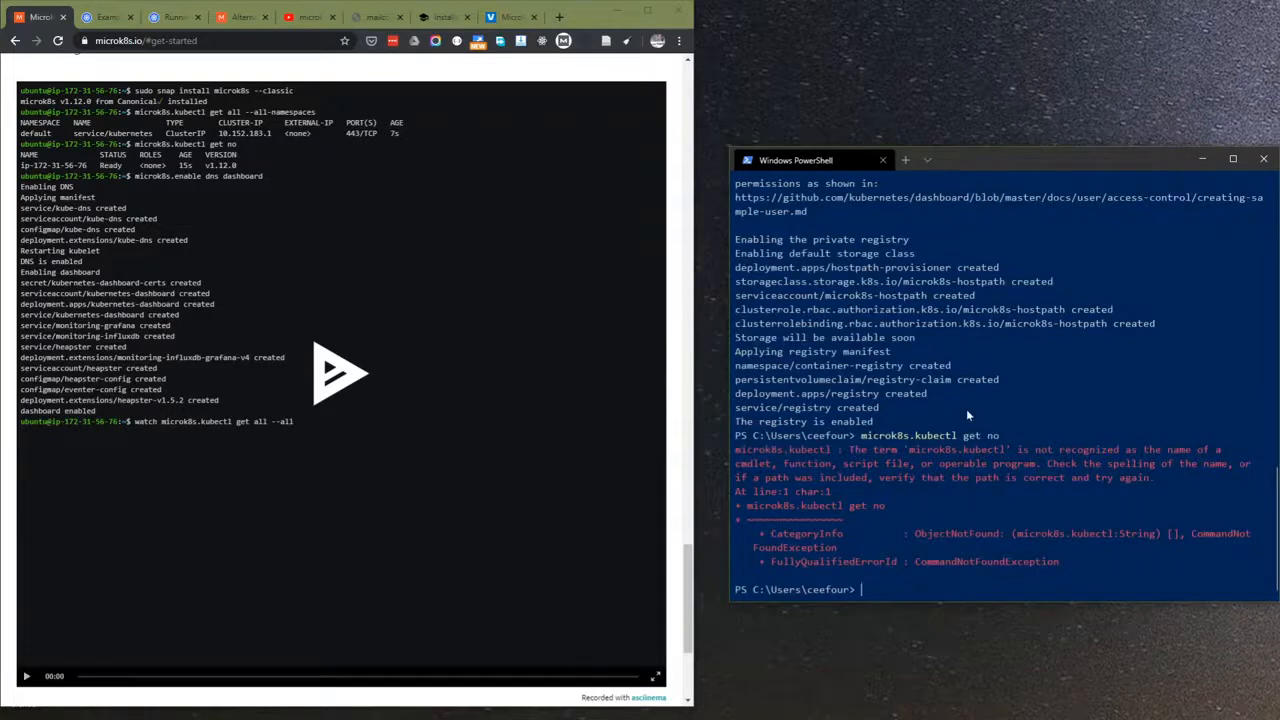
pyautogui.write('microk8s.kubectl get no')
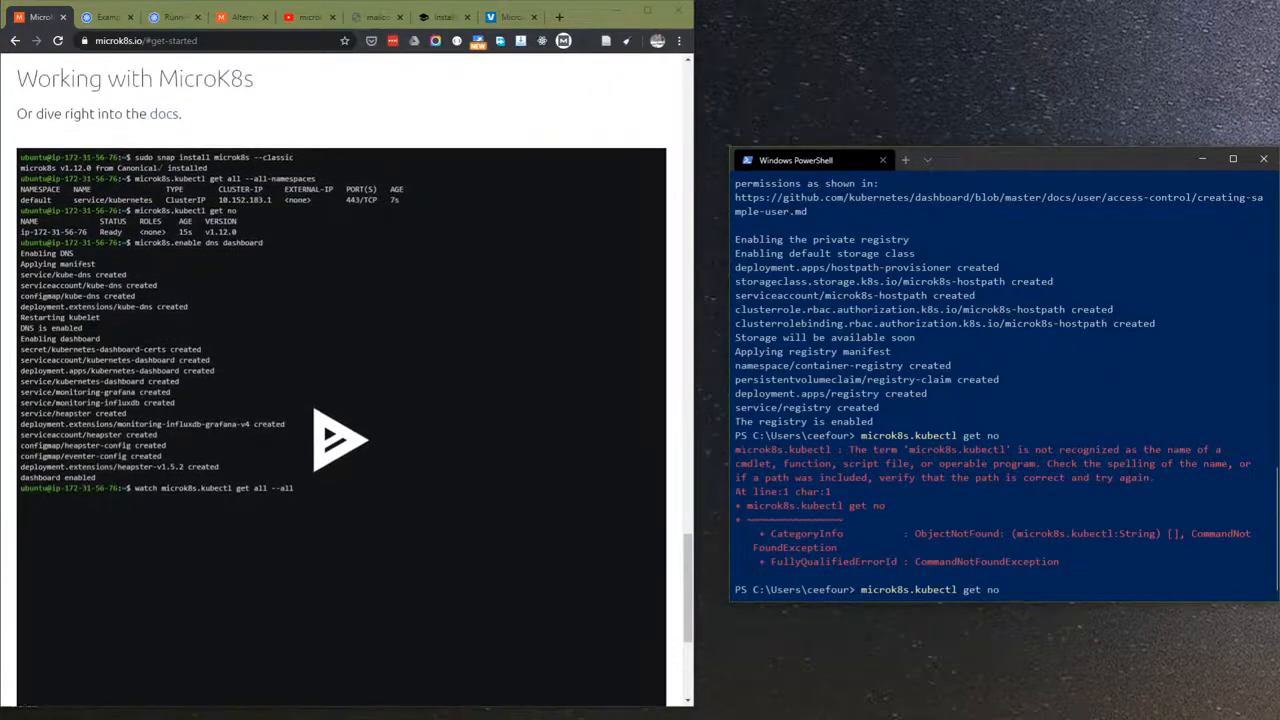
pyautogui.click(110, 16)
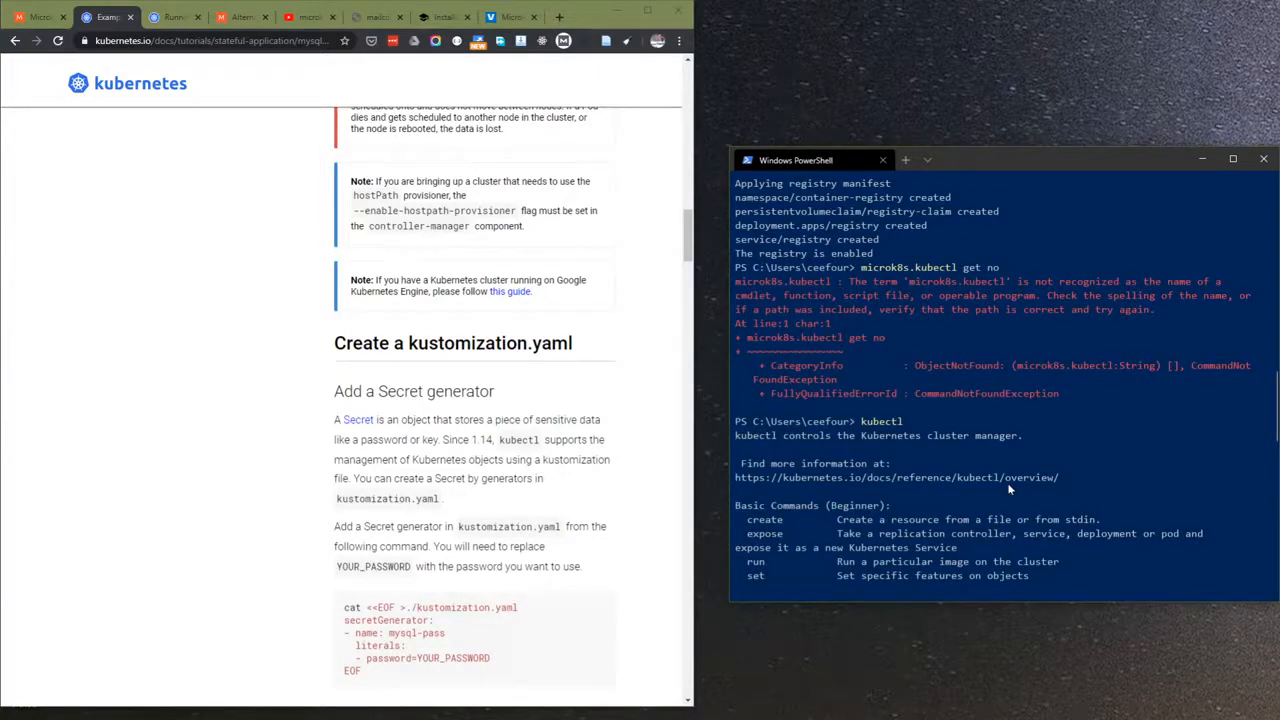
pyautogui.scroll(-3)
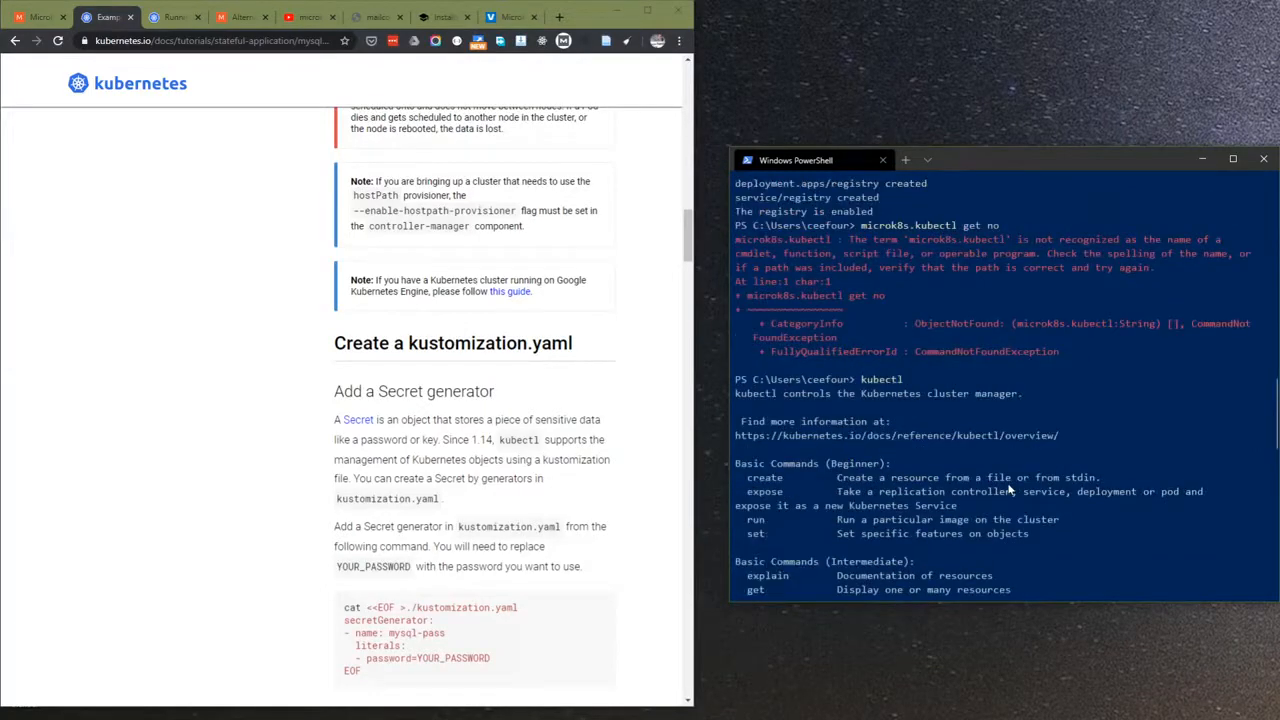
pyautogui.scroll(-3)
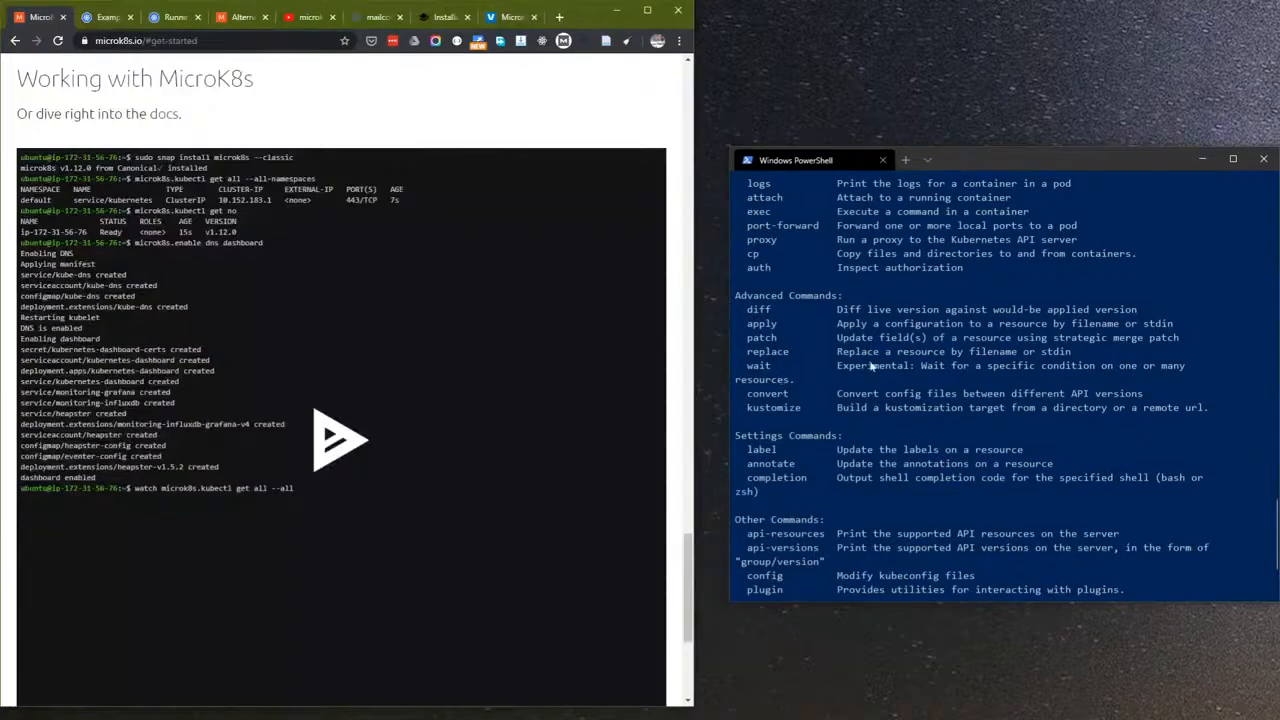
# - Run plain 'kubectl' for its command overview and start entering 'kubectl get no'
pyautogui.write('kubectl')
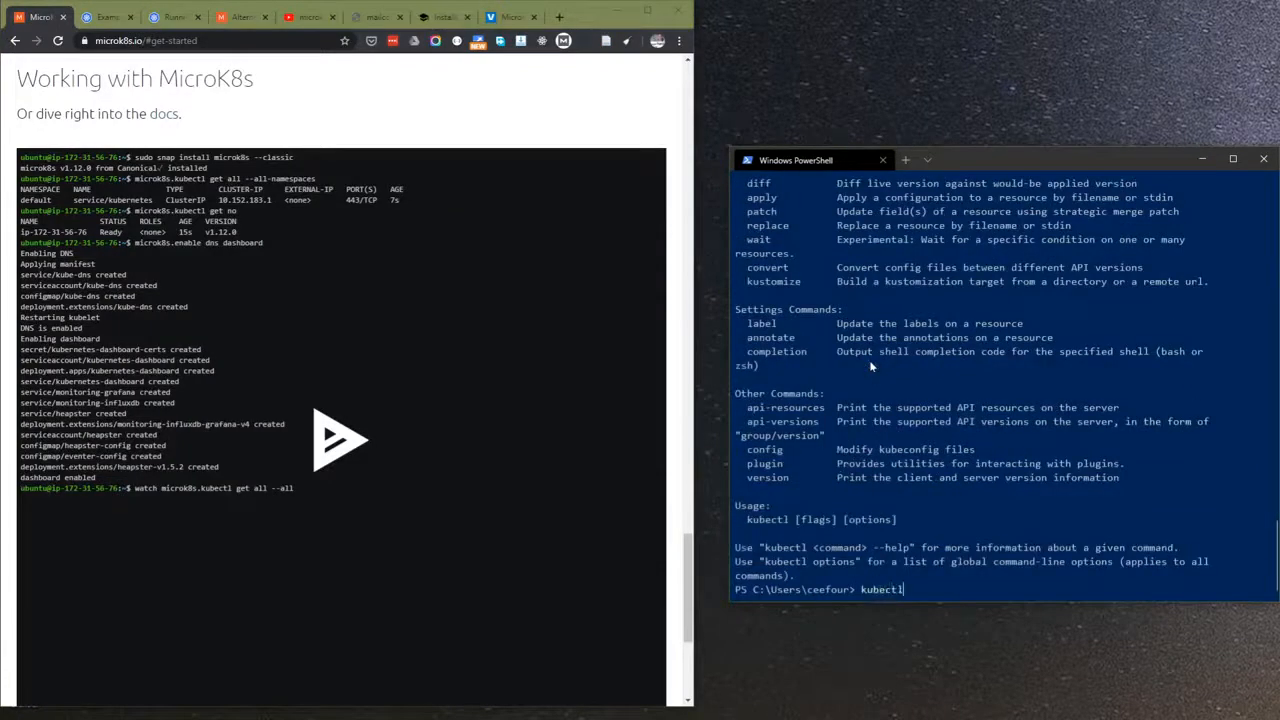
pyautogui.write('get')
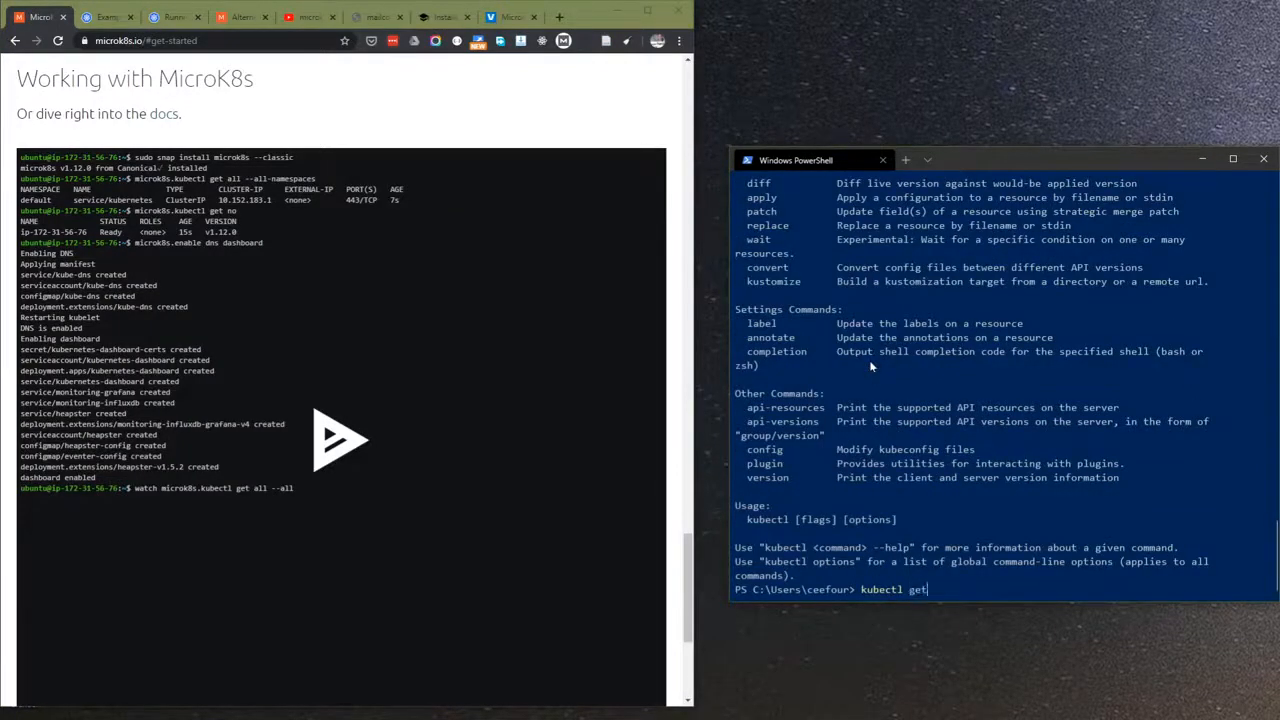
pyautogui.write('no')
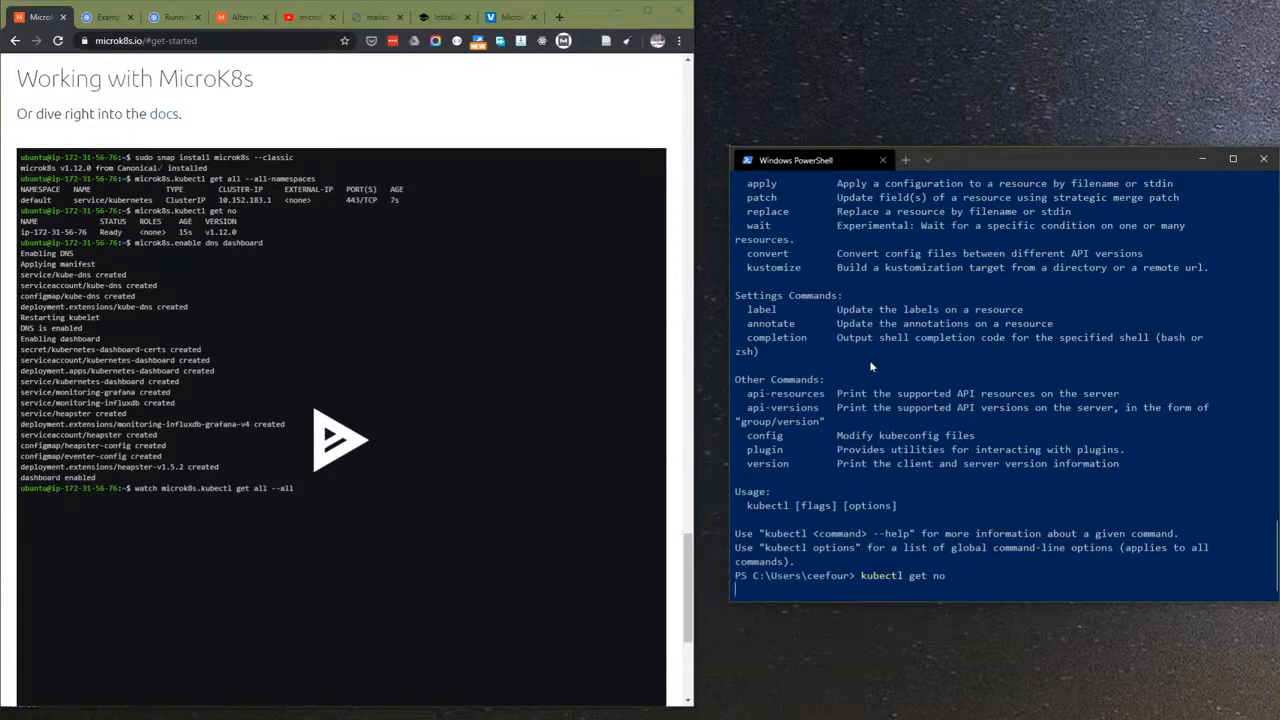
pyautogui.moveTo(884, 370)
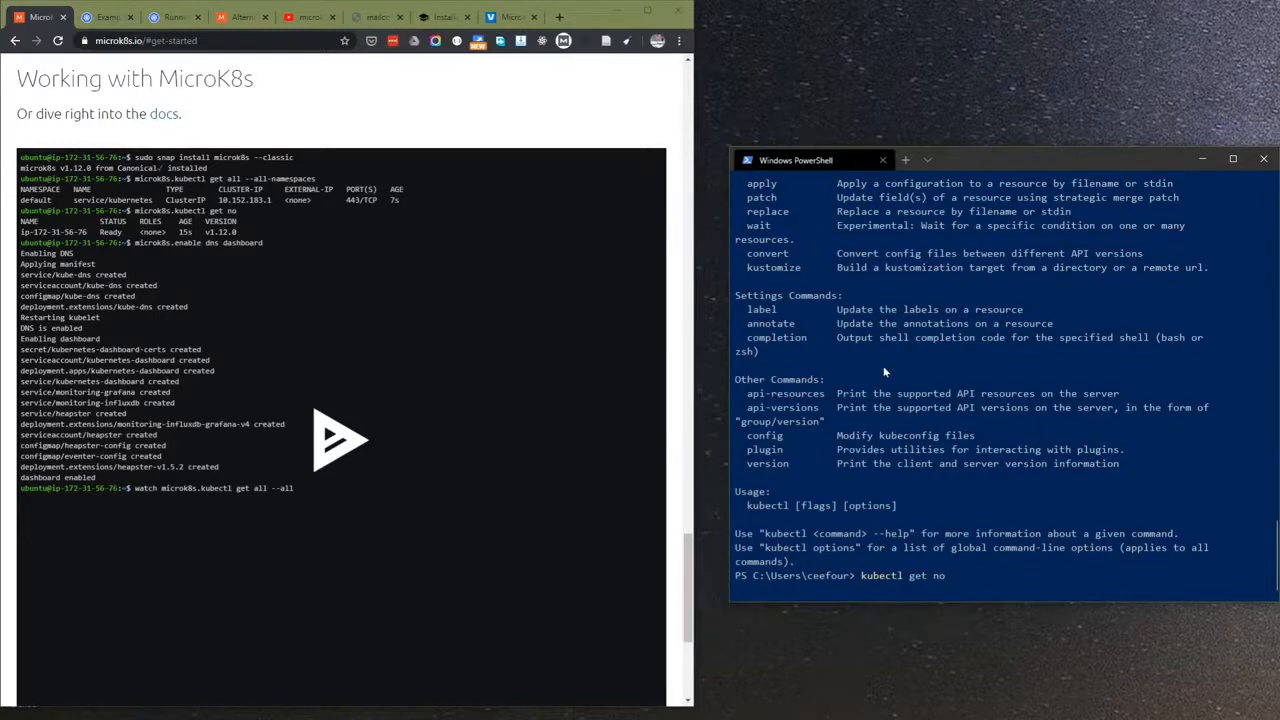
pyautogui.moveTo(916, 392)
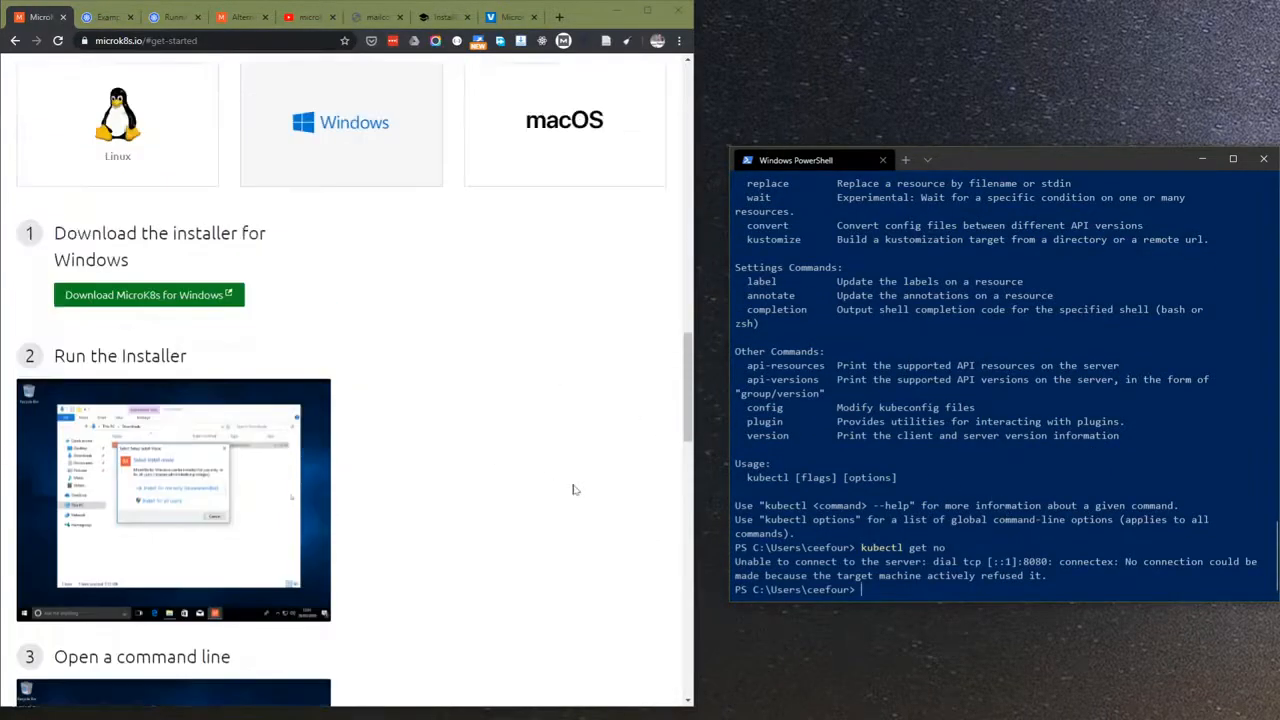
# - Search Google for kubectl and open the 'Install and Set Up kubectl' guide
pyautogui.scroll(3)
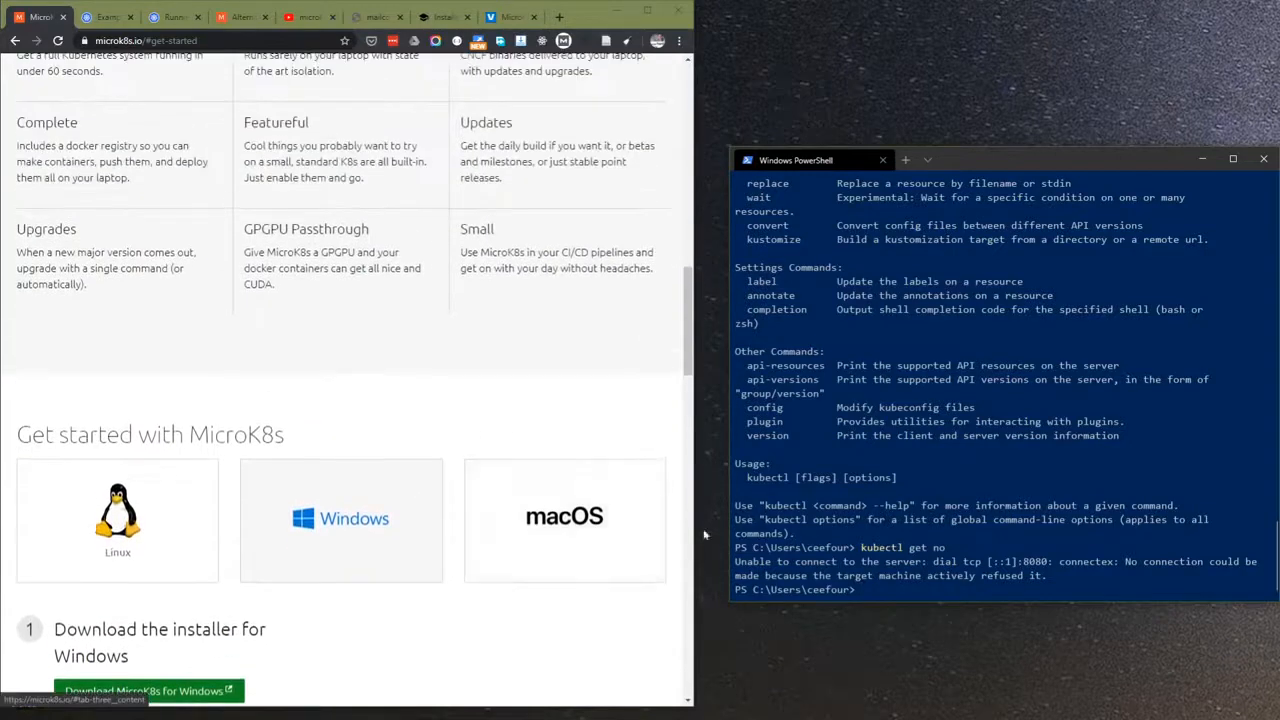
pyautogui.scroll(-3)
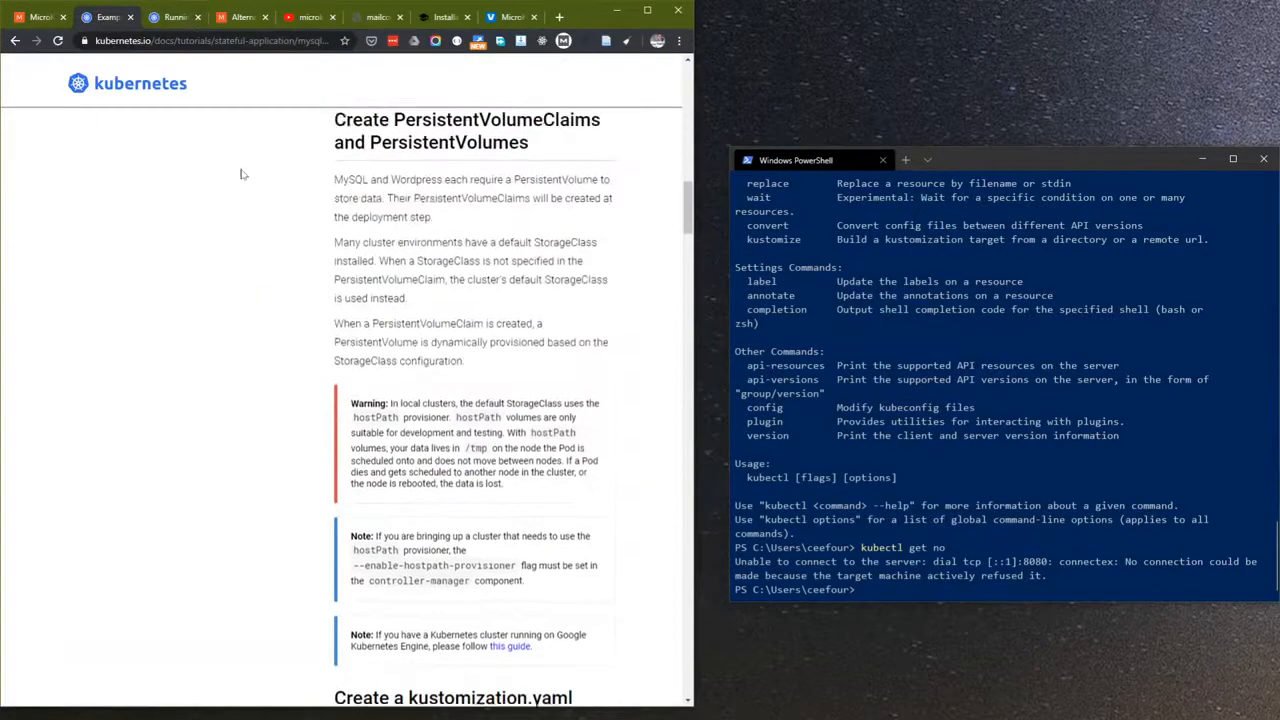
pyautogui.click(176, 18)
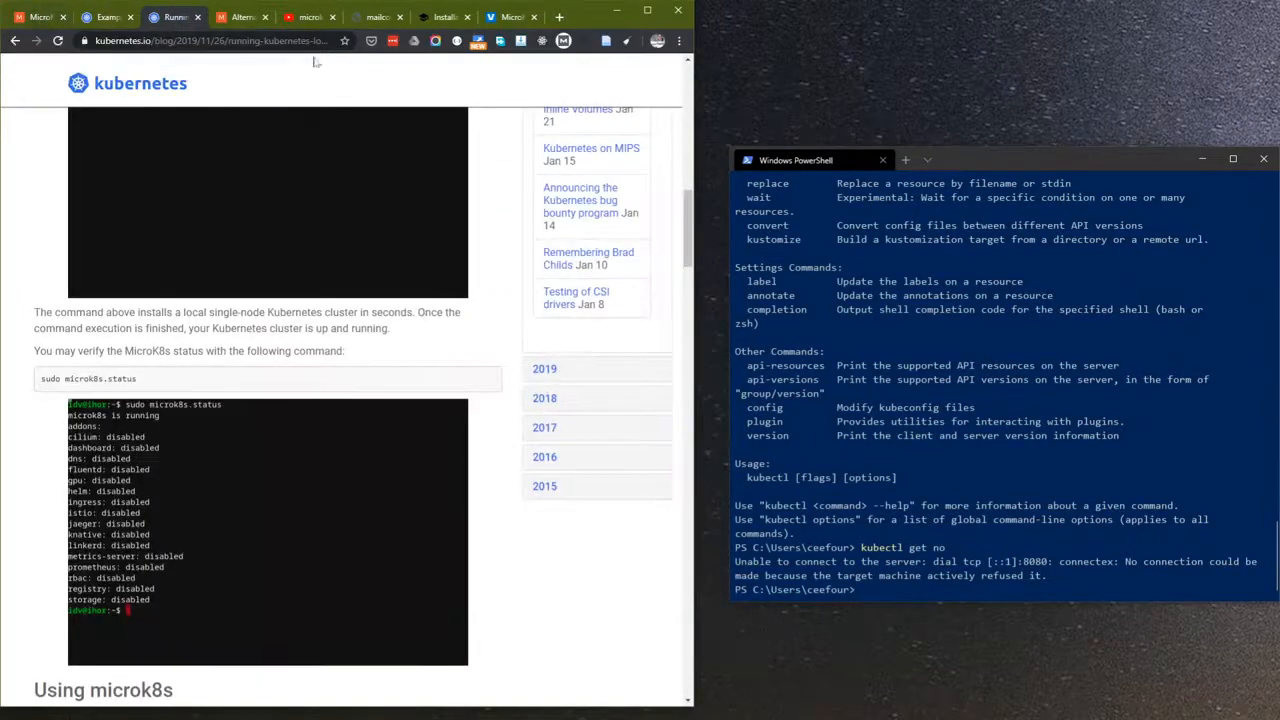
pyautogui.click(242, 16)
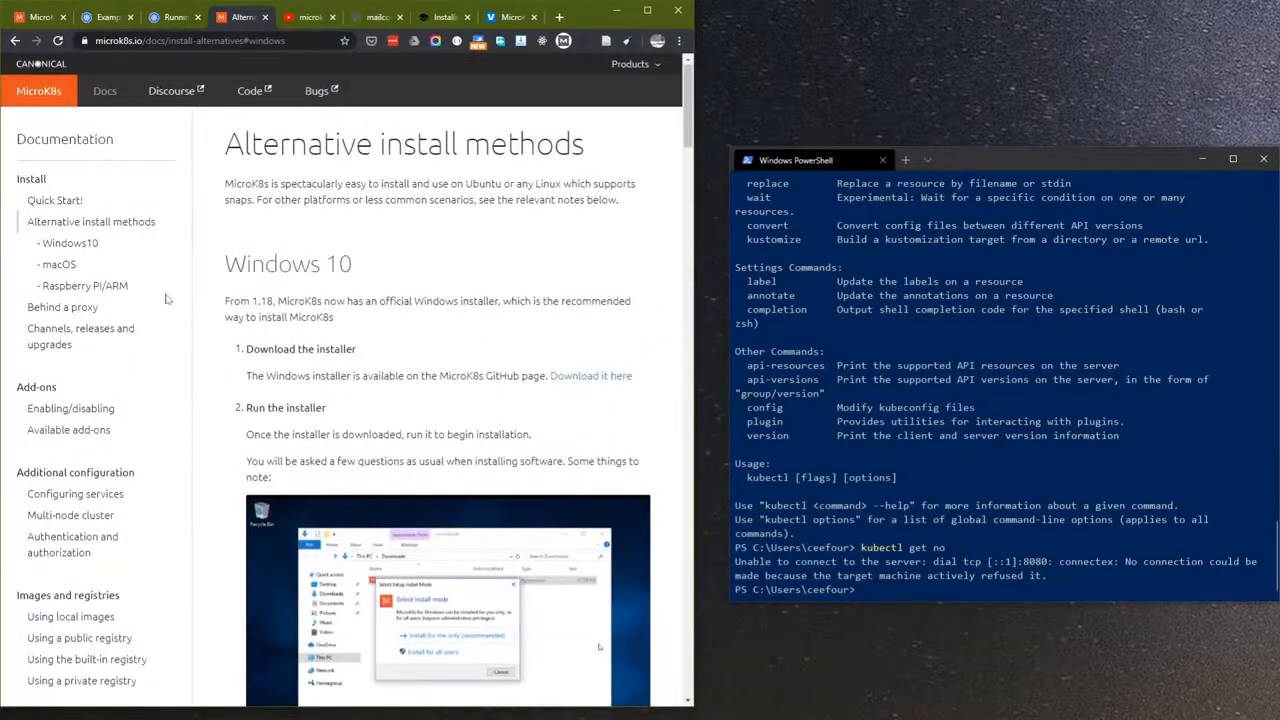
pyautogui.write('kubectl&oq=kubectl&aqs=chro')
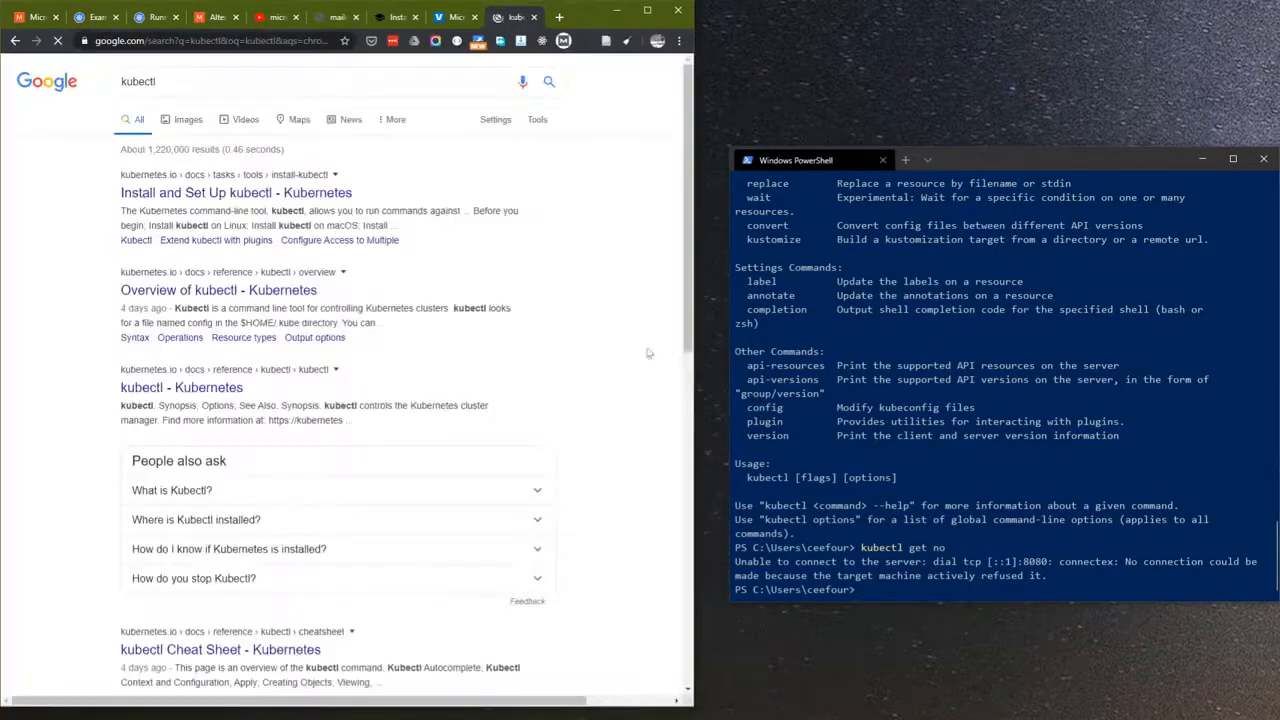
pyautogui.click(236, 192)
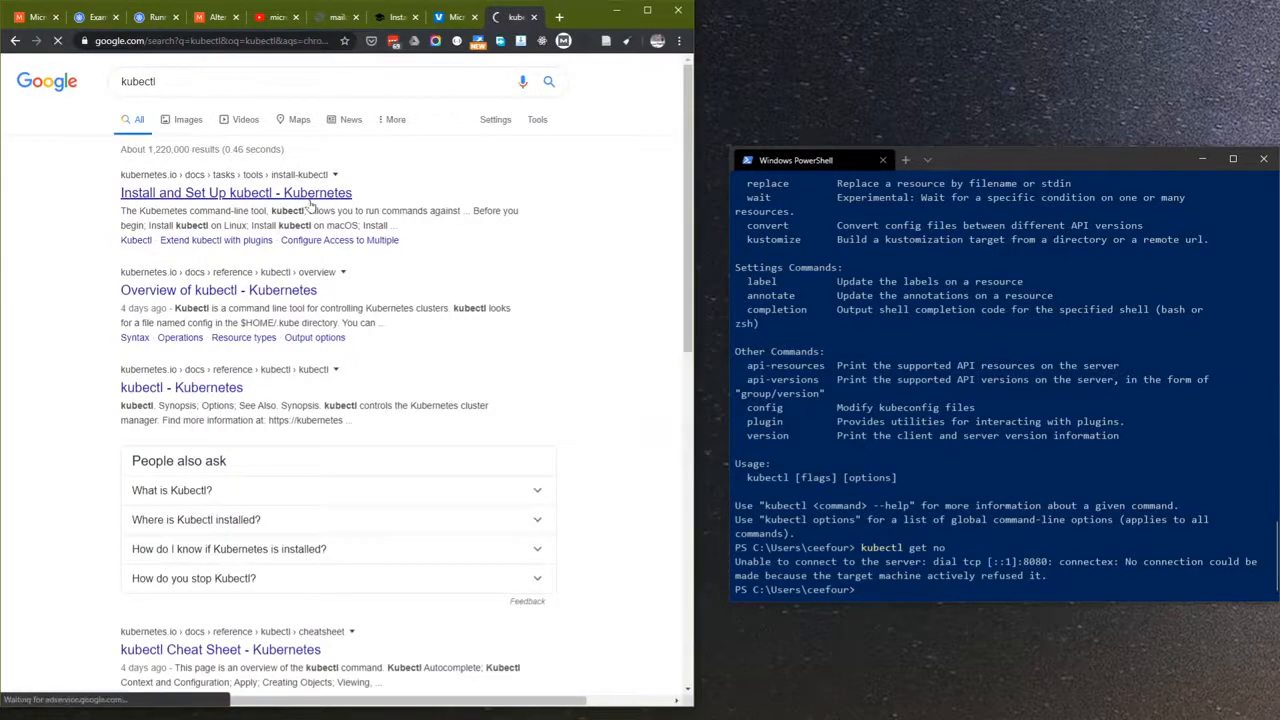
pyautogui.click(234, 192)
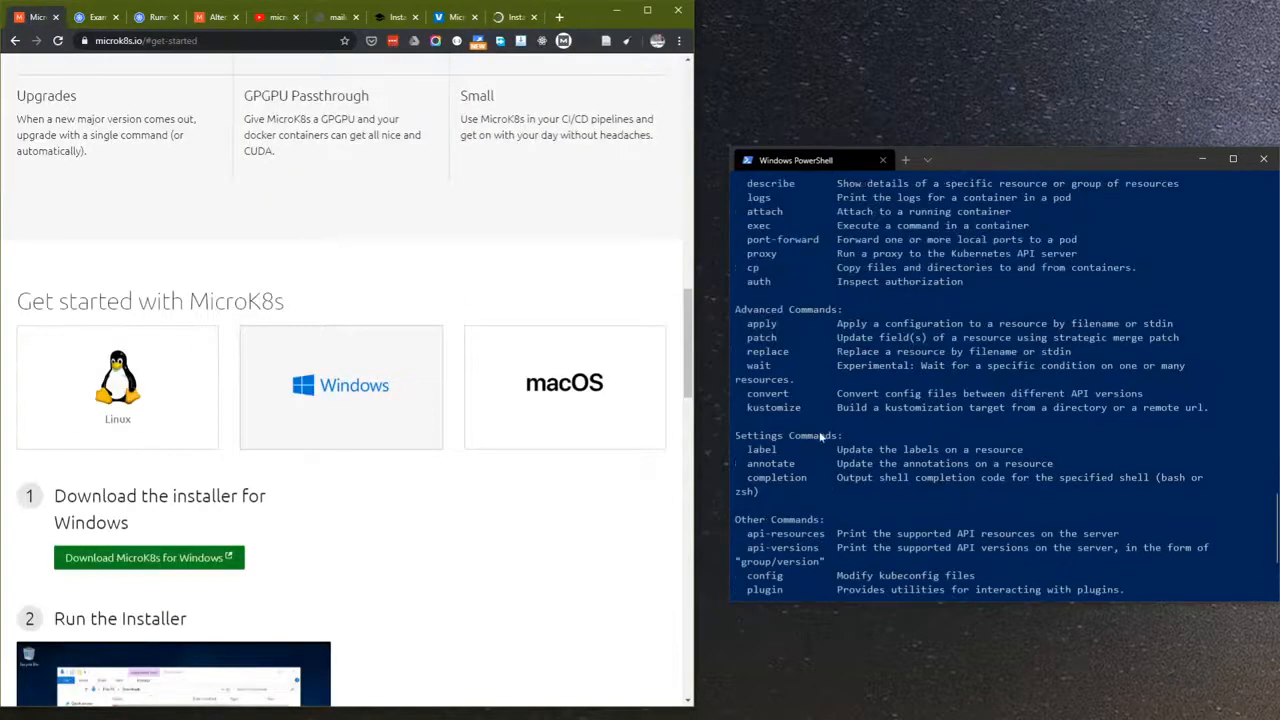
# - Download kubectl.exe via the curl link and scroll to 'Install with Powershell from PSGallery'
pyautogui.scroll(-3)
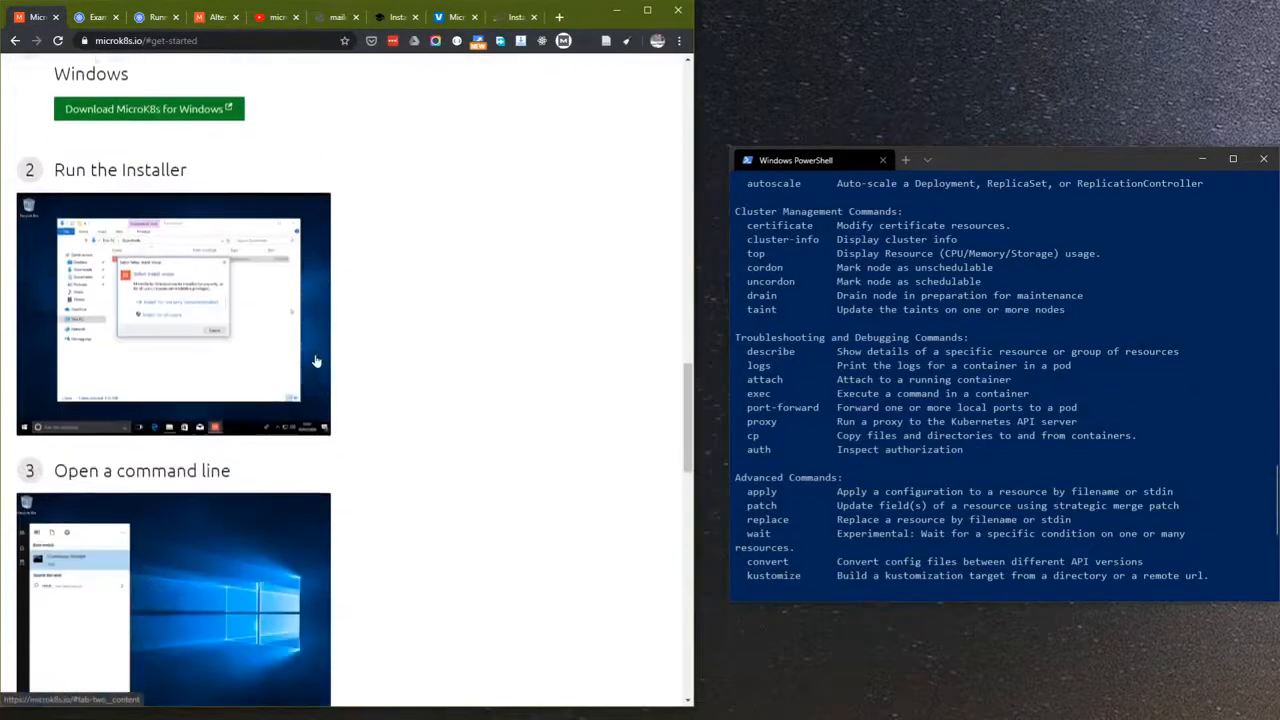
pyautogui.scroll(-3)
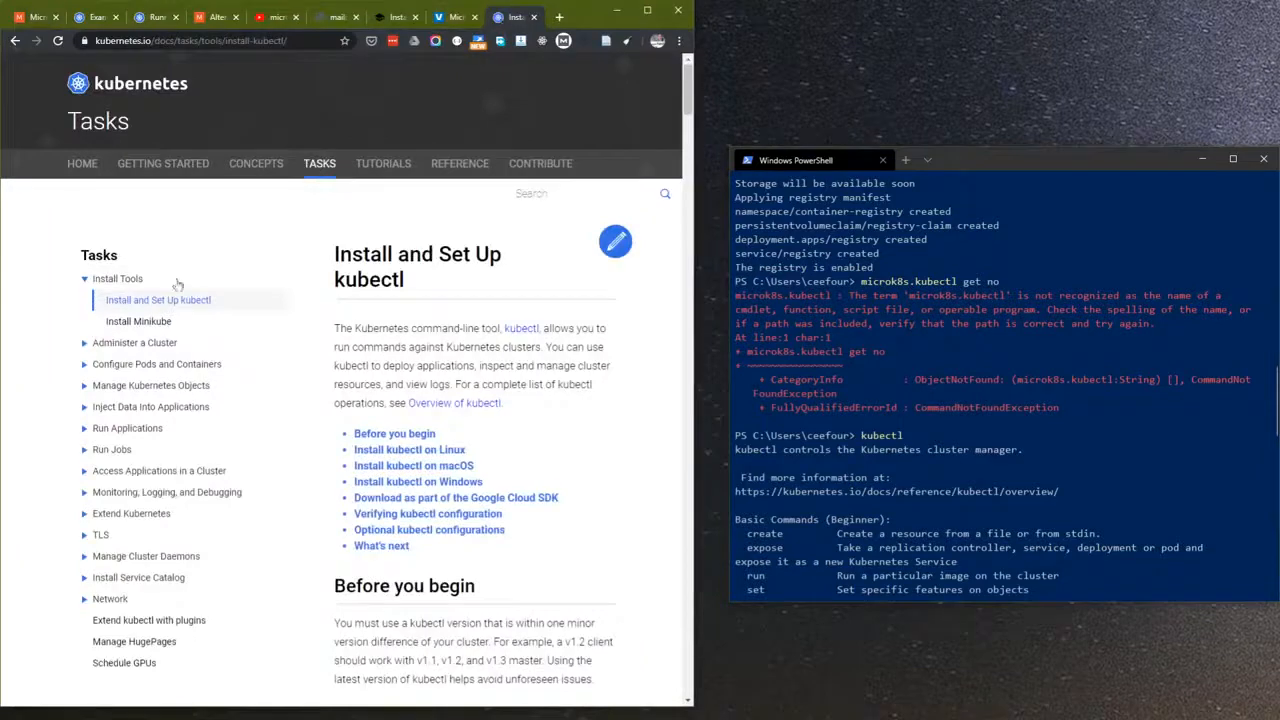
pyautogui.scroll(-3)
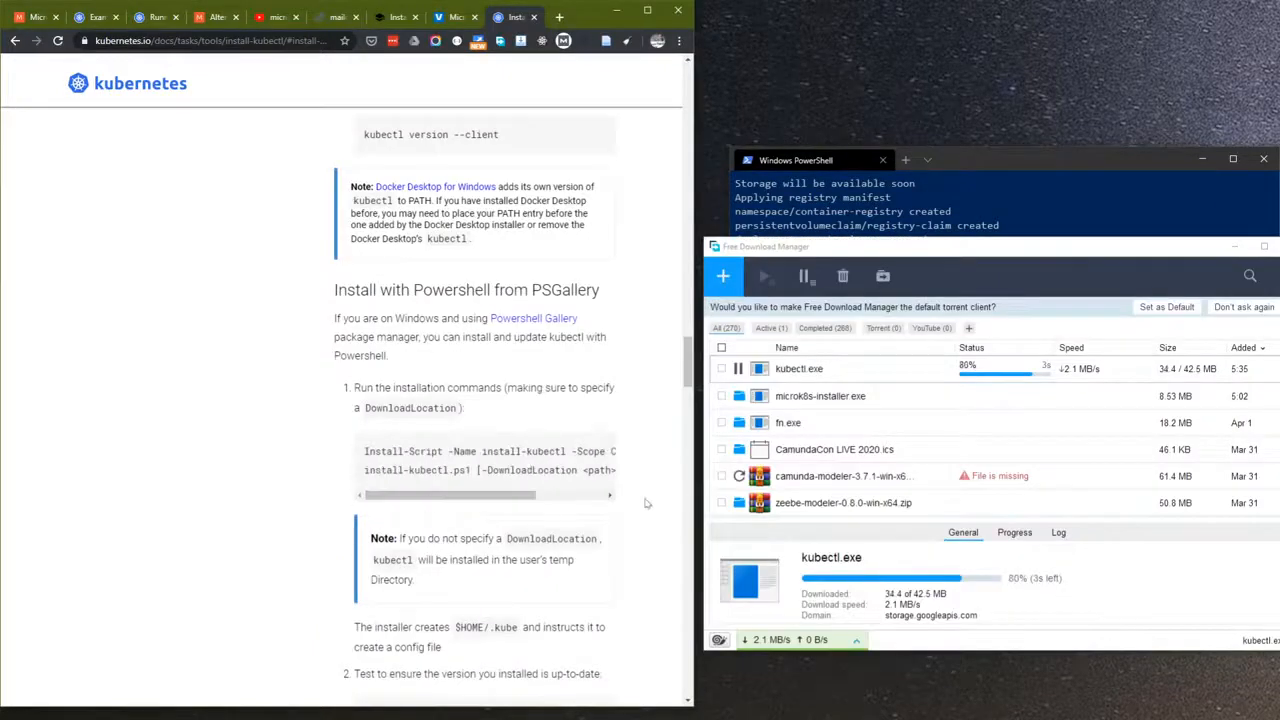
pyautogui.scroll(-3)
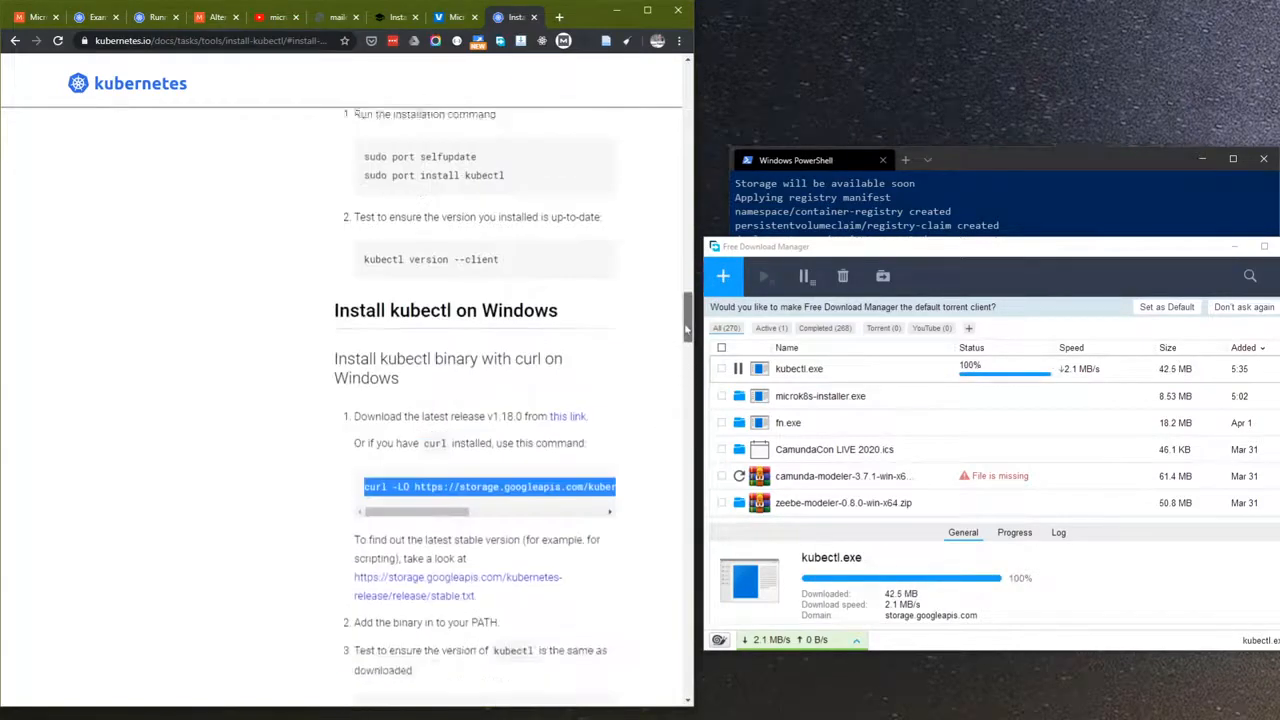
pyautogui.scroll(-3)
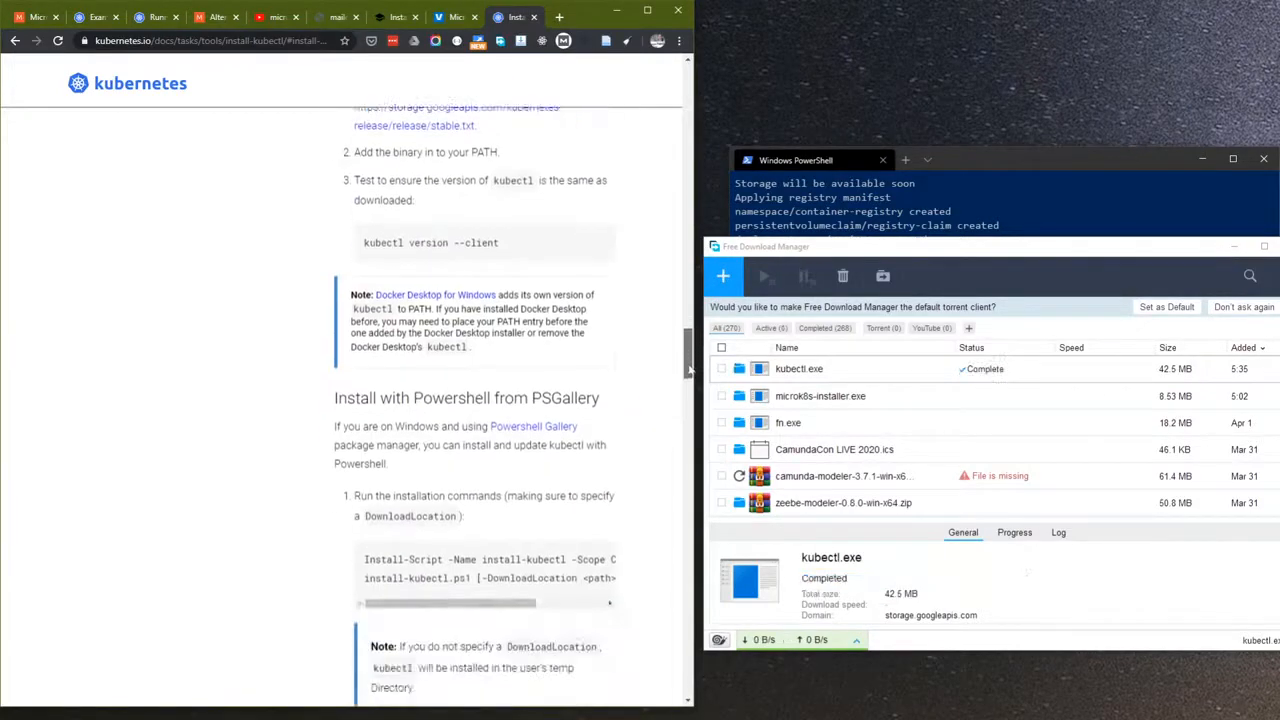
pyautogui.scroll(-3)
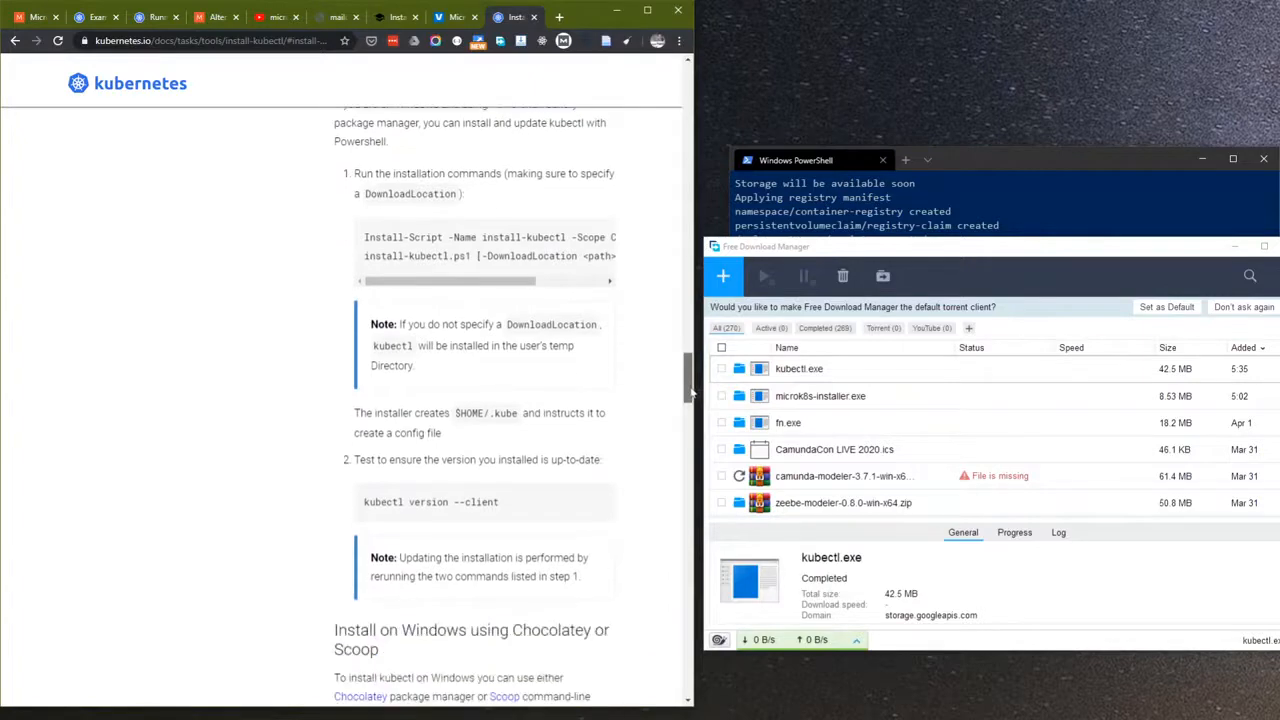
pyautogui.scroll(-3)
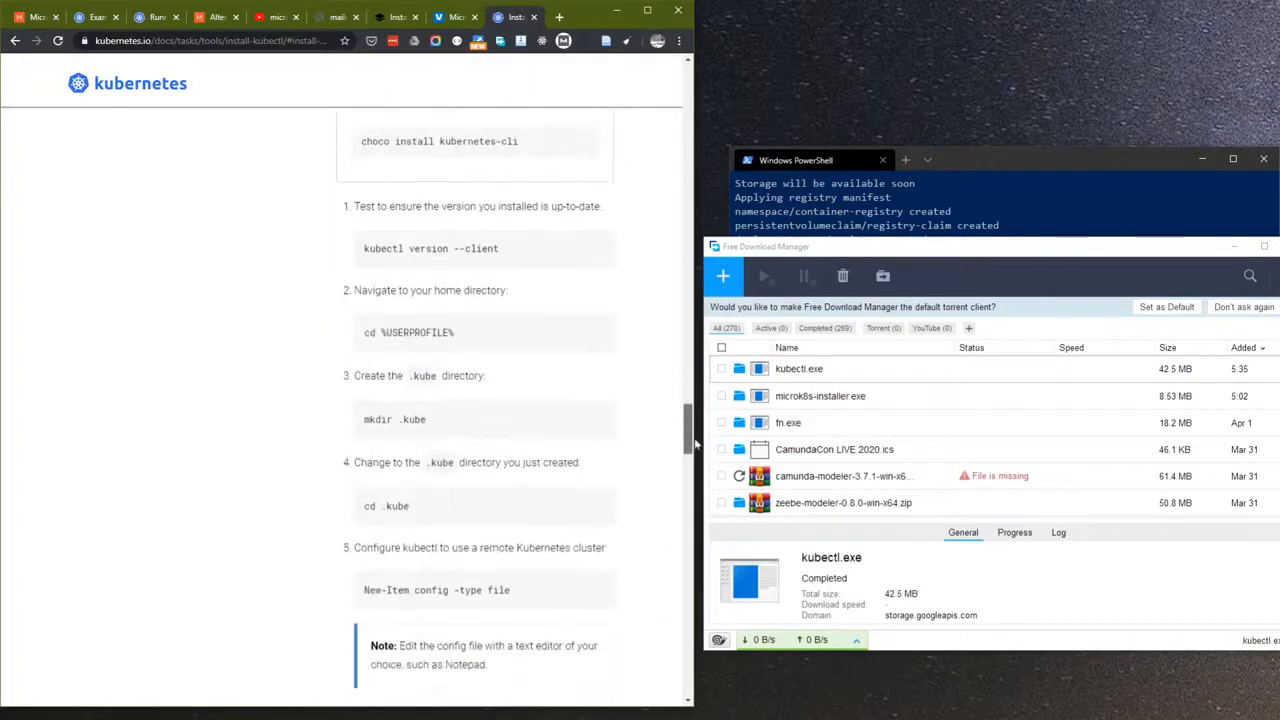
pyautogui.scroll(-3)
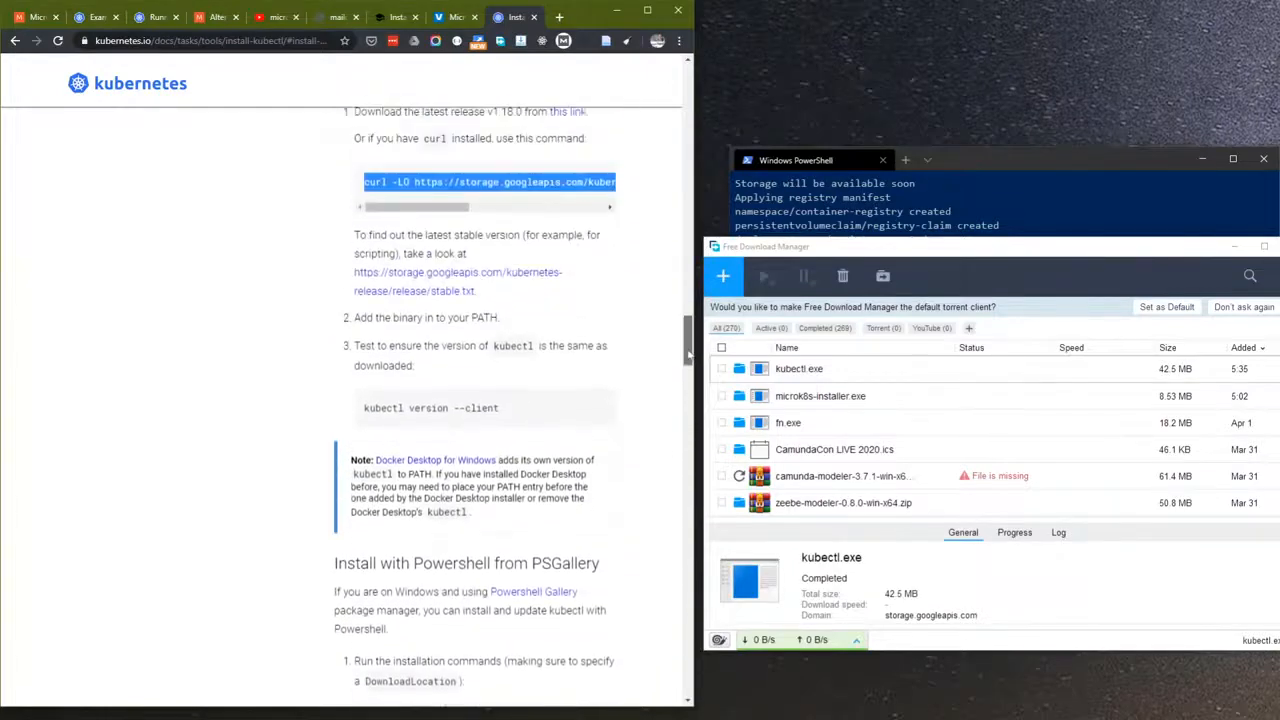
pyautogui.scroll(-3)
pyautogui.write('kubectl get no')
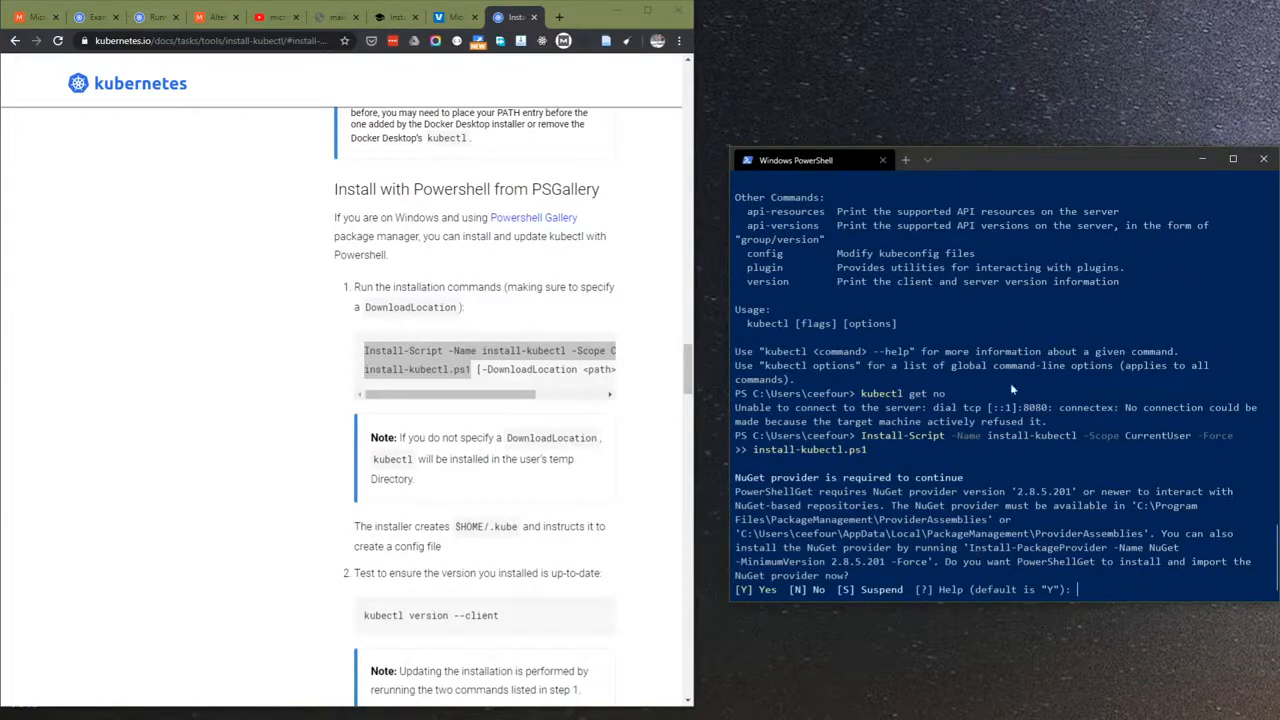
pyautogui.moveTo(1048, 362)
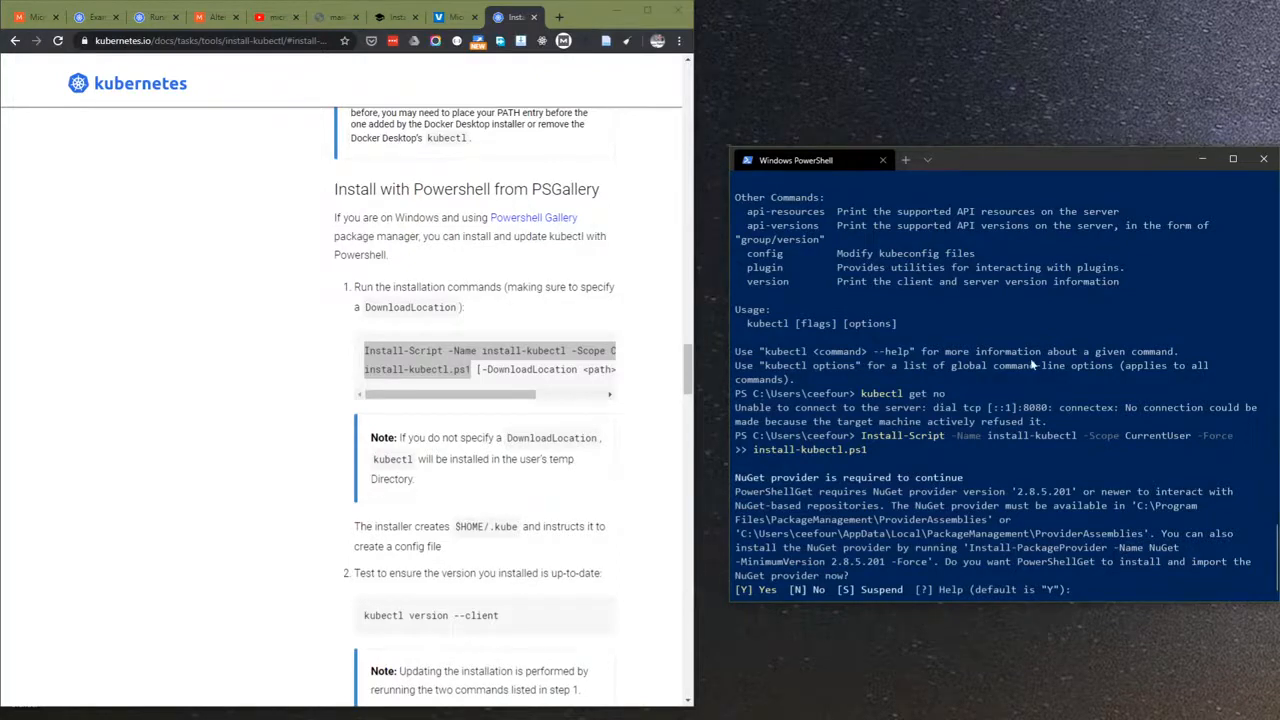
# - Answer Y to the NuGet prompt so install-kubectl.ps1 fetches kubectl.exe, then run 'kubectl config'
pyautogui.write('y')
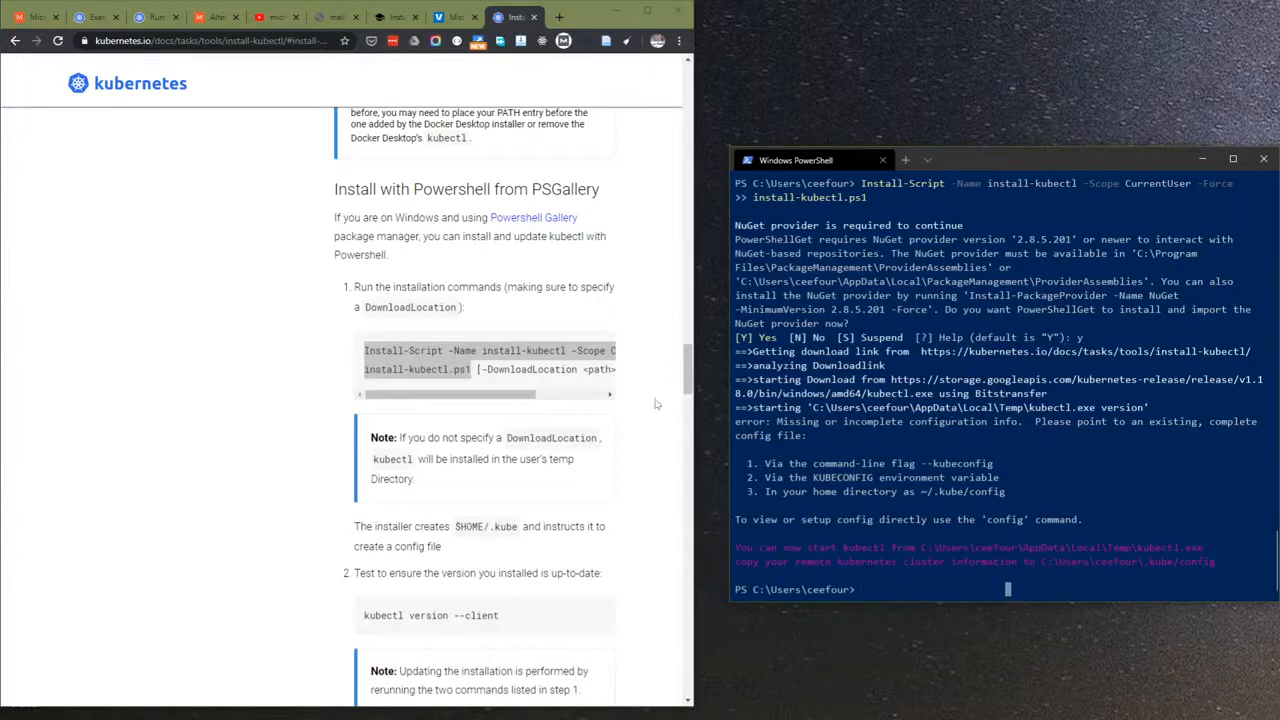
pyautogui.write('kubec')
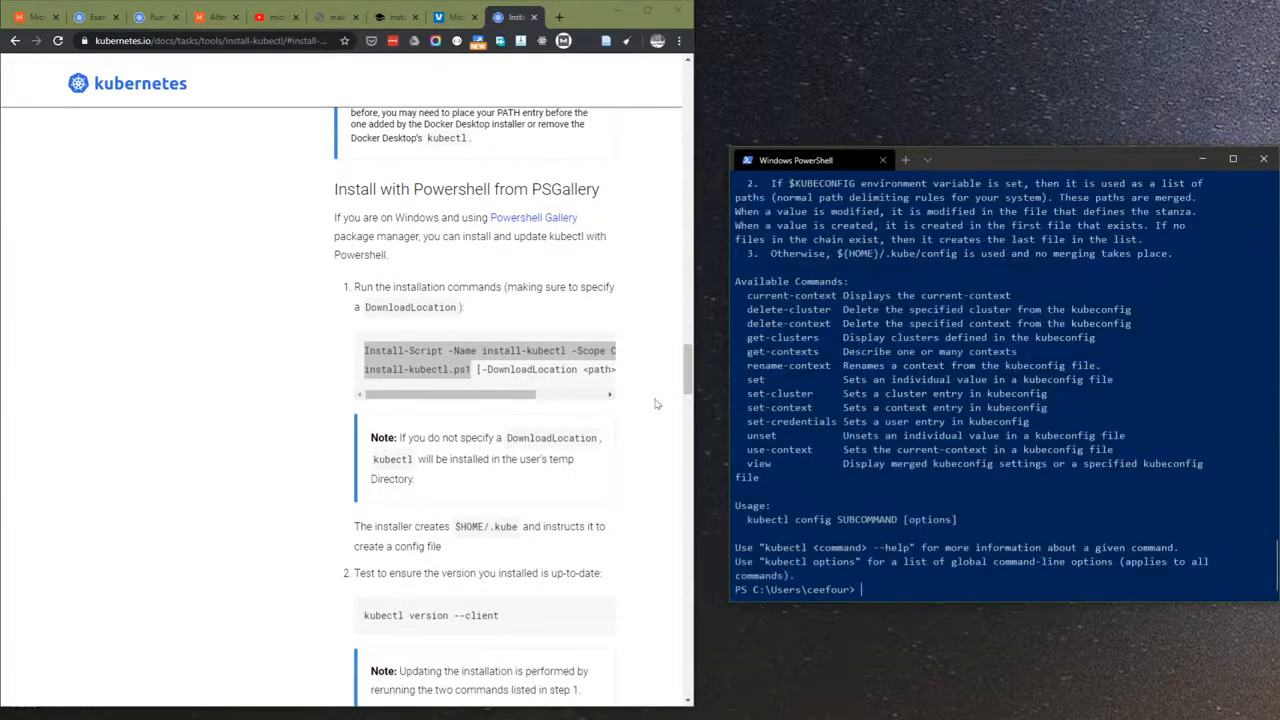
pyautogui.moveTo(662, 436)
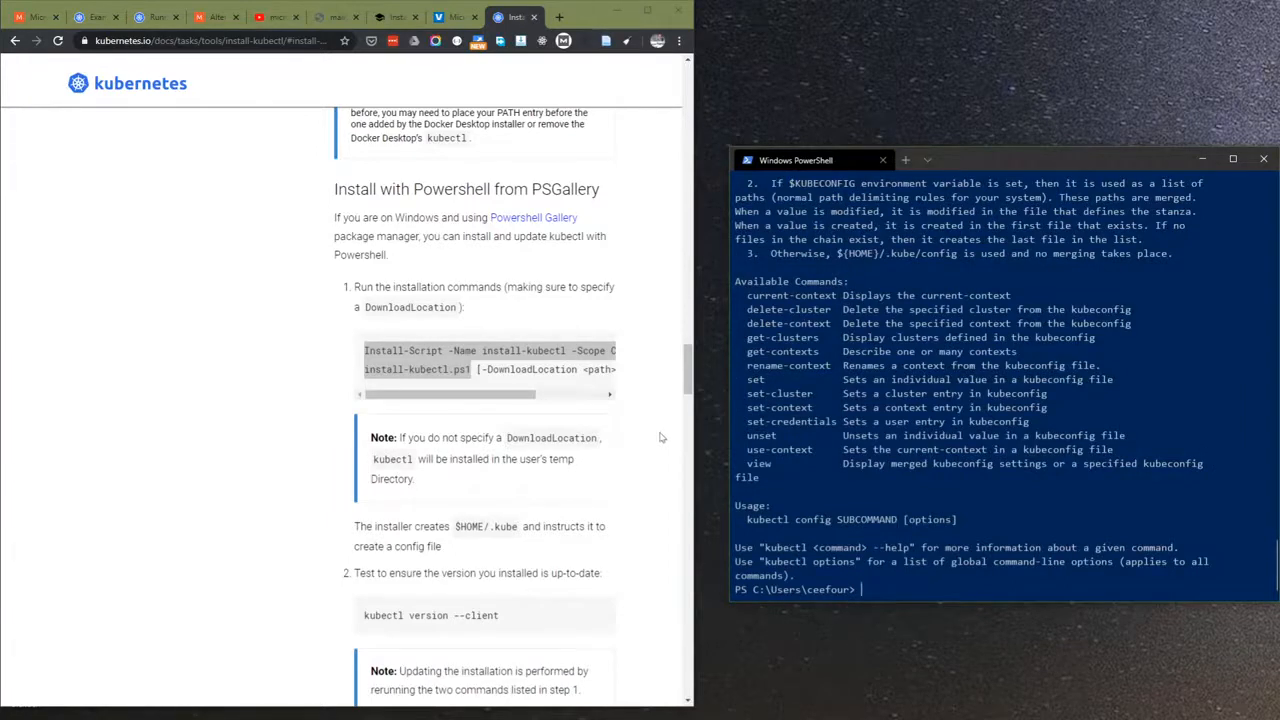
pyautogui.moveTo(660, 444)
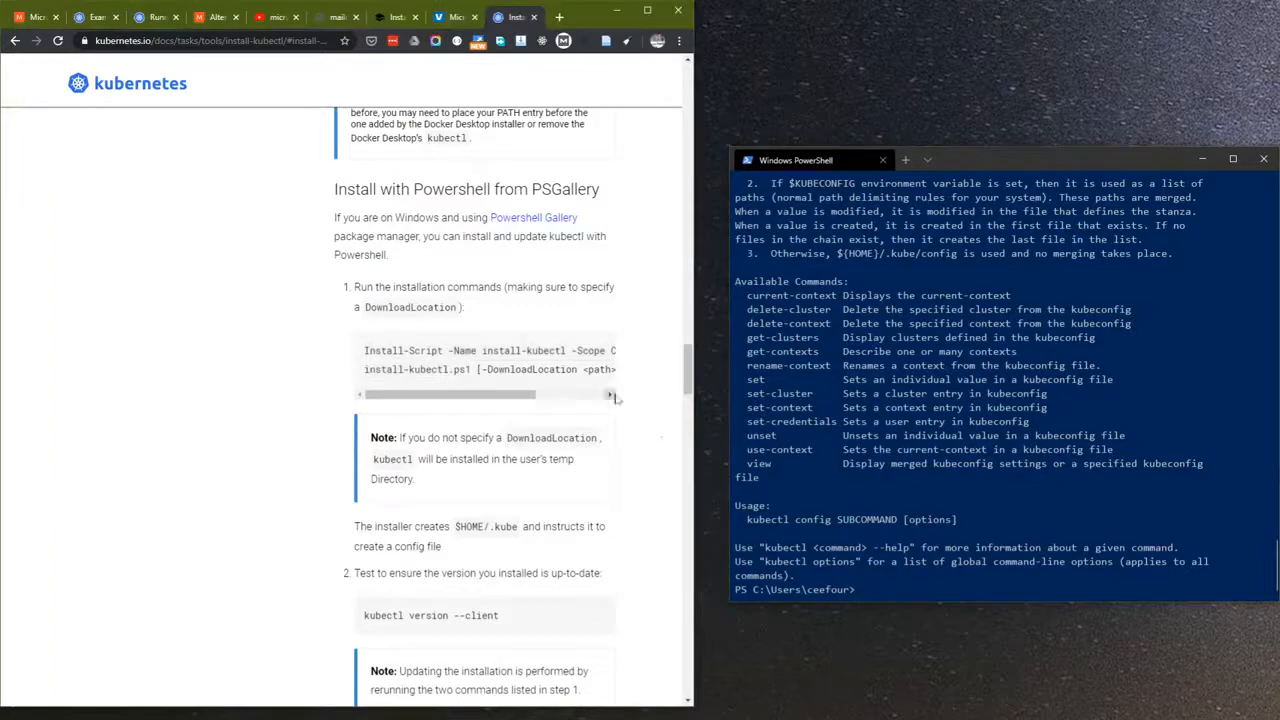
pyautogui.scroll(-3)
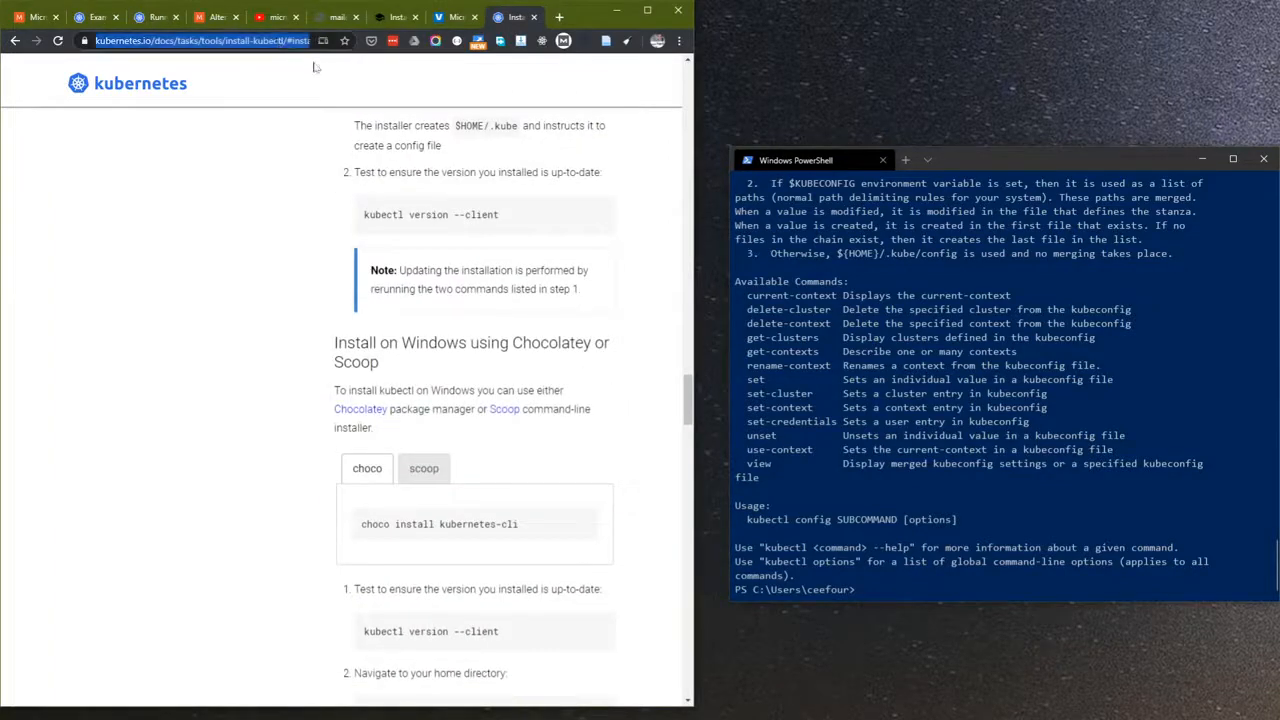
# - Google 'microk8s kubectl config', open the MicroK8s quick start and scroll to step 4, Access Kubernetes
pyautogui.write('microk8s kubectl config')
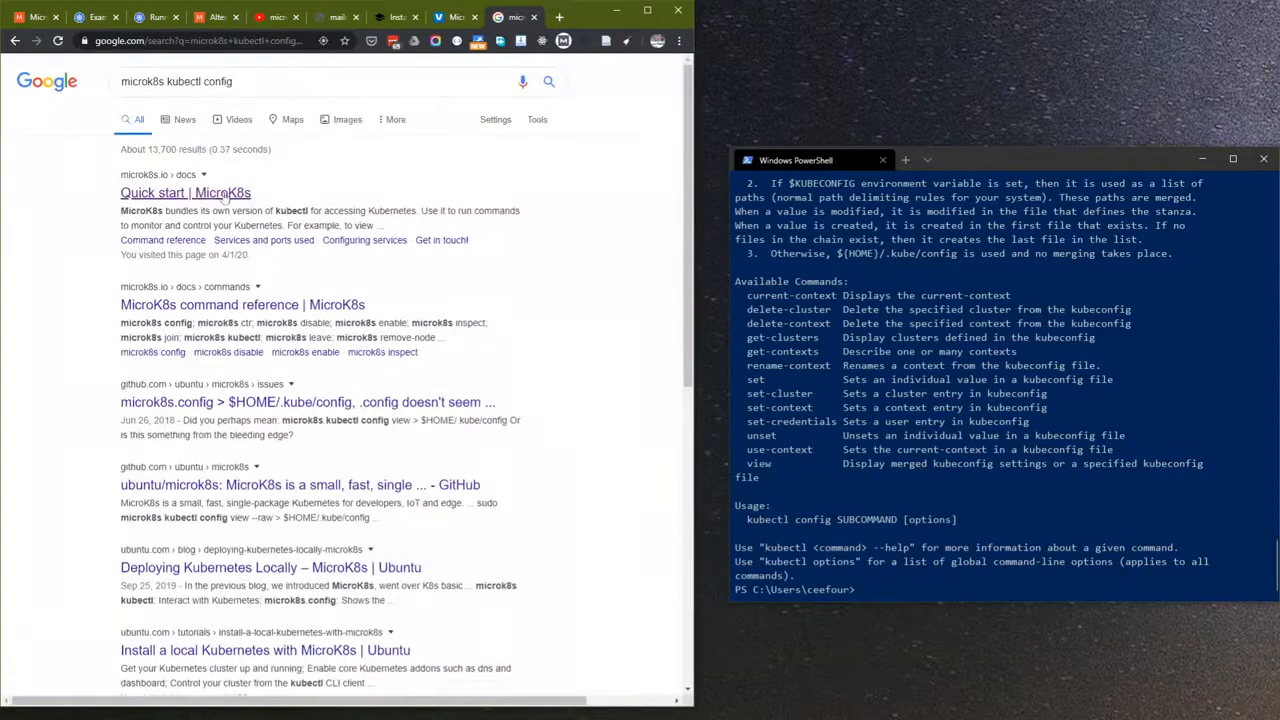
pyautogui.click(184, 192)
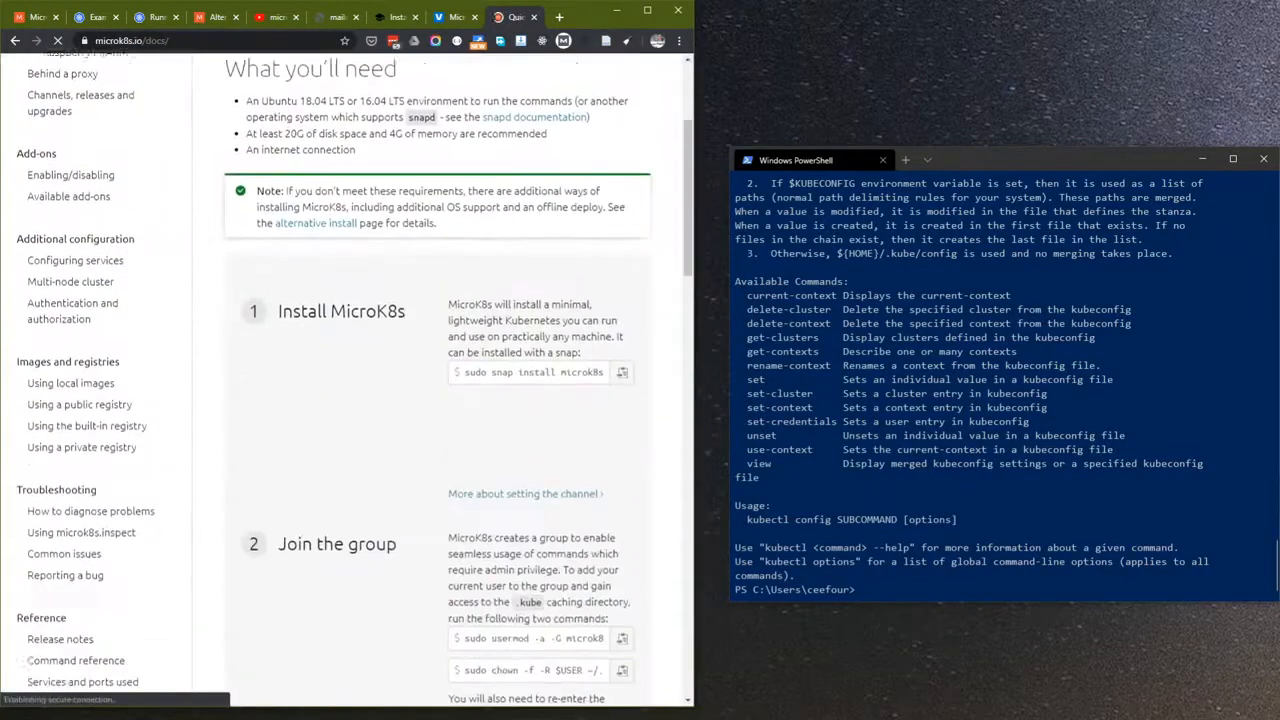
pyautogui.scroll(-3)
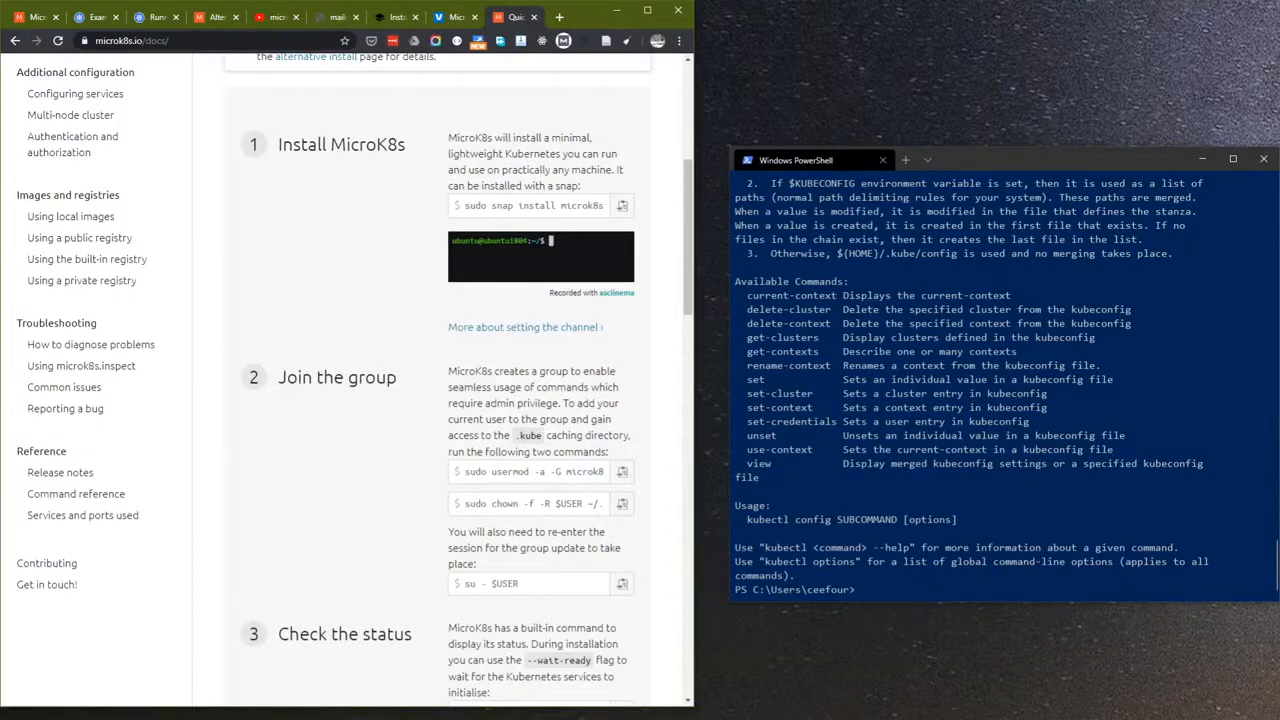
pyautogui.scroll(-3)
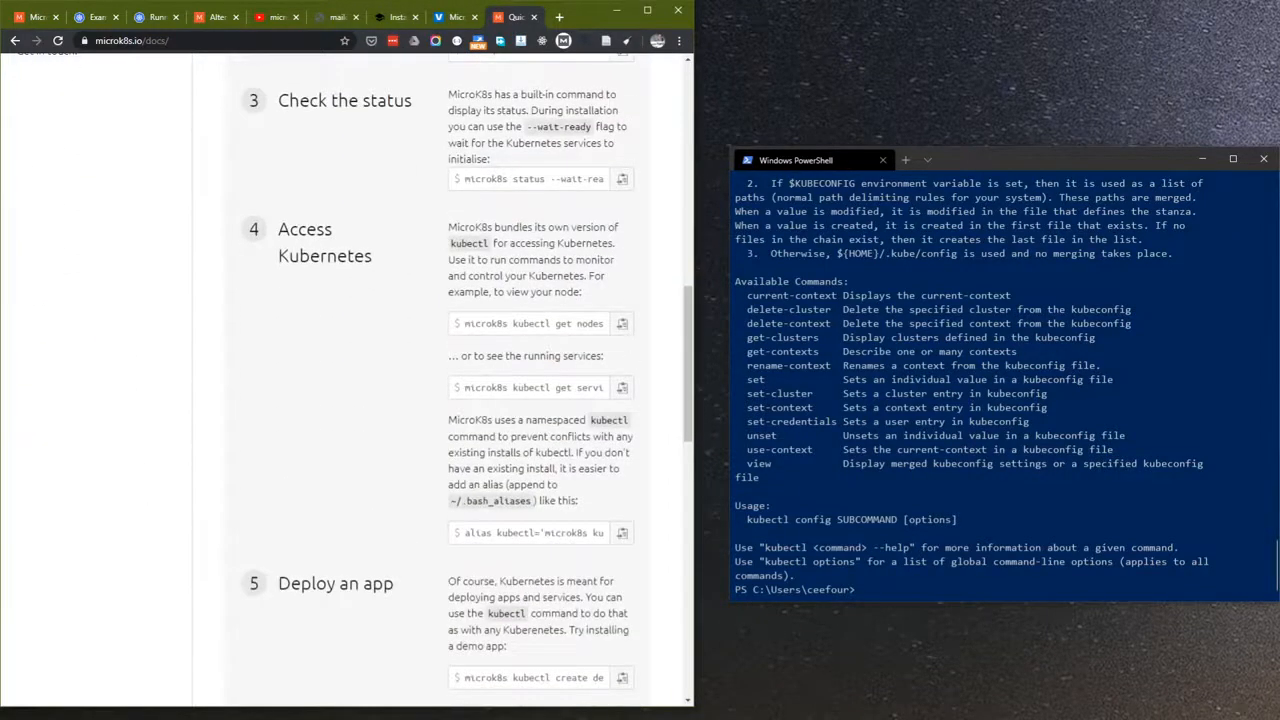
pyautogui.moveTo(572, 316)
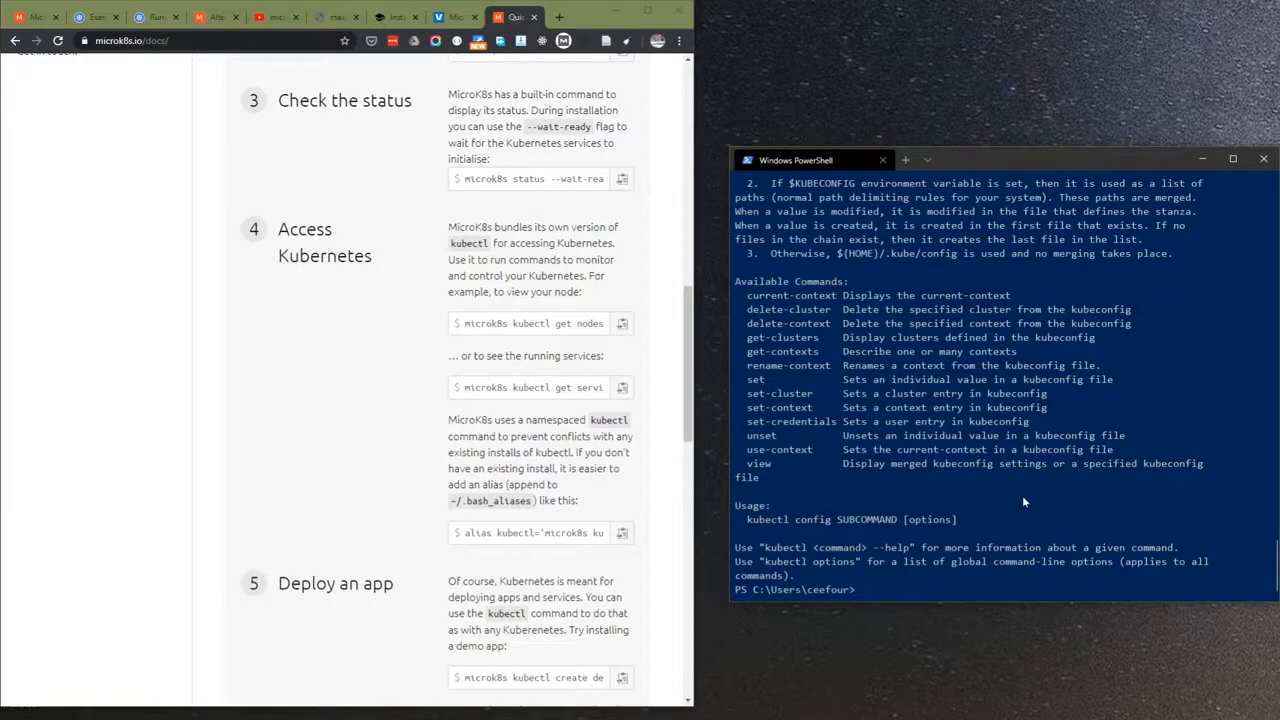
pyautogui.write('microk8s kubu')
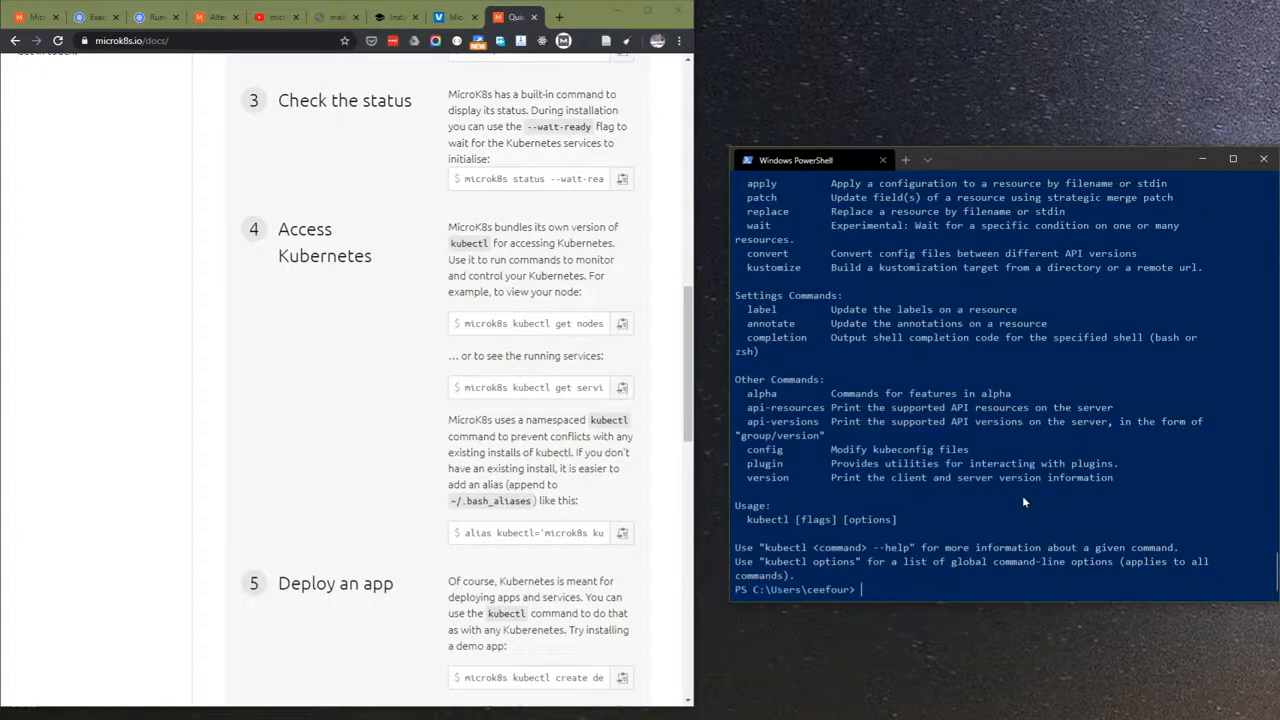
# - Run 'microk8s kubectl get po', see no resources in default, and enter 'microk8s kubectl get no'
pyautogui.write('microk8s kubectl get po')
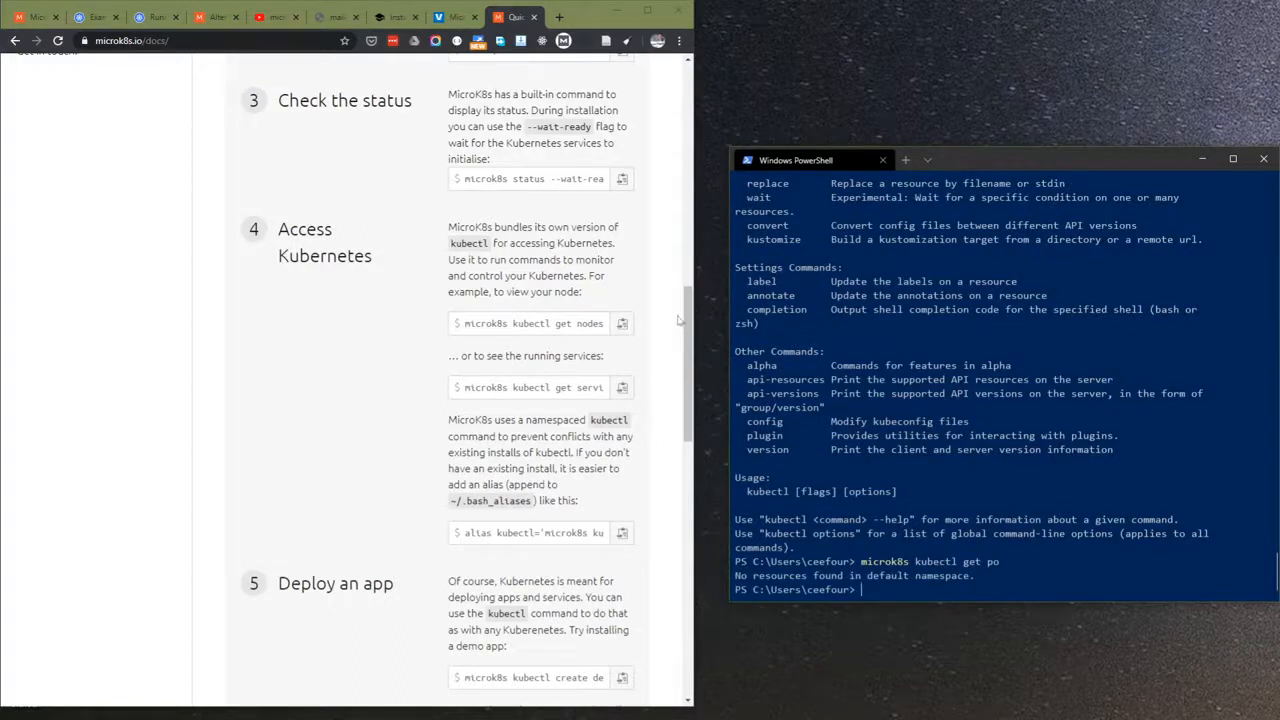
pyautogui.moveTo(672, 418)
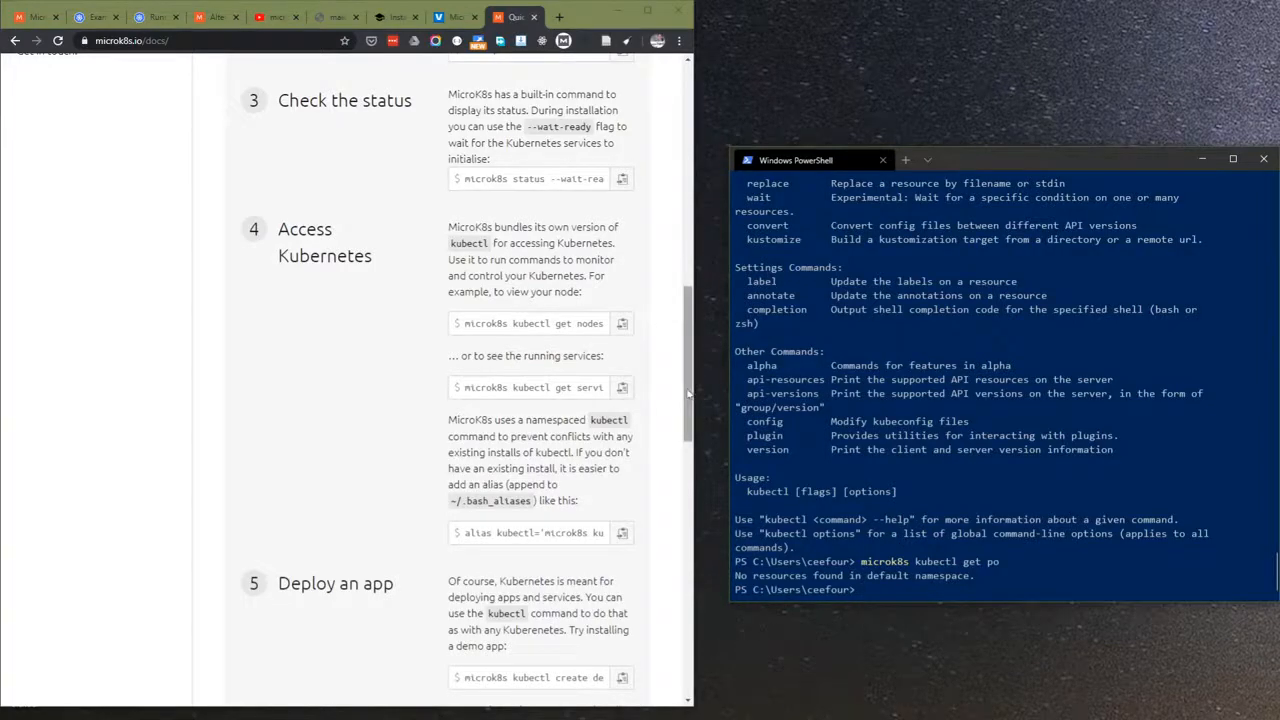
pyautogui.scroll(3)
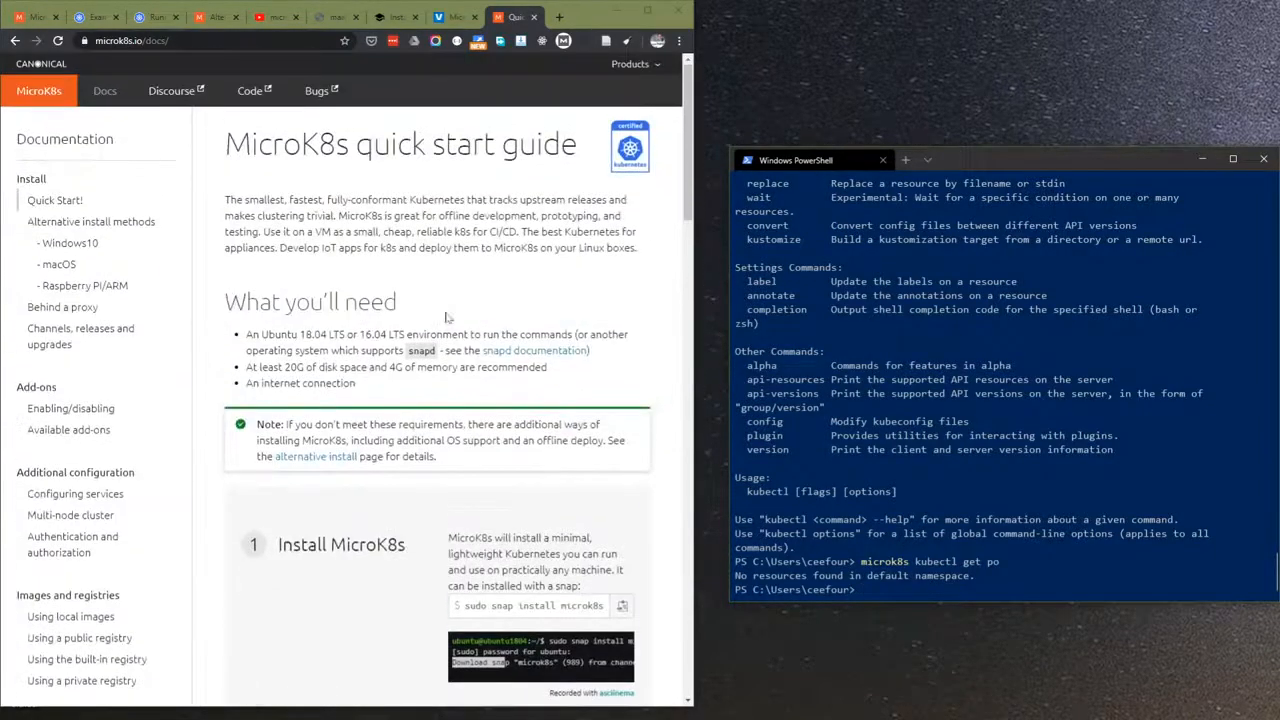
pyautogui.scroll(-3)
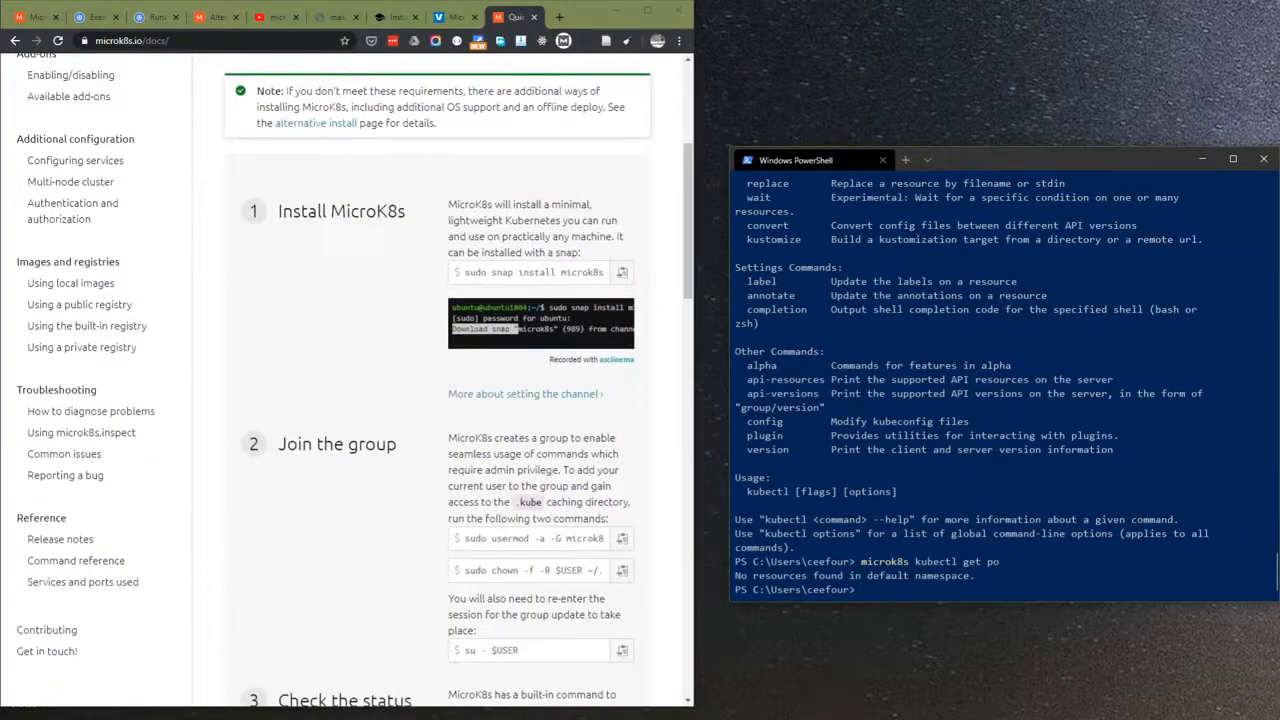
pyautogui.scroll(-3)
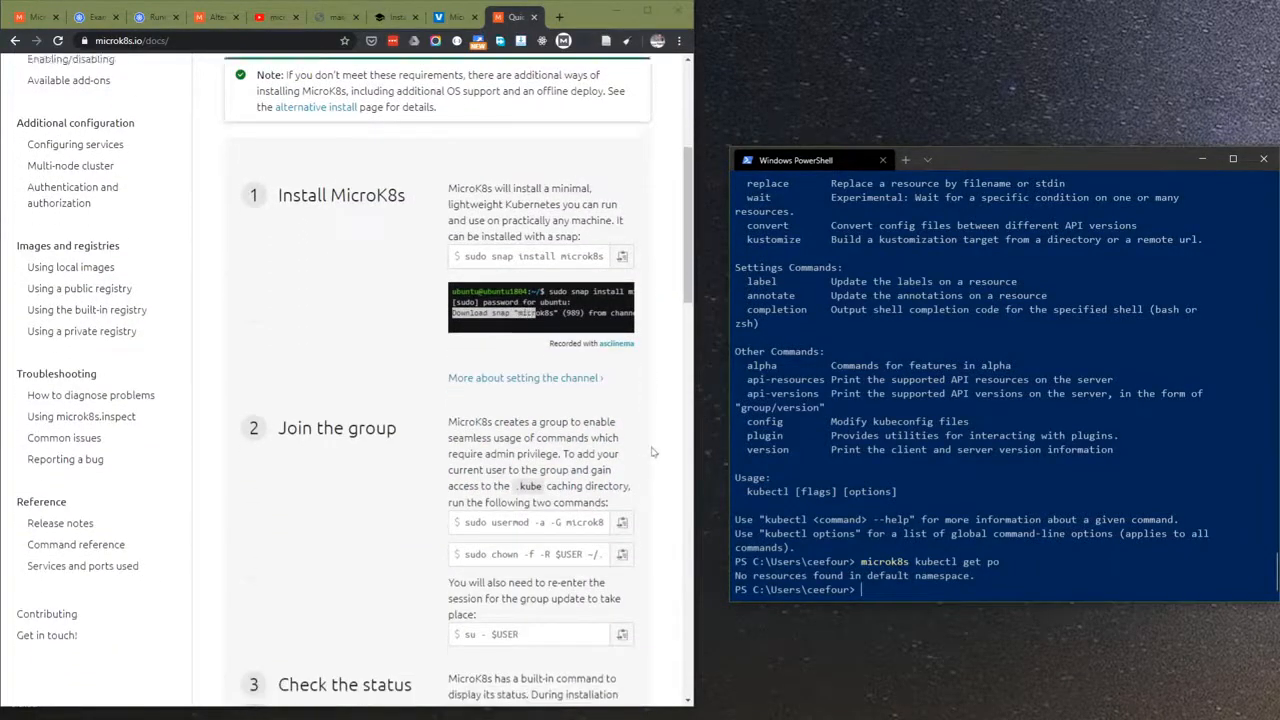
pyautogui.scroll(-3)
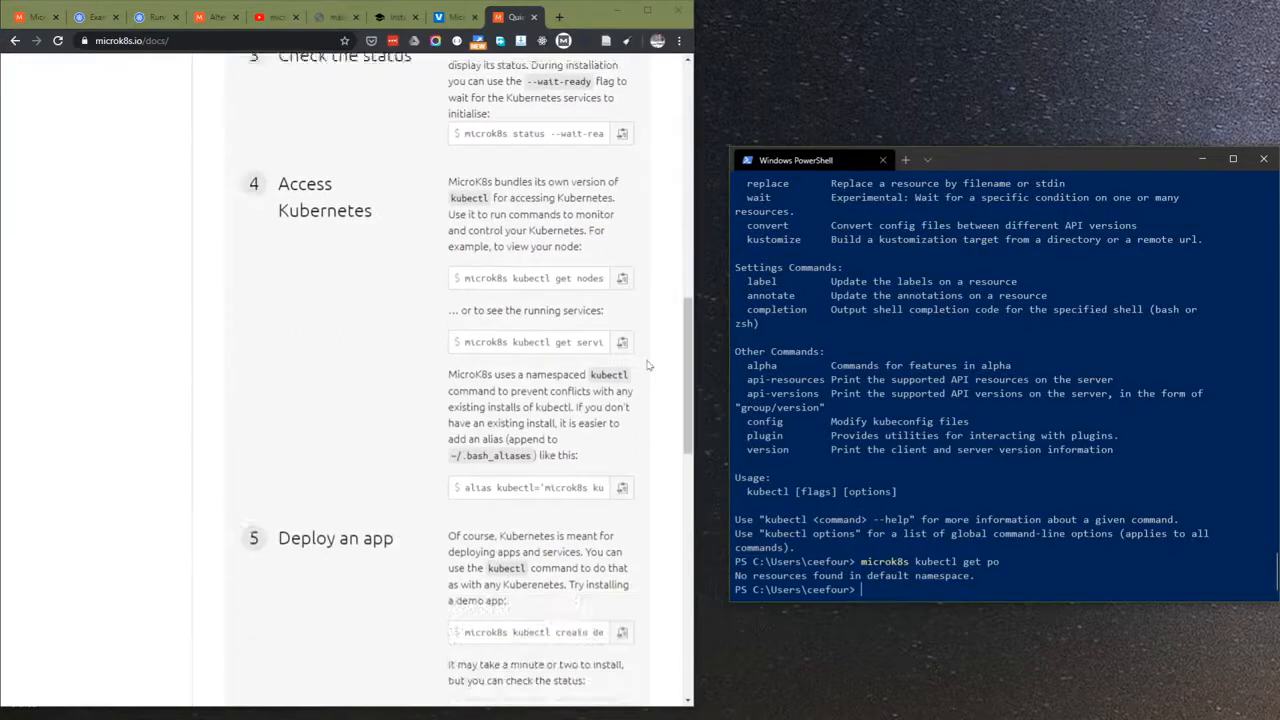
pyautogui.scroll(-3)
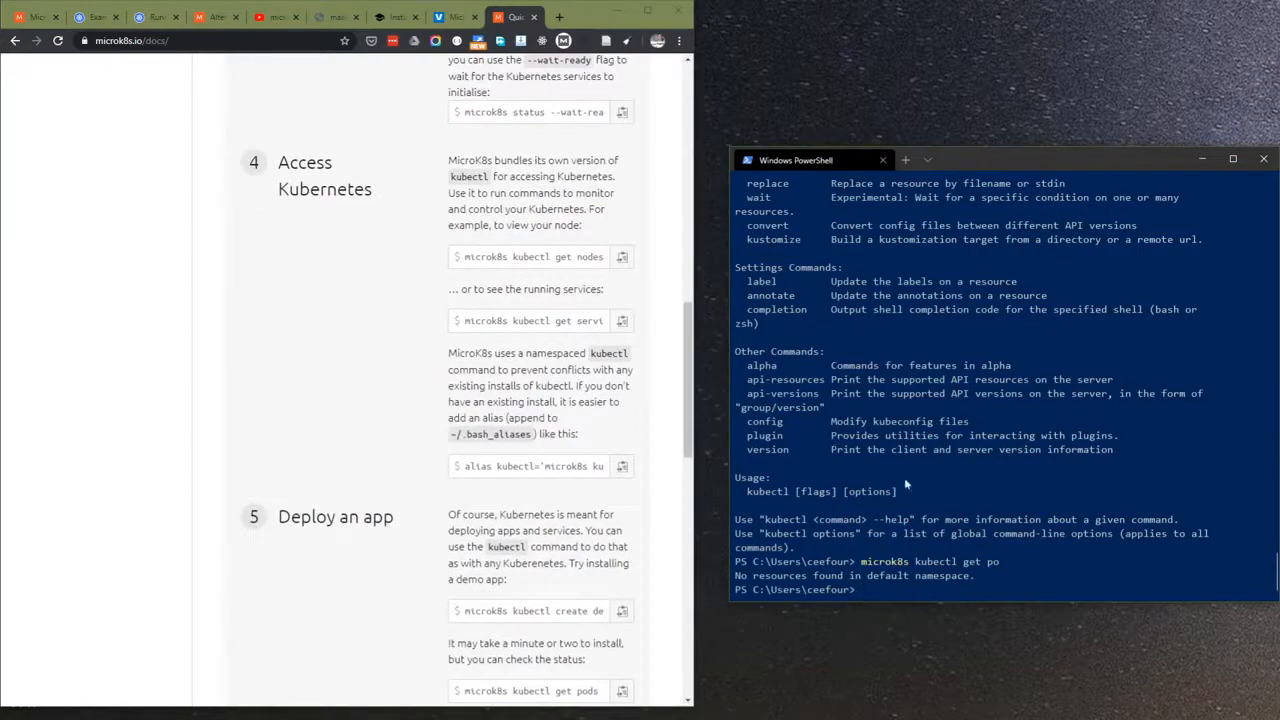
pyautogui.moveTo(958, 490)
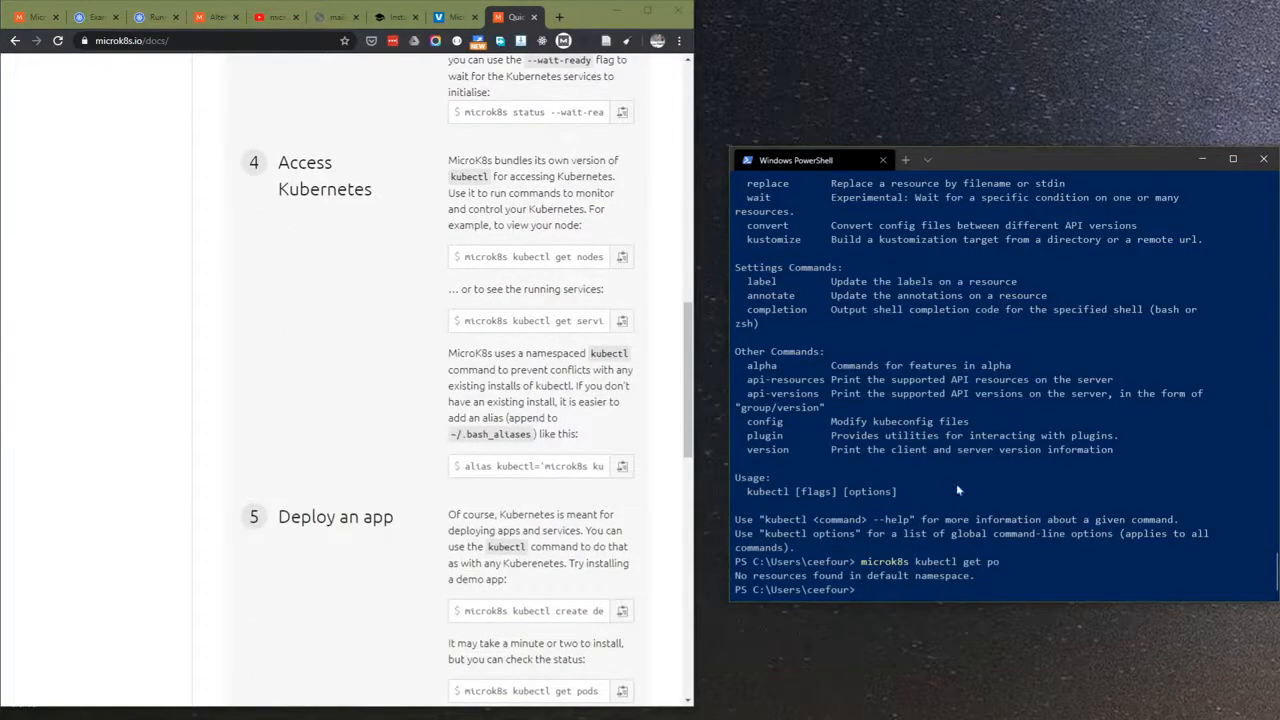
pyautogui.write('microk8s kubectl get no')
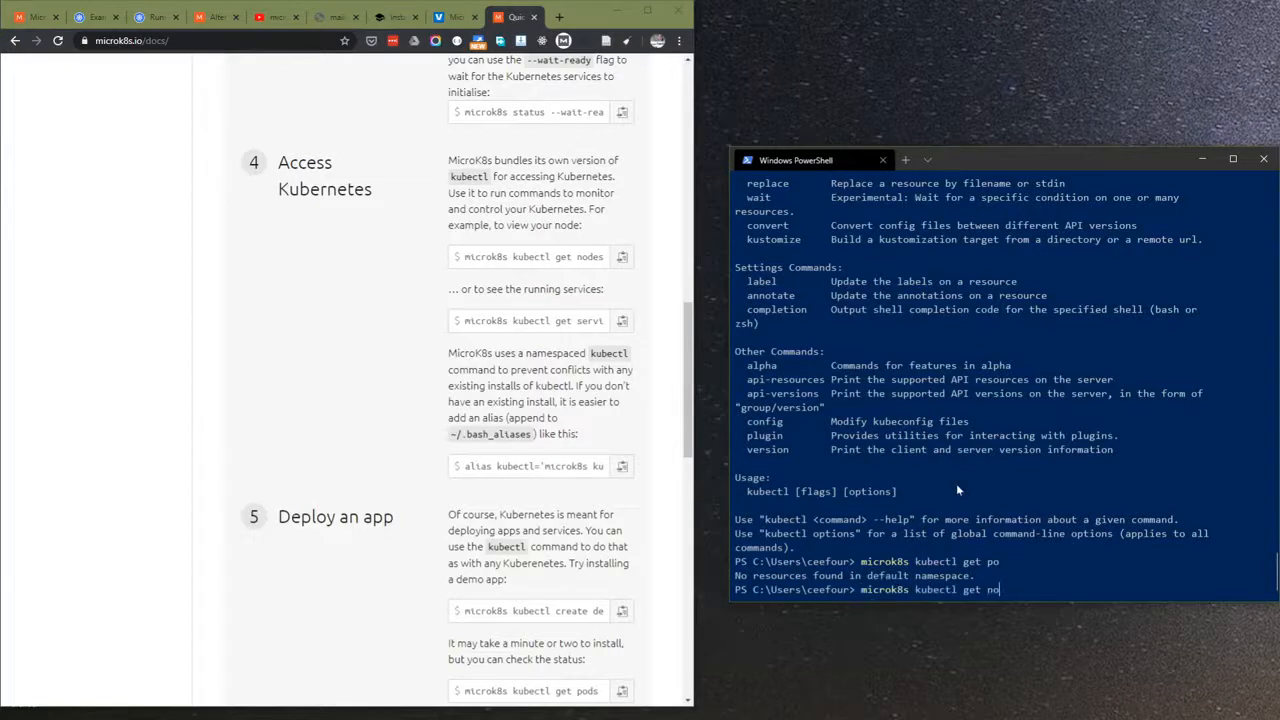
# - List nodes (microk8svm Ready) and services (kubernetes ClusterIP on 443/TCP) with microk8s kubectl
pyautogui.press('Enter')
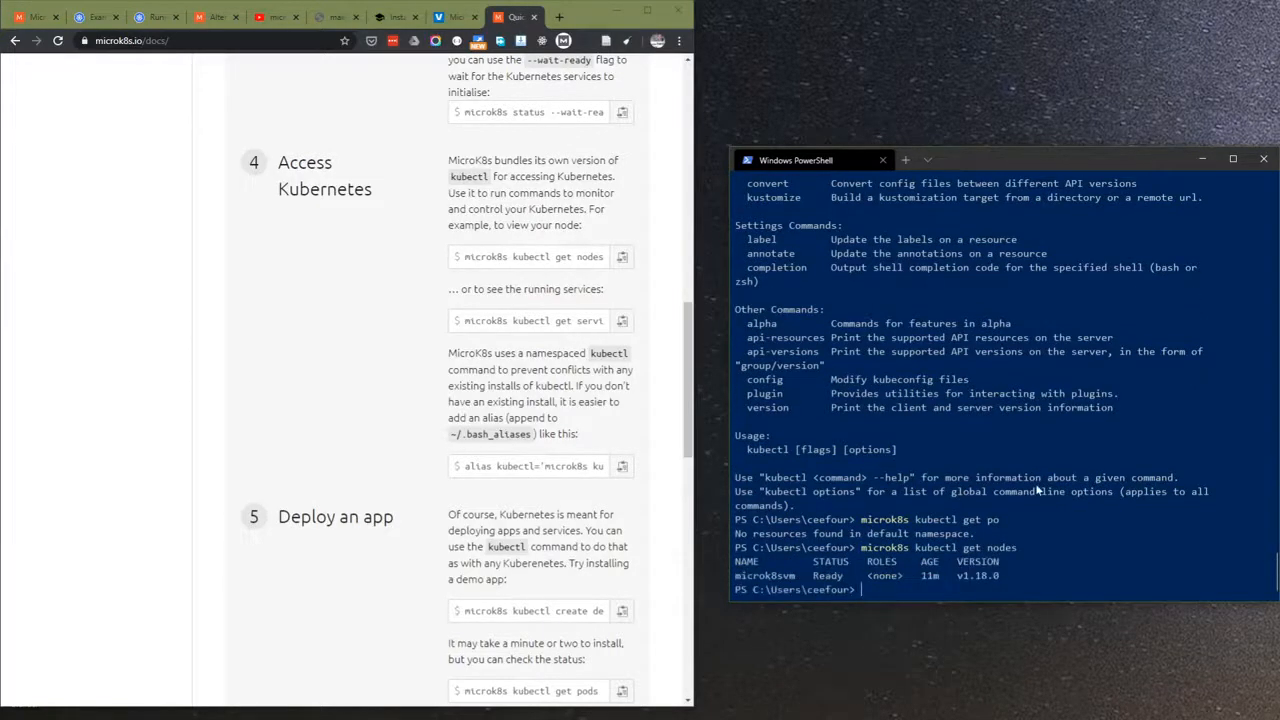
pyautogui.write('microk8s kubectl get nod')
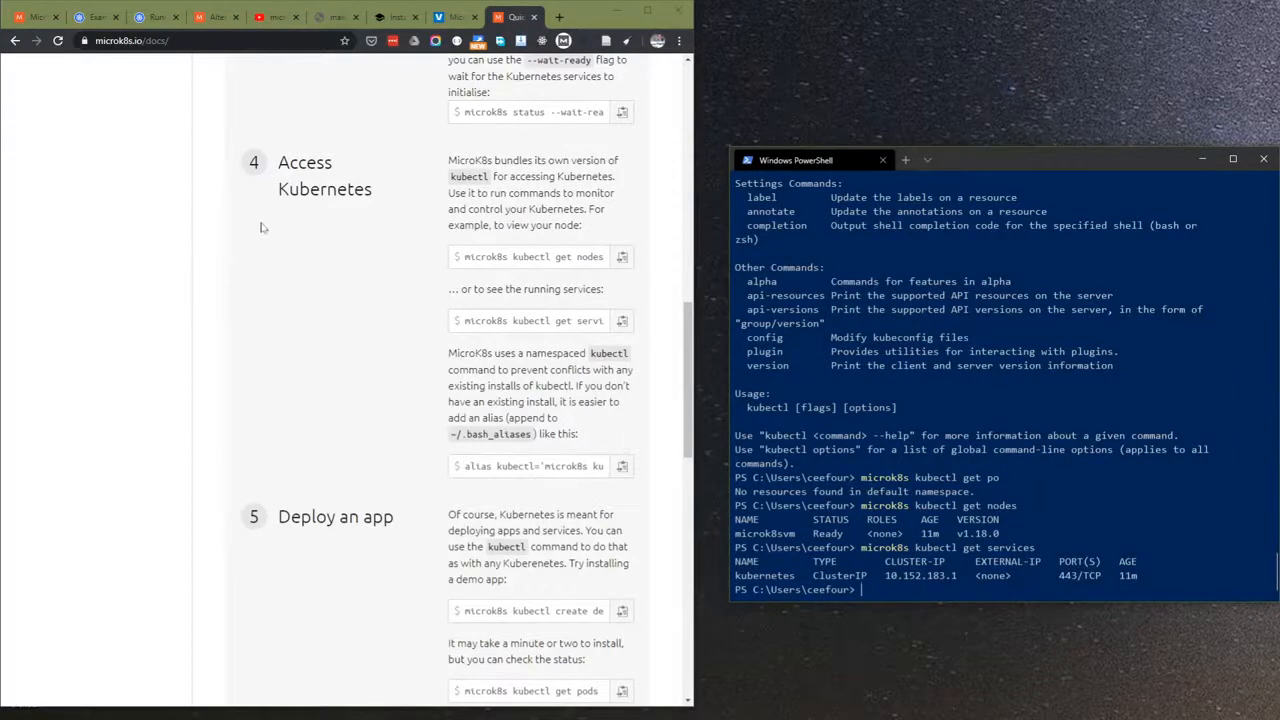
pyautogui.scroll(-3)
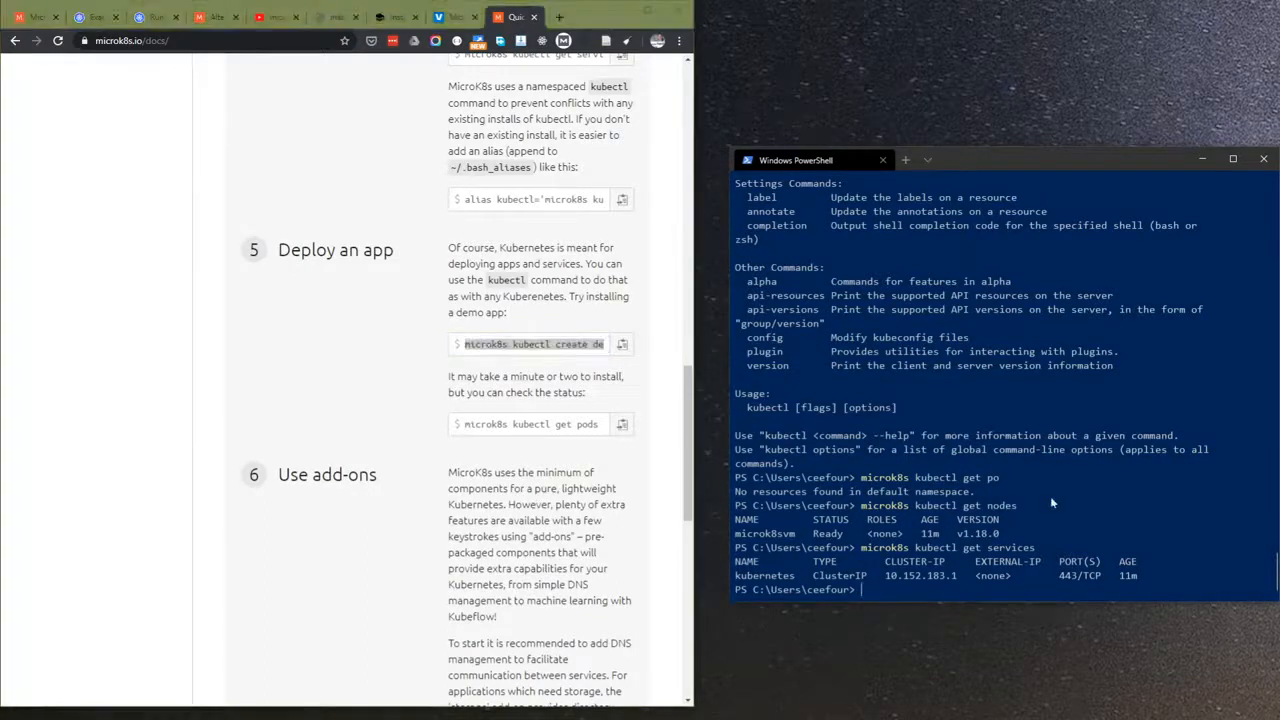
# - Create the kubernetes-bootcamp deployment from the gcr.io google-samples image and list the pods
pyautogui.write('microk8s kubectl create deployment kubernetes-bootcamp --image=gcr.io/google-samples/kubernetes-bootcamp:v1')
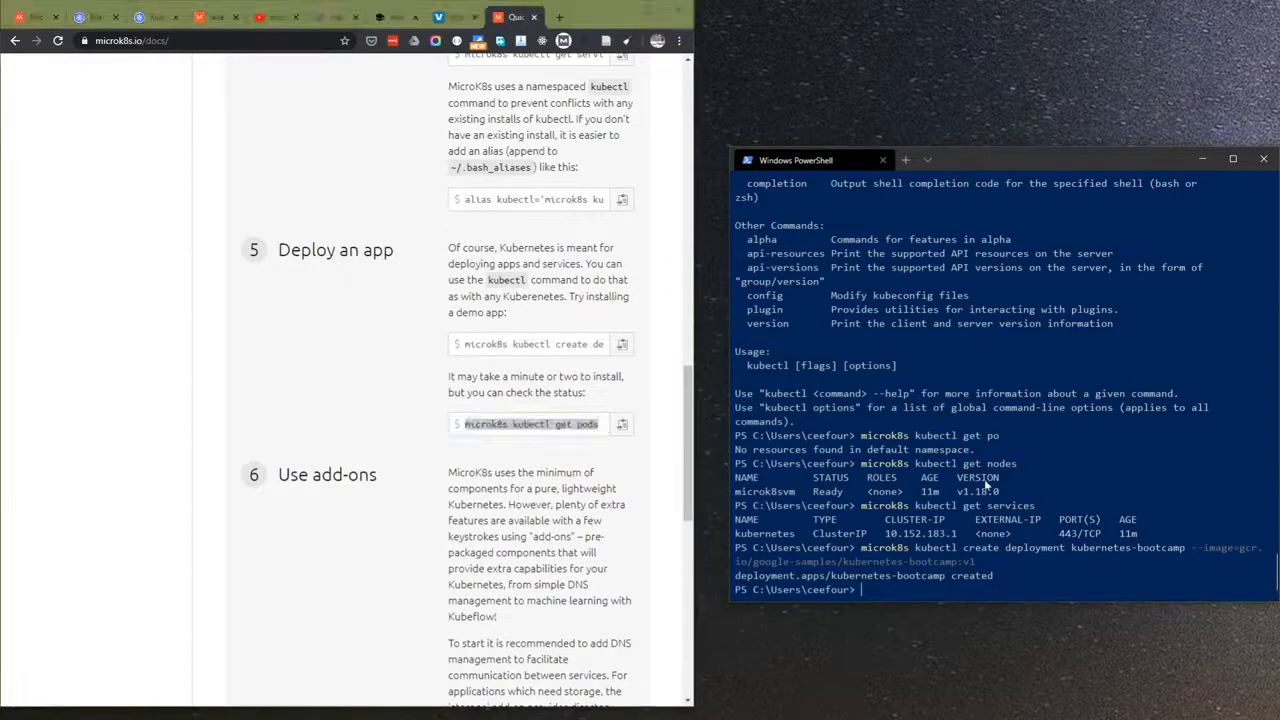
pyautogui.write('microk8s kubectl get pods')
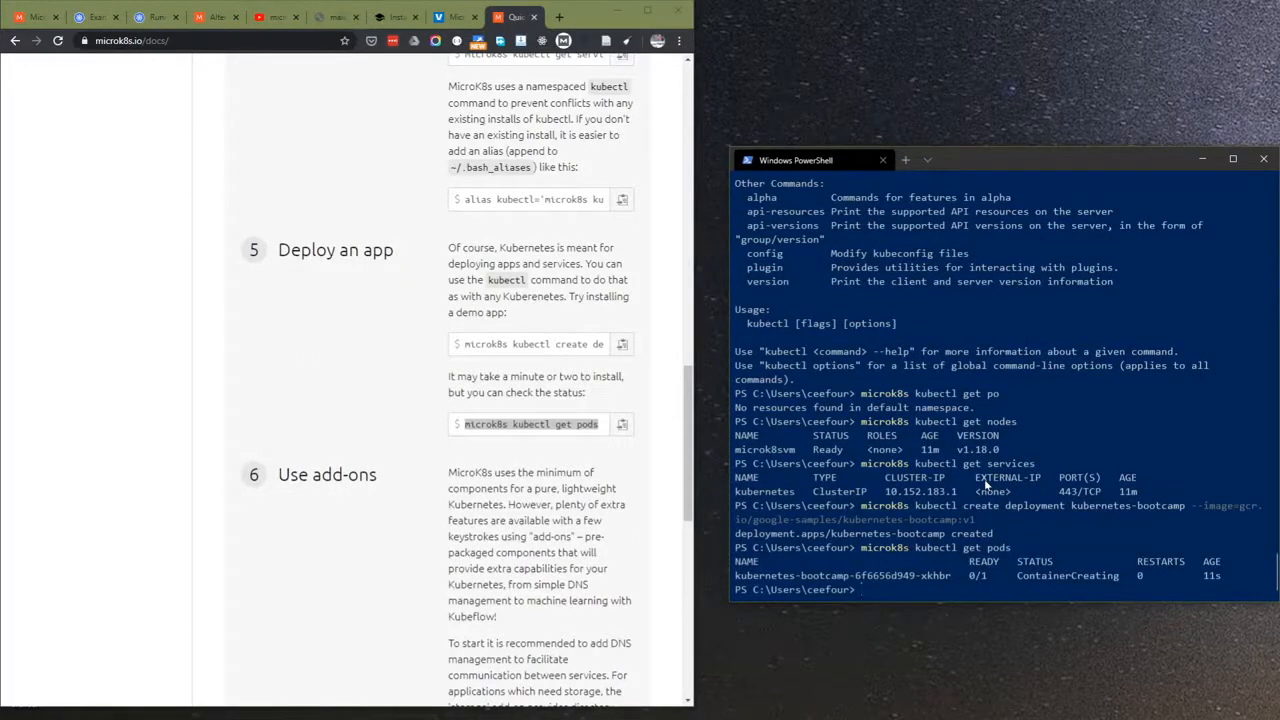
pyautogui.write('microk8s kubectl get pods')
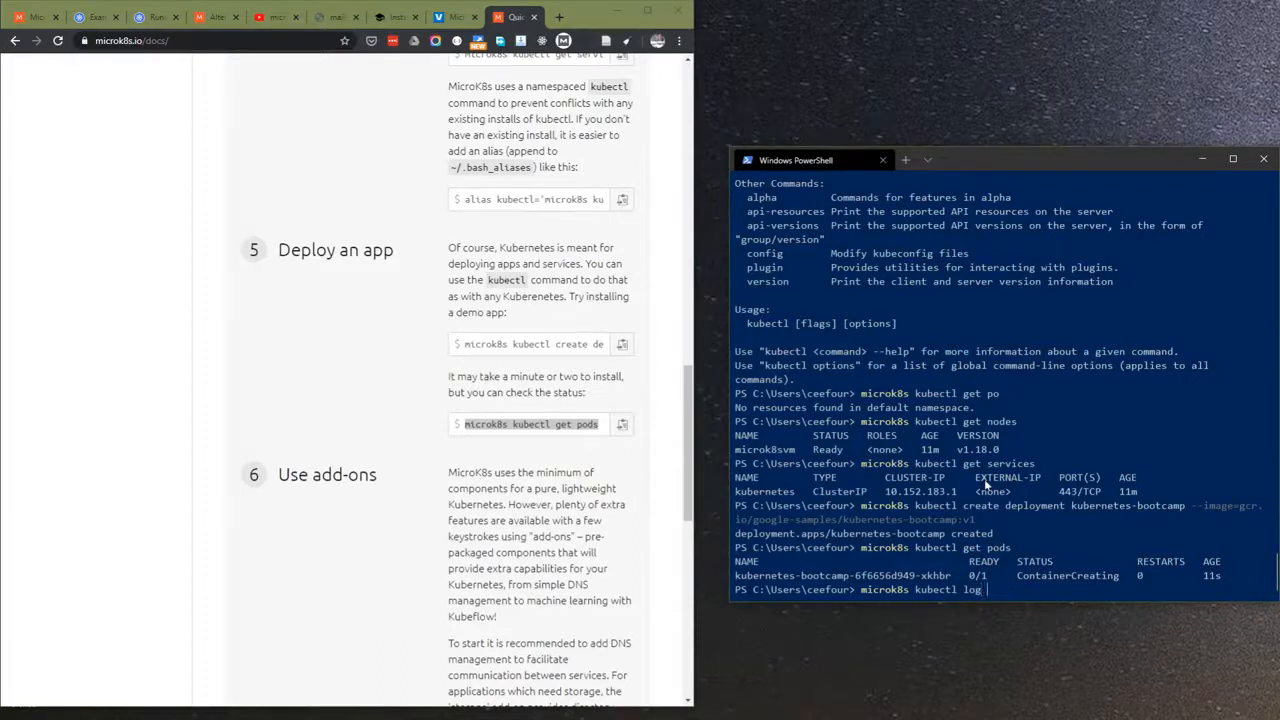
# - Request logs for pod kubernetes-bootcamp-6f6656d949-xkhbr, which fails with a BadRequest error
pyautogui.doubleClick(850, 576)
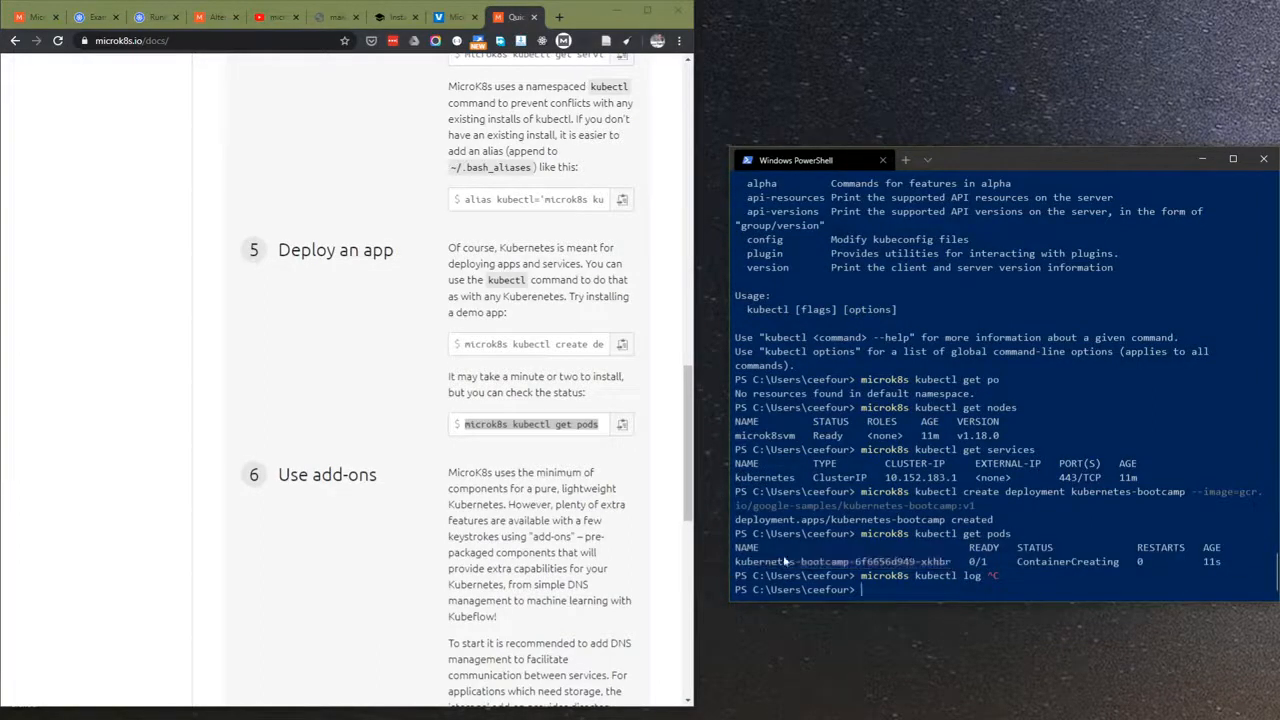
pyautogui.write('k8s kubectl logs')
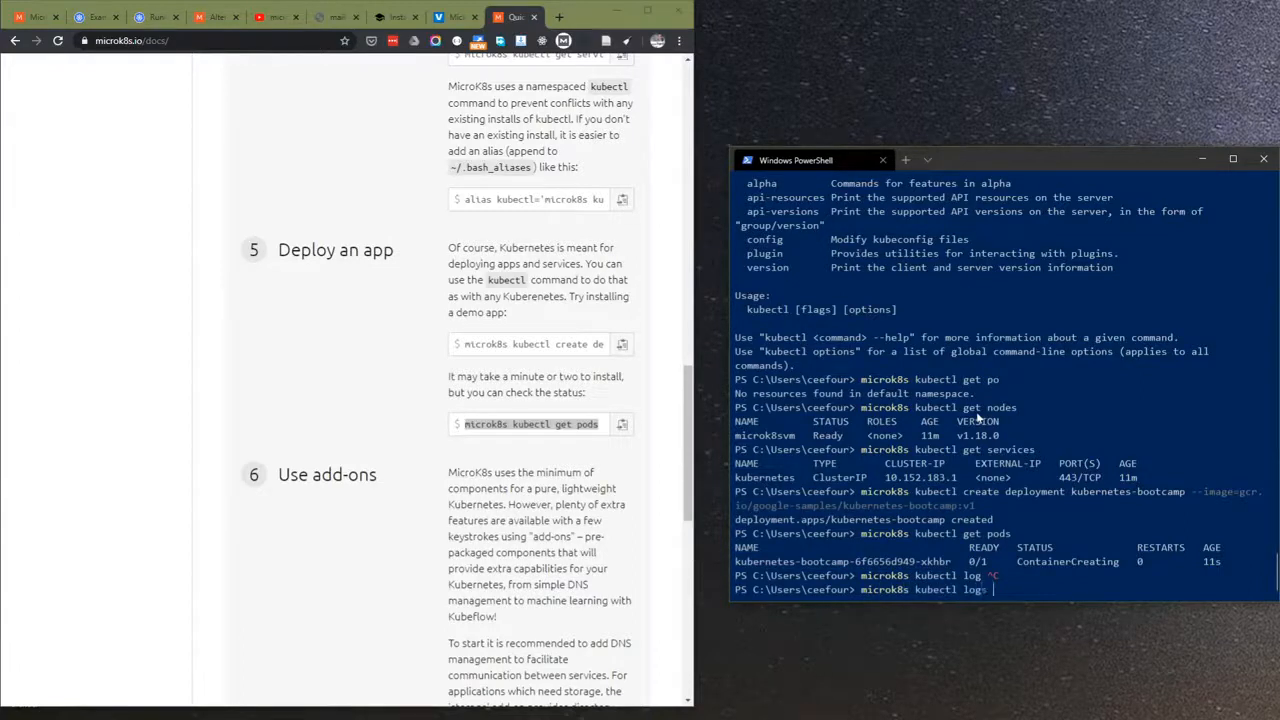
pyautogui.write('kubernetes-bootcamp-6f6656d949-xkhbr')
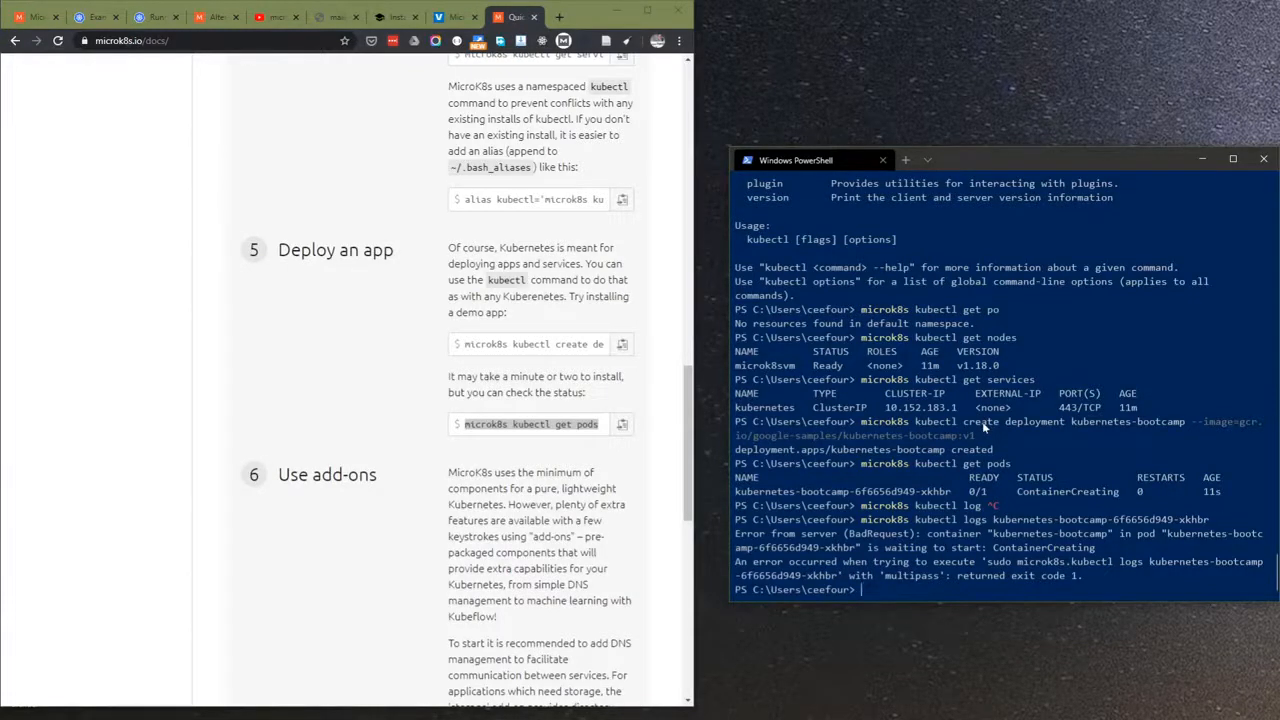
# - Rerun the pod logs, list pods showing Running 1/1, and print kubectl's command help
pyautogui.press('Enter')
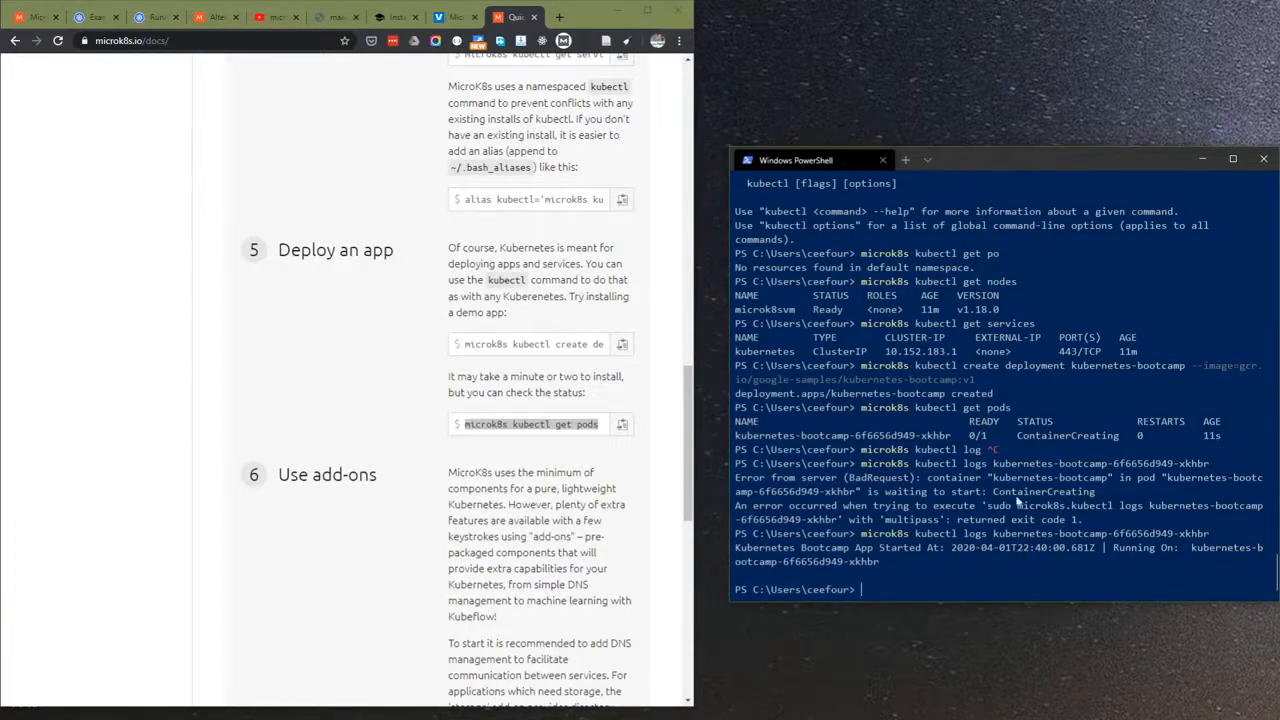
pyautogui.moveTo(1170, 504)
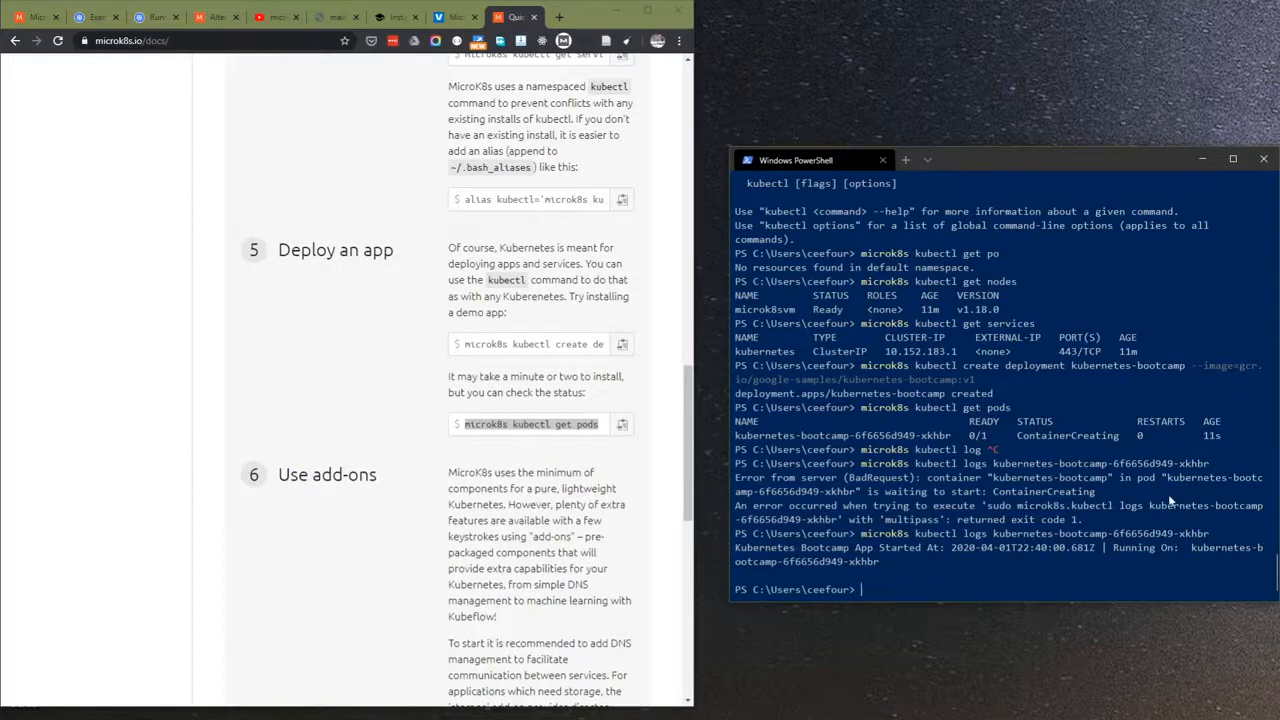
pyautogui.write('microk8s kubectl get pods')
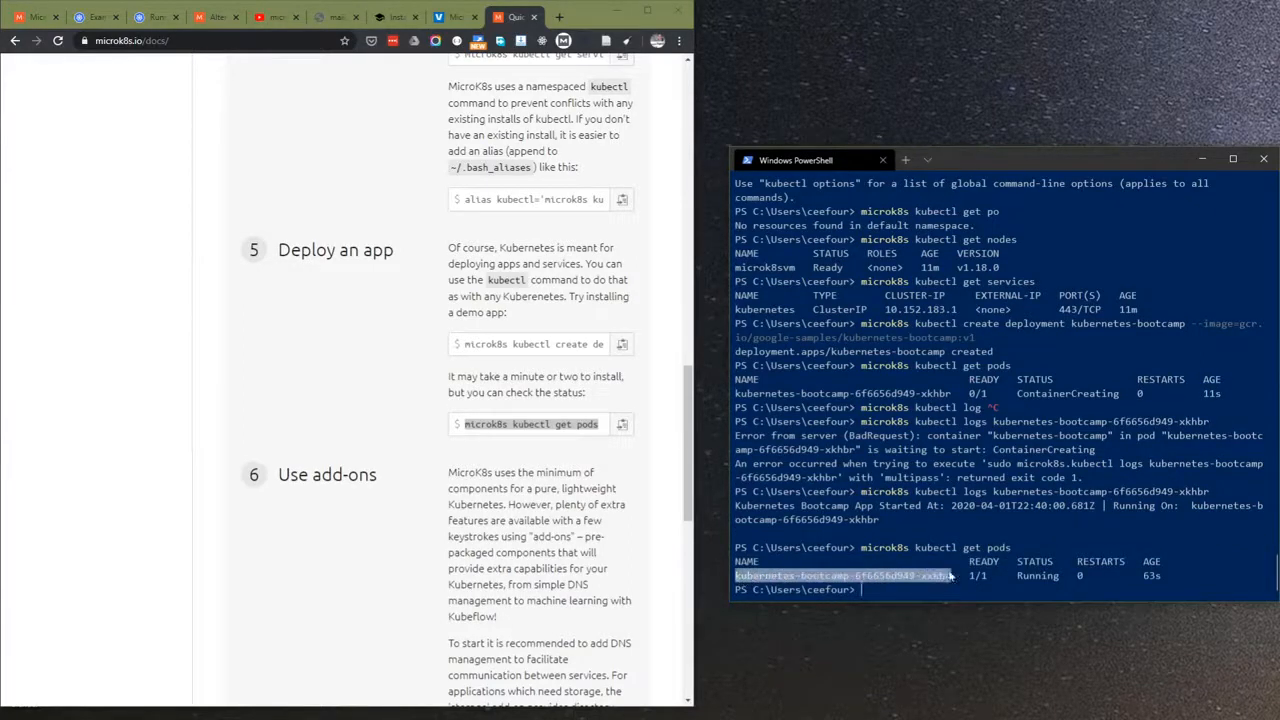
pyautogui.write('ku')
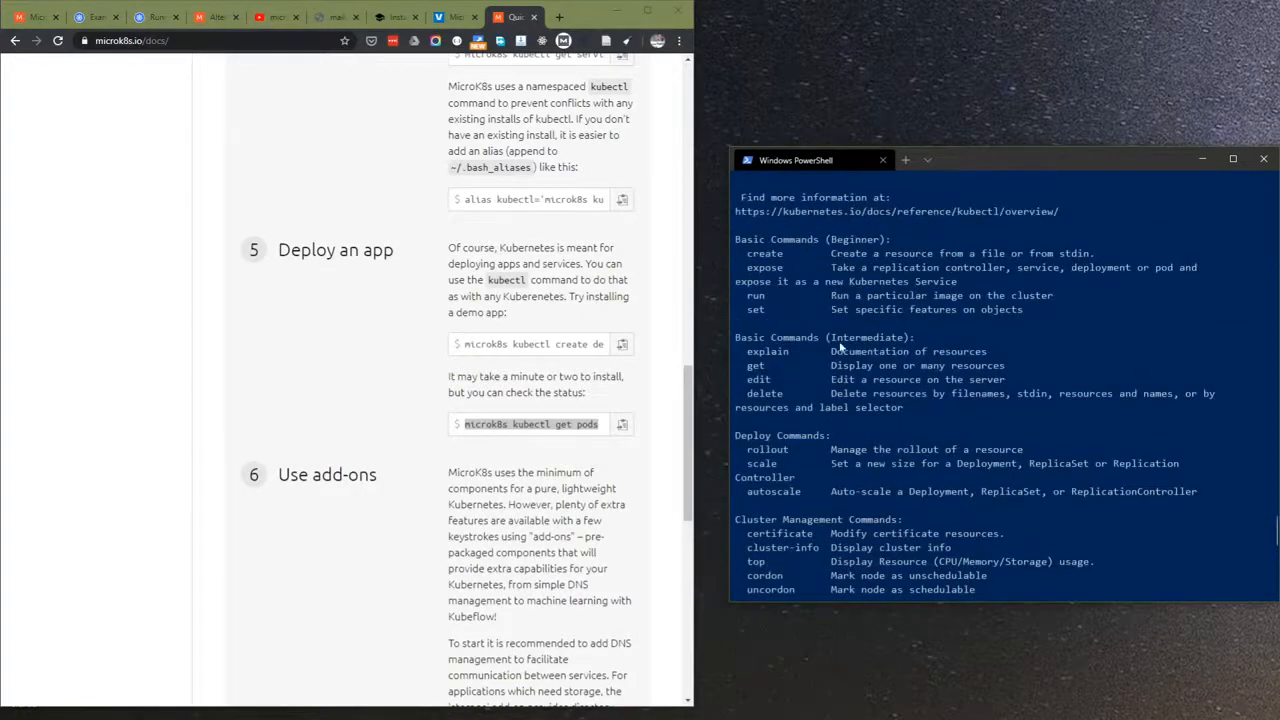
pyautogui.moveTo(900, 464)
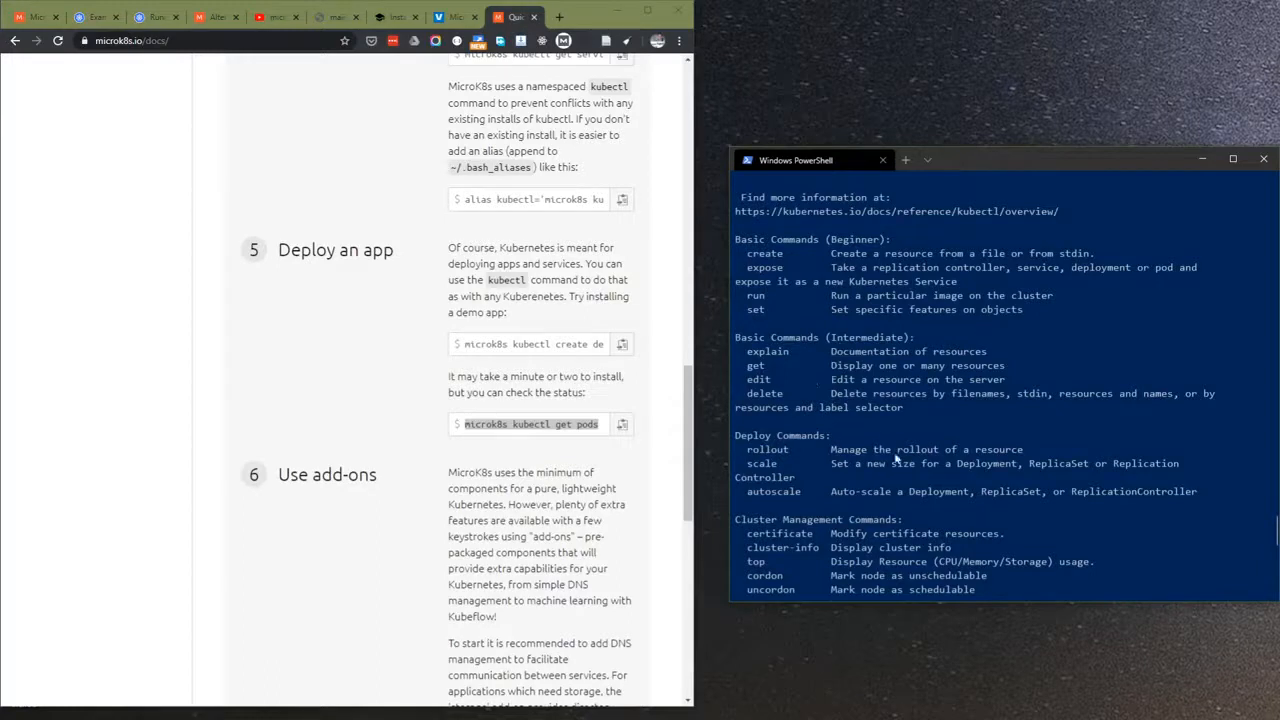
pyautogui.moveTo(912, 482)
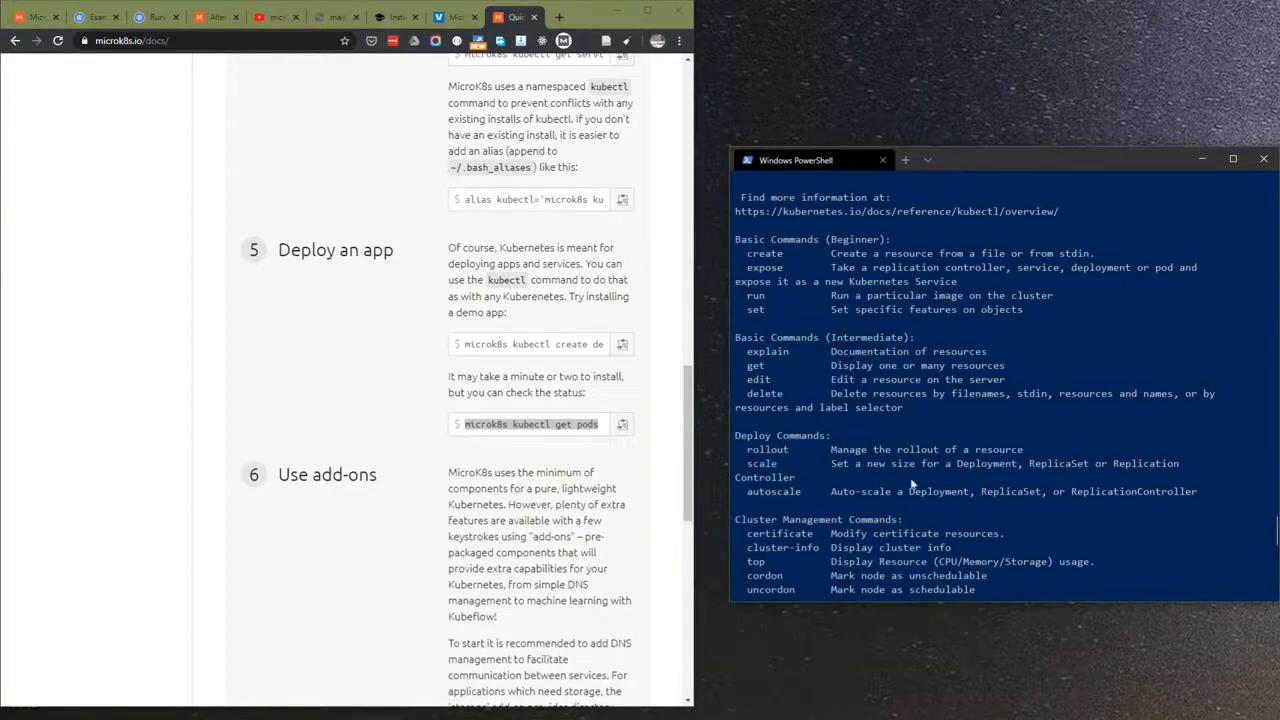
pyautogui.scroll(-3)
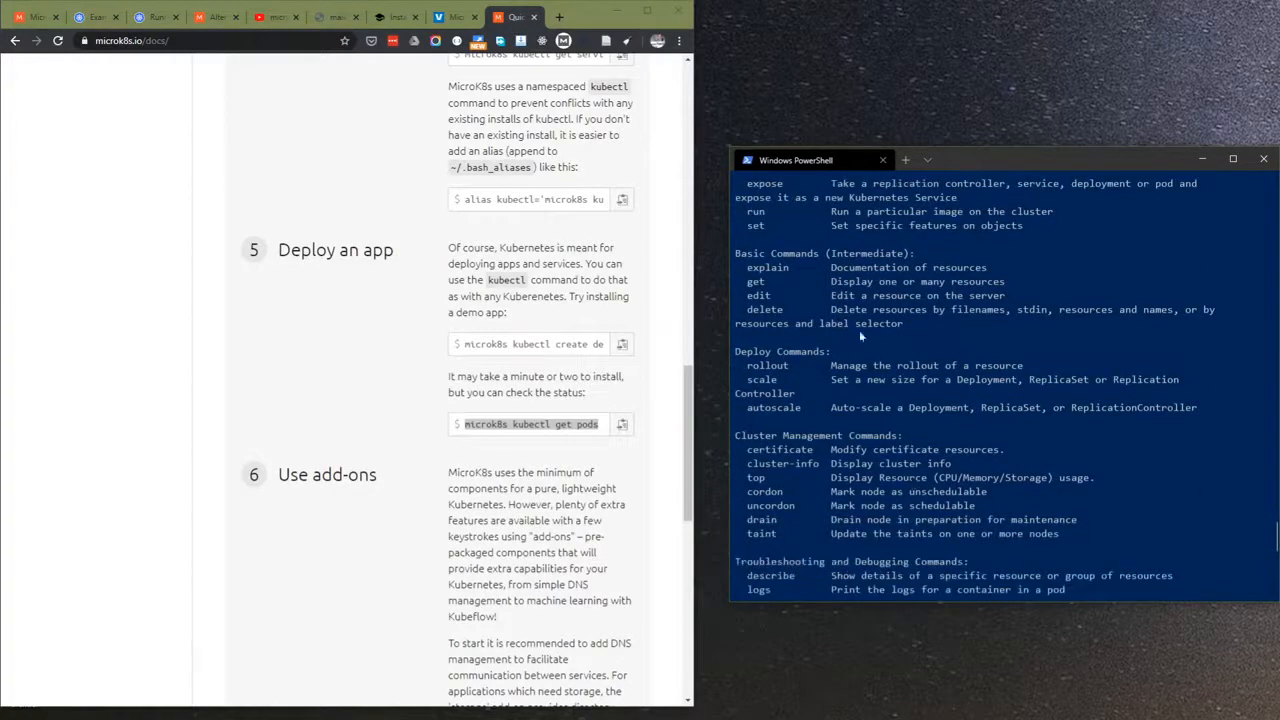
pyautogui.scroll(-3)
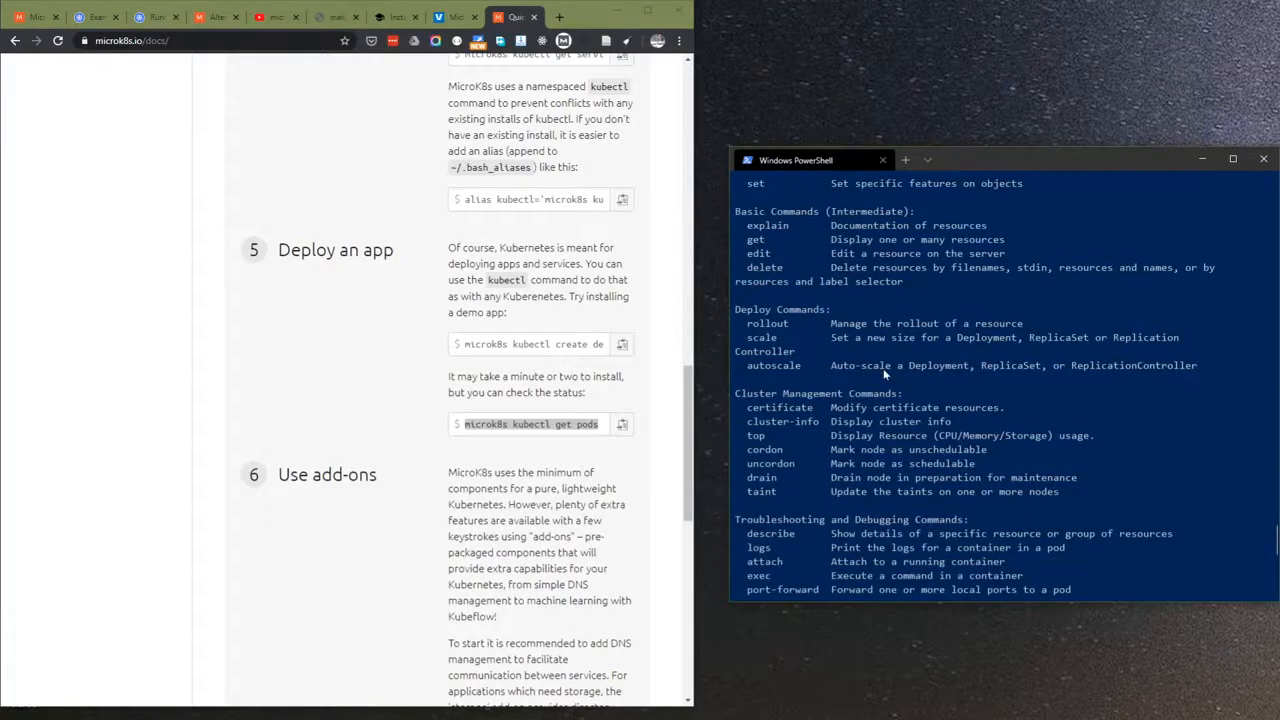
pyautogui.scroll(-3)
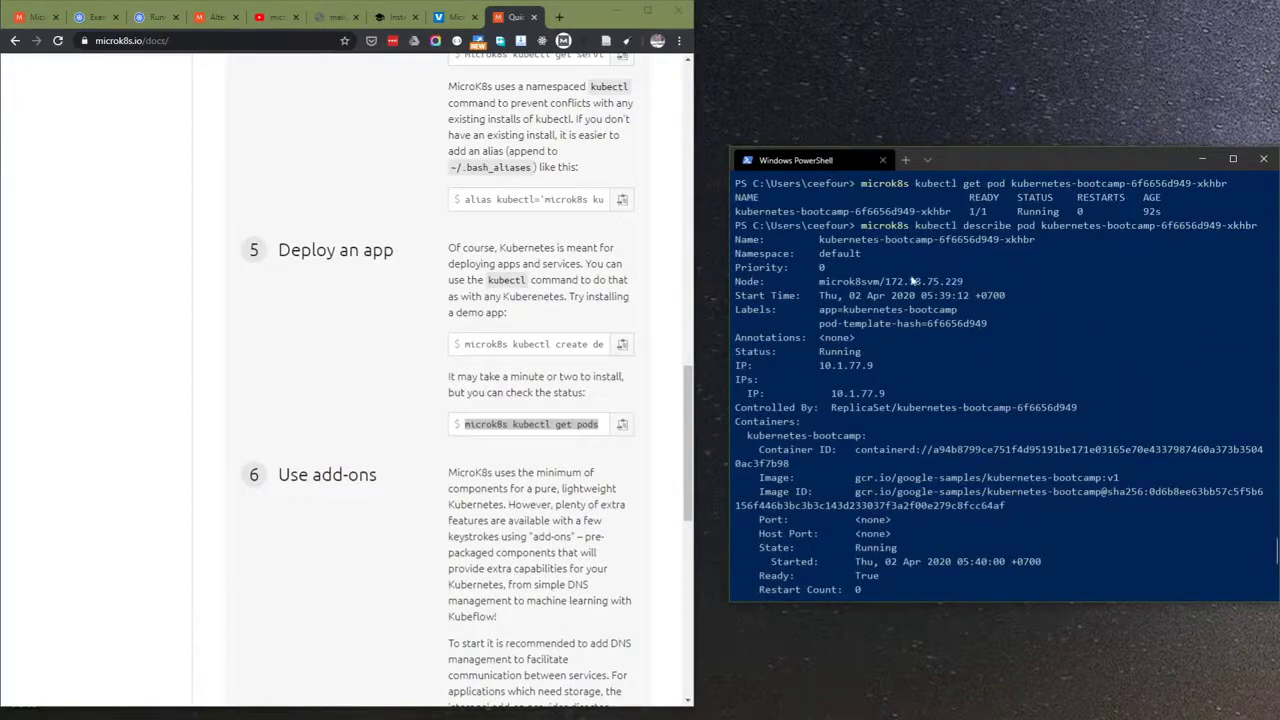
pyautogui.moveTo(872, 364)
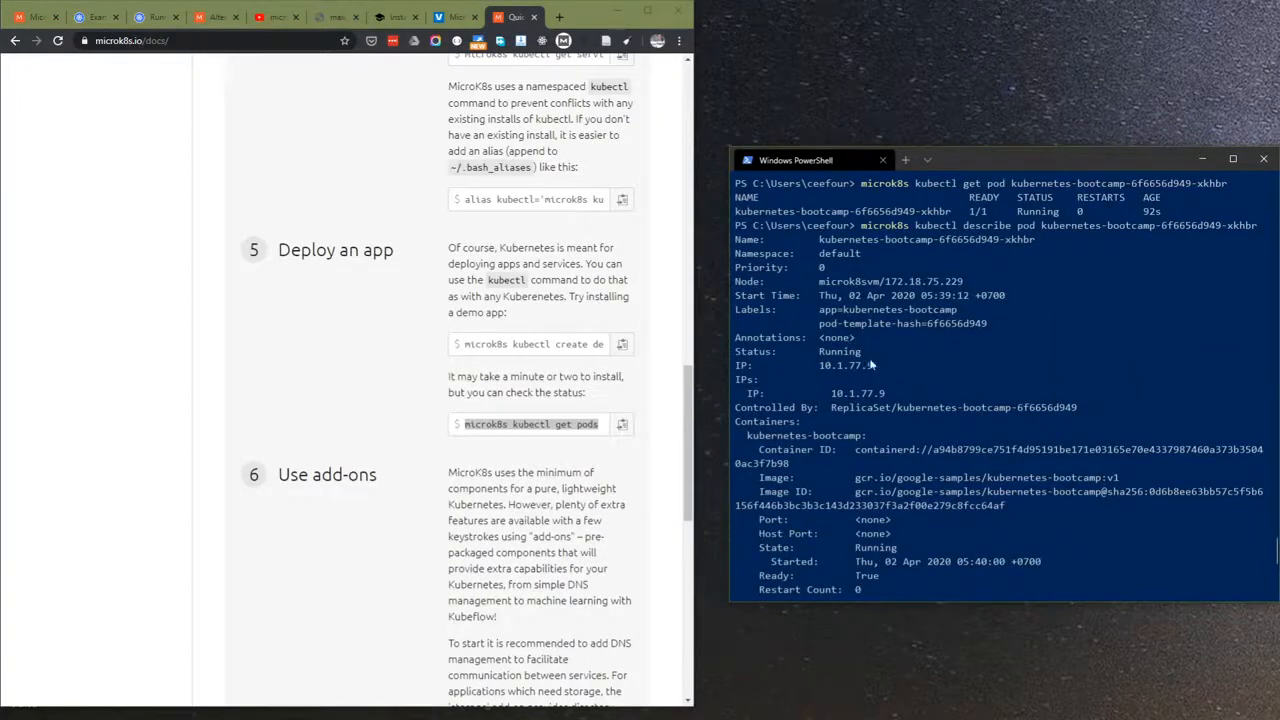
pyautogui.moveTo(948, 448)
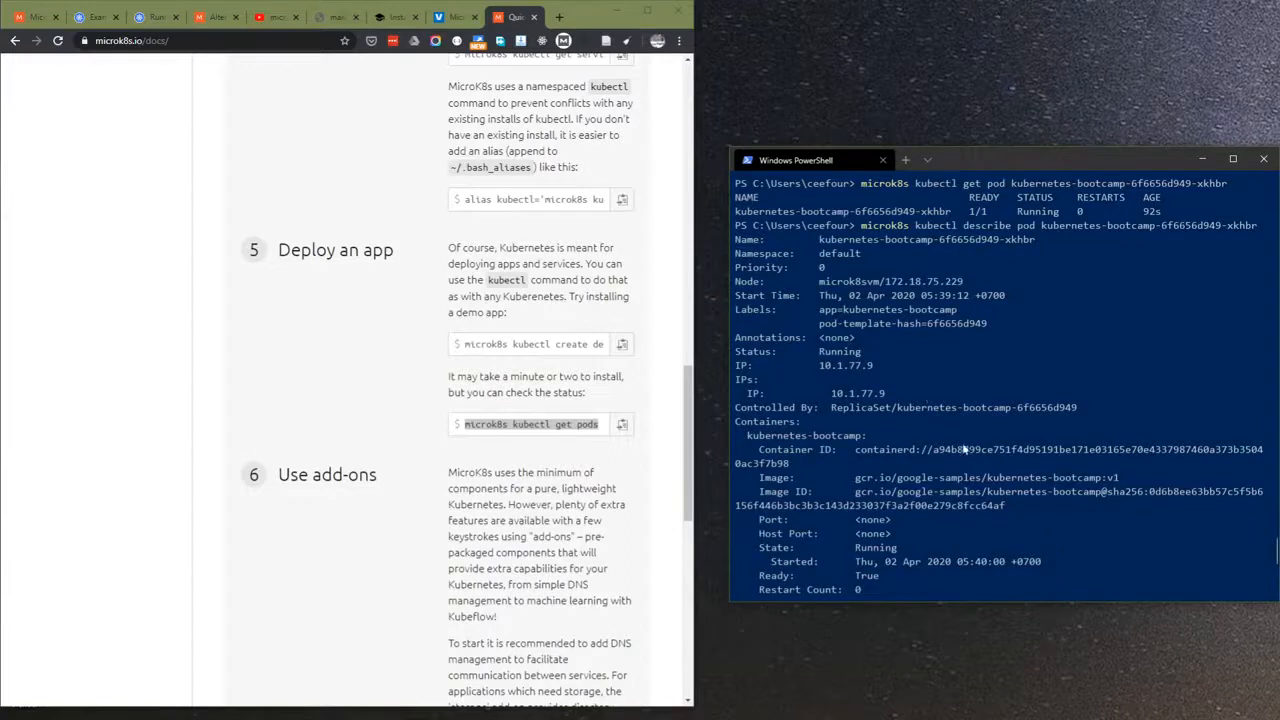
# - Copy gcr.io/google-samples/kubernetes-bootcamp:v1 from the pod's Pulling event
pyautogui.scroll(-3)
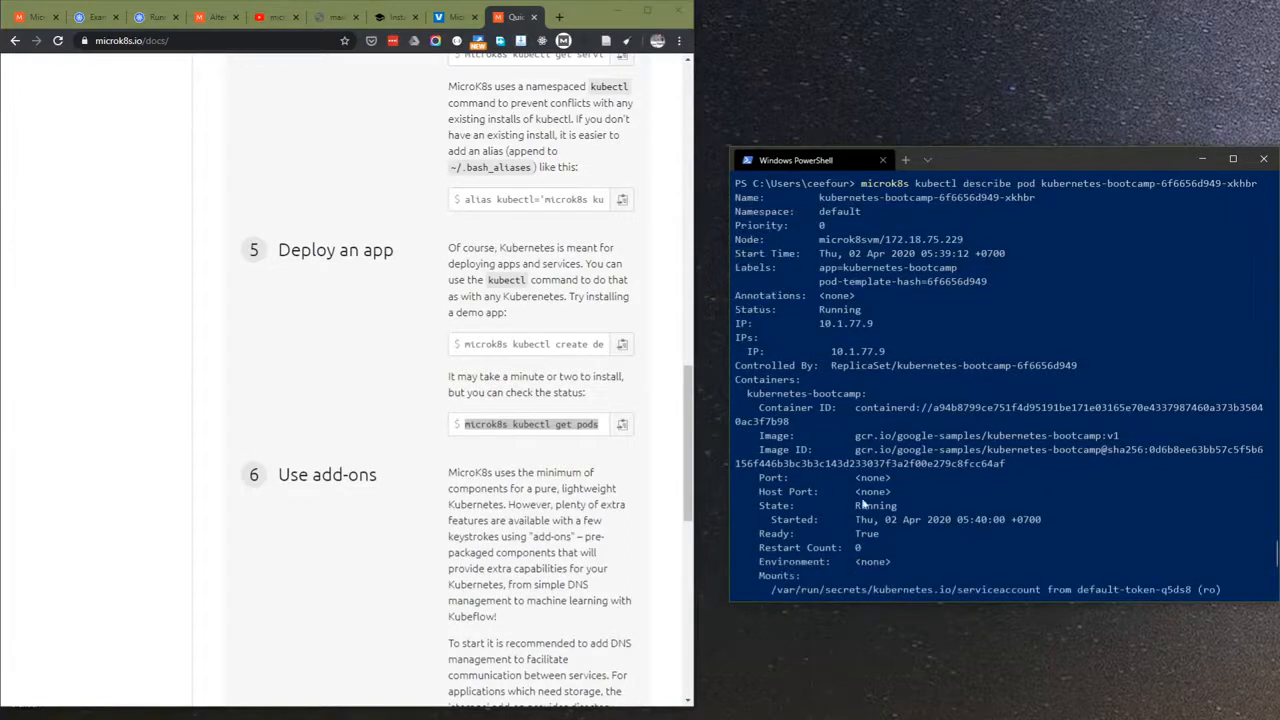
pyautogui.scroll(-3)
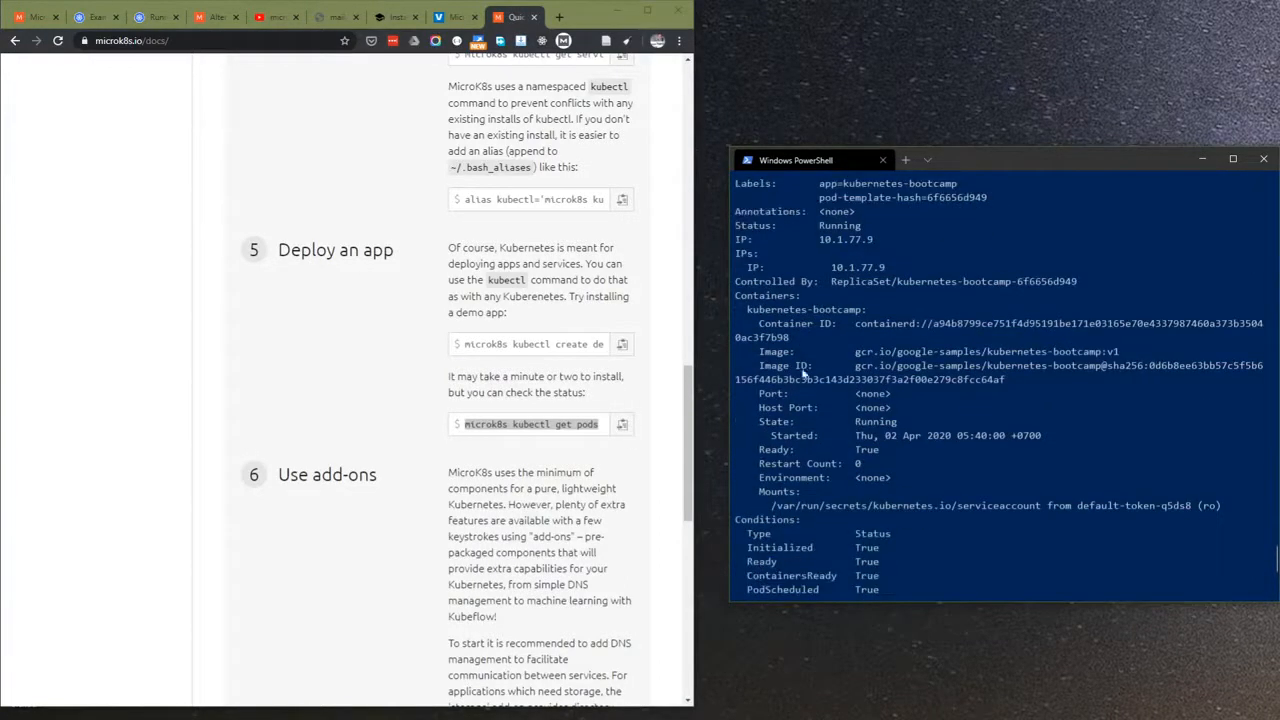
pyautogui.scroll(-3)
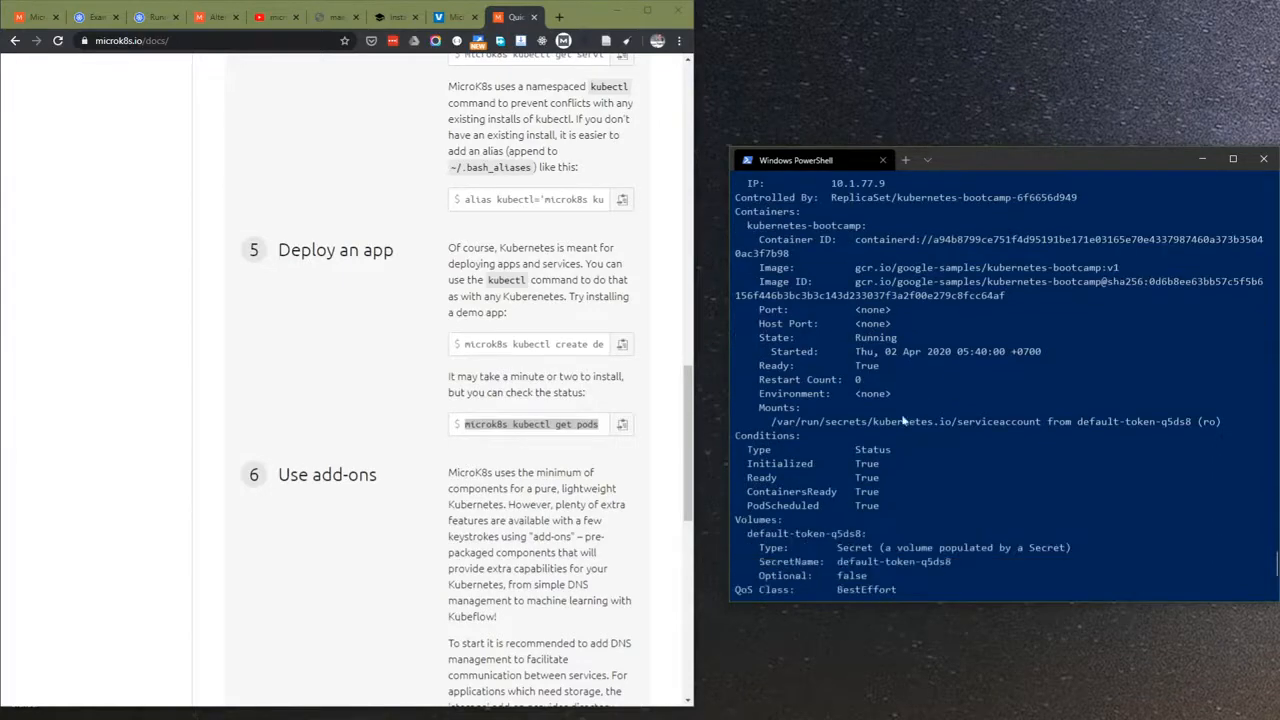
pyautogui.scroll(-3)
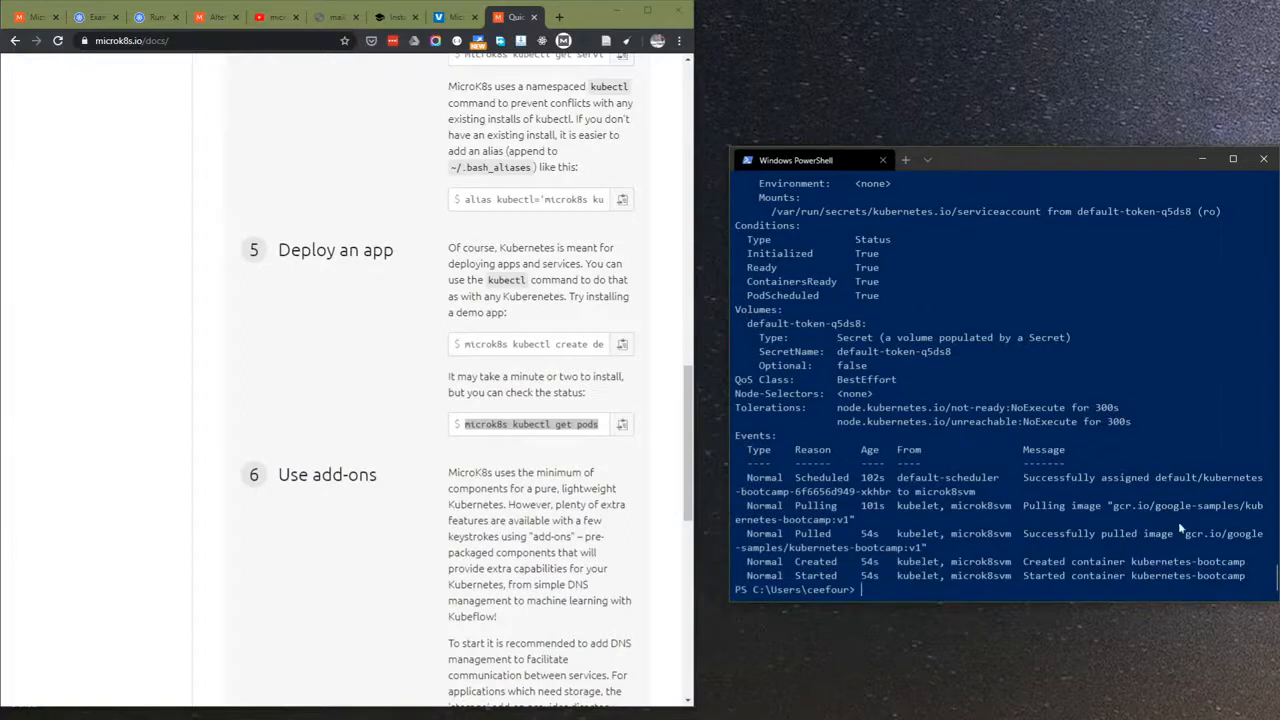
pyautogui.moveTo(1184, 510)
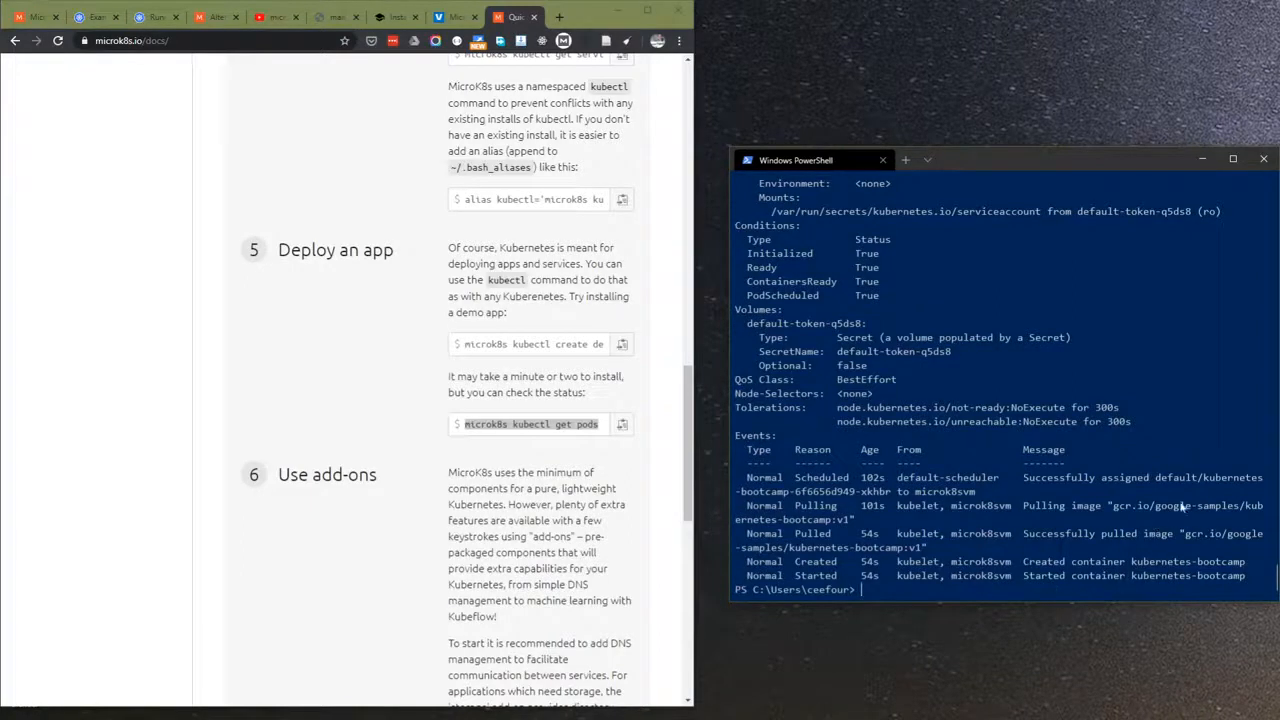
pyautogui.moveTo(1104, 510)
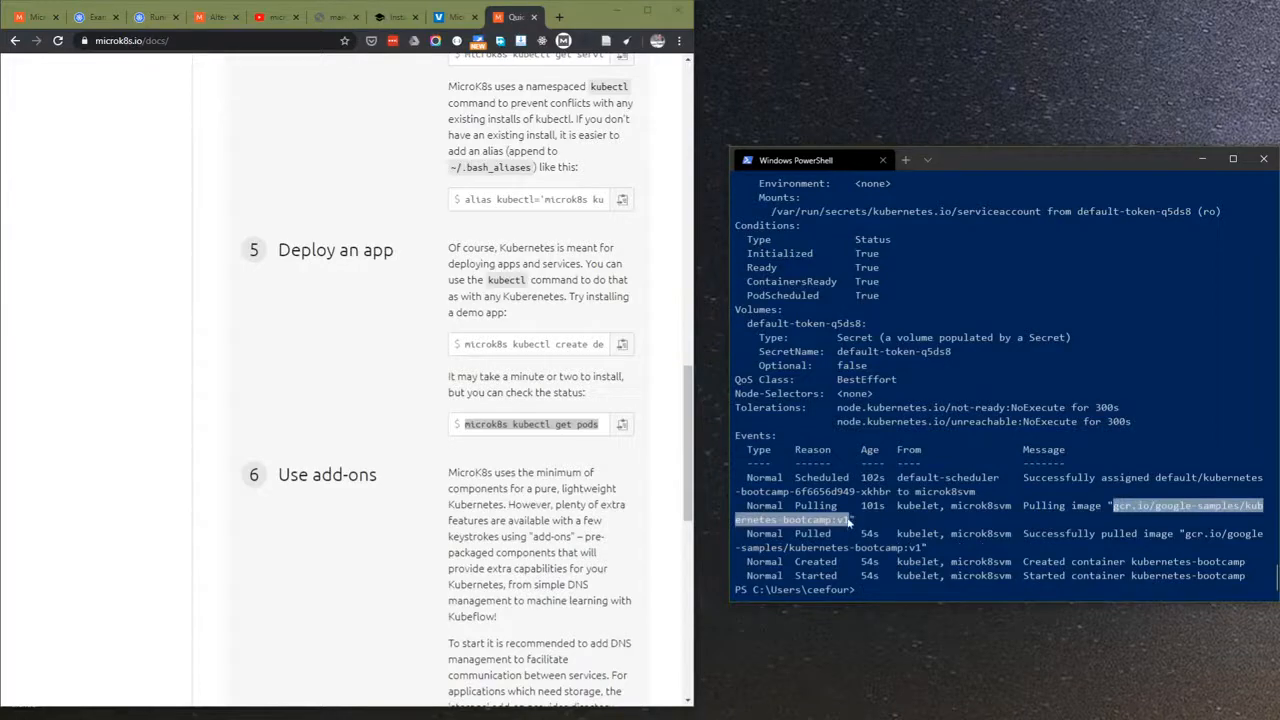
pyautogui.click(560, 16)
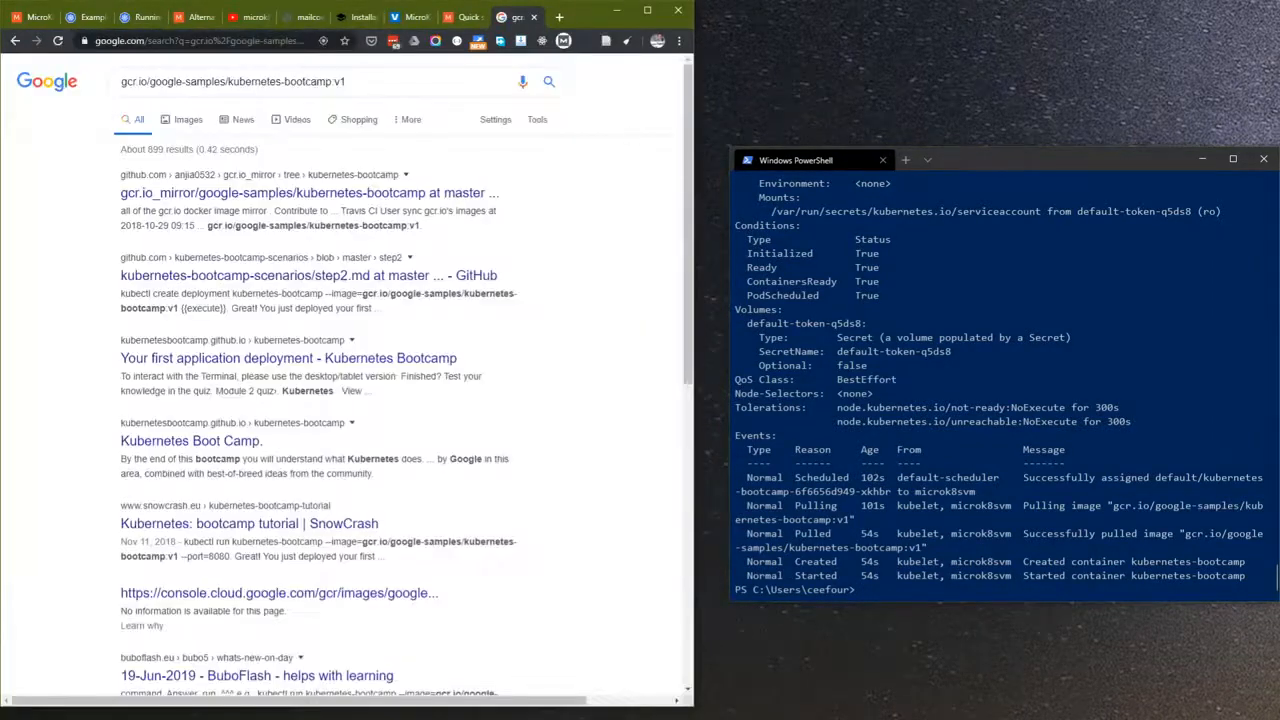
pyautogui.moveTo(270, 276)
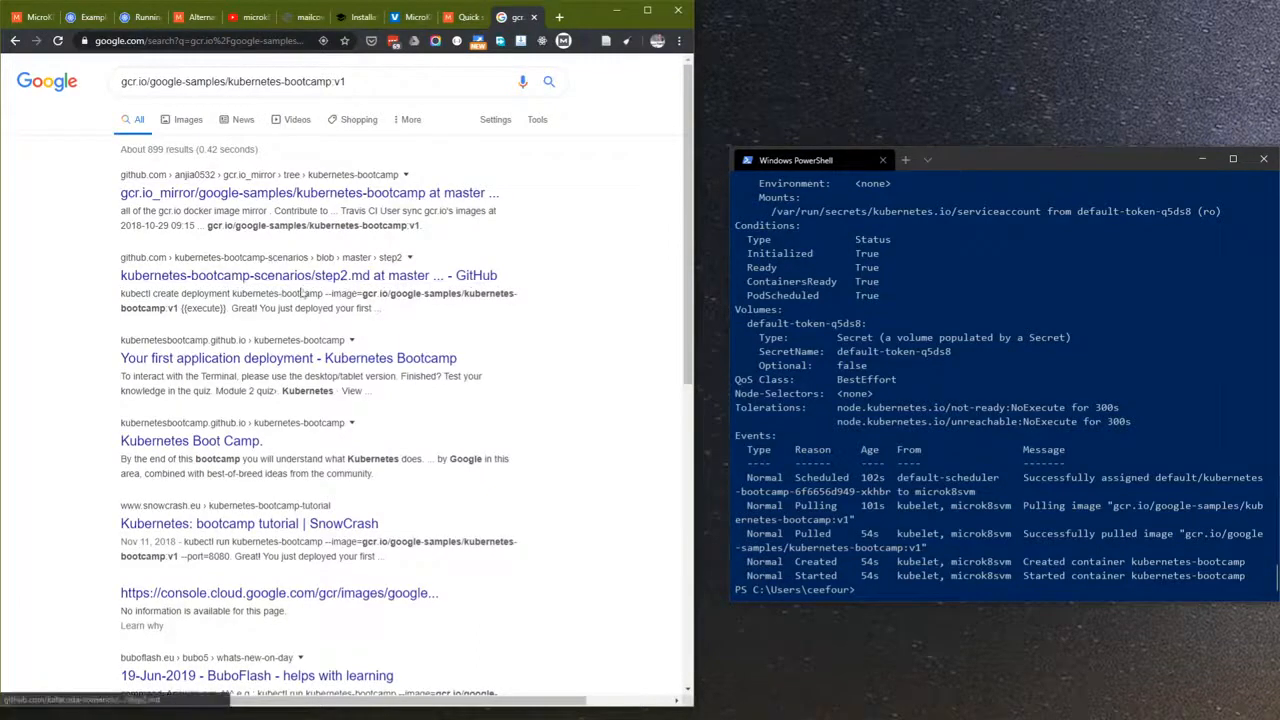
# - Open the 'Your first application deployment - Kubernetes Bootcamp' Google result
pyautogui.click(288, 358)
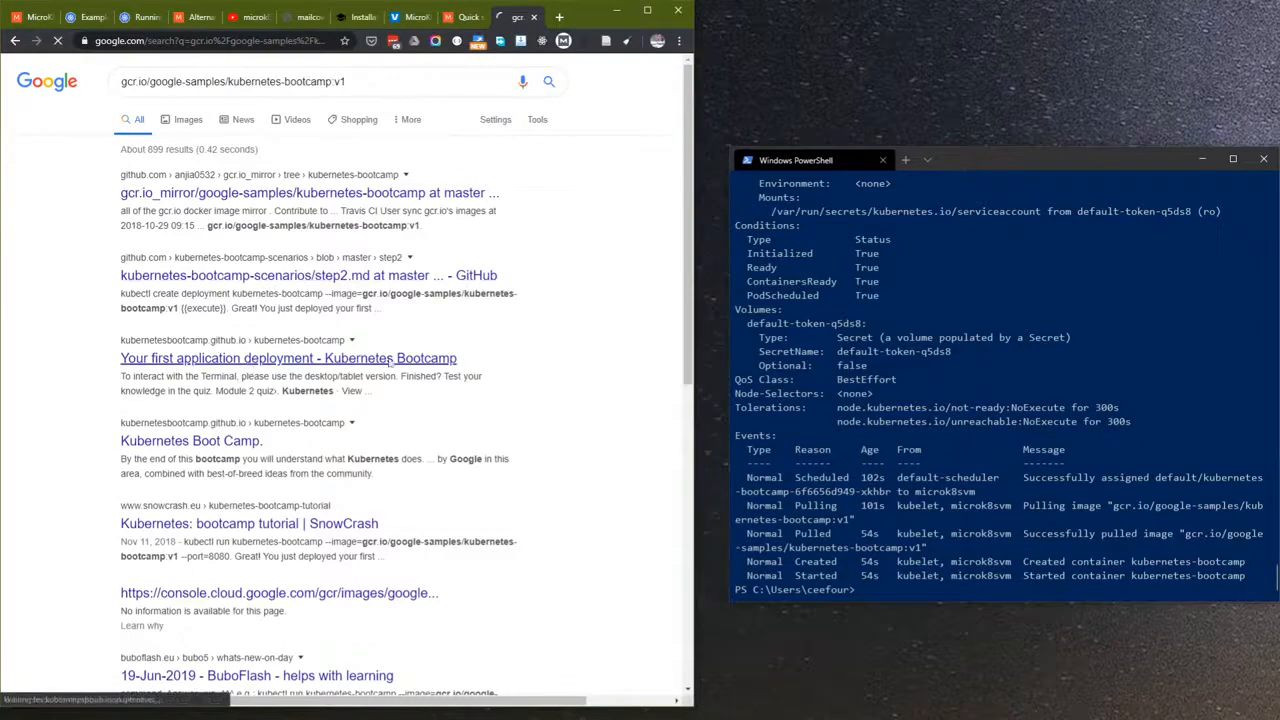
pyautogui.click(288, 356)
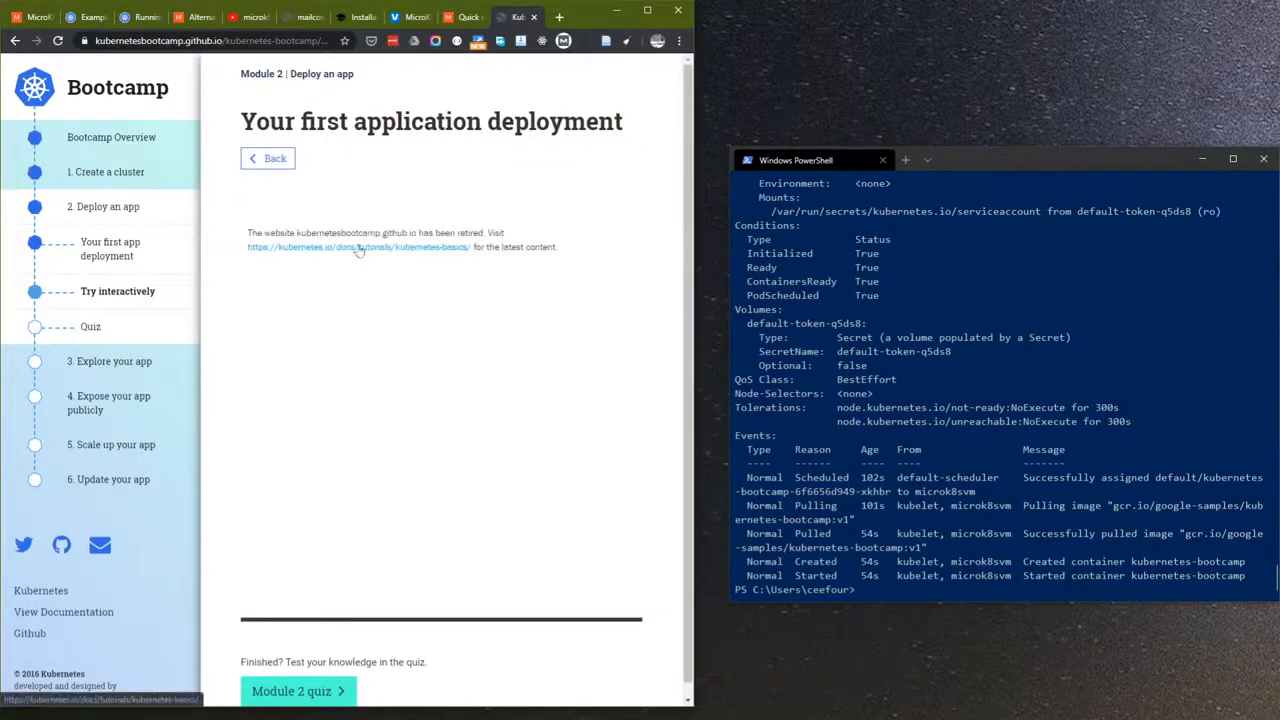
# - Read the Deployment lesson, then select kubernetes-bootcamp in the PowerShell events
pyautogui.scroll(-3)
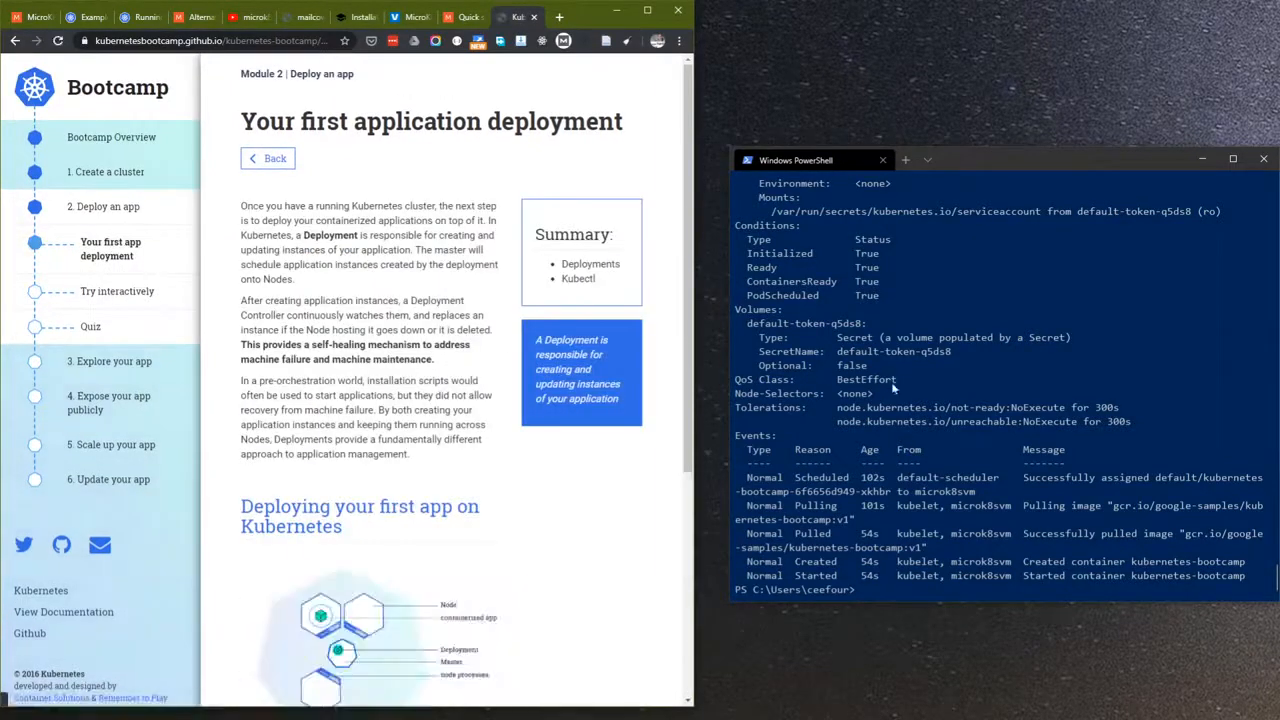
pyautogui.scroll(-3)
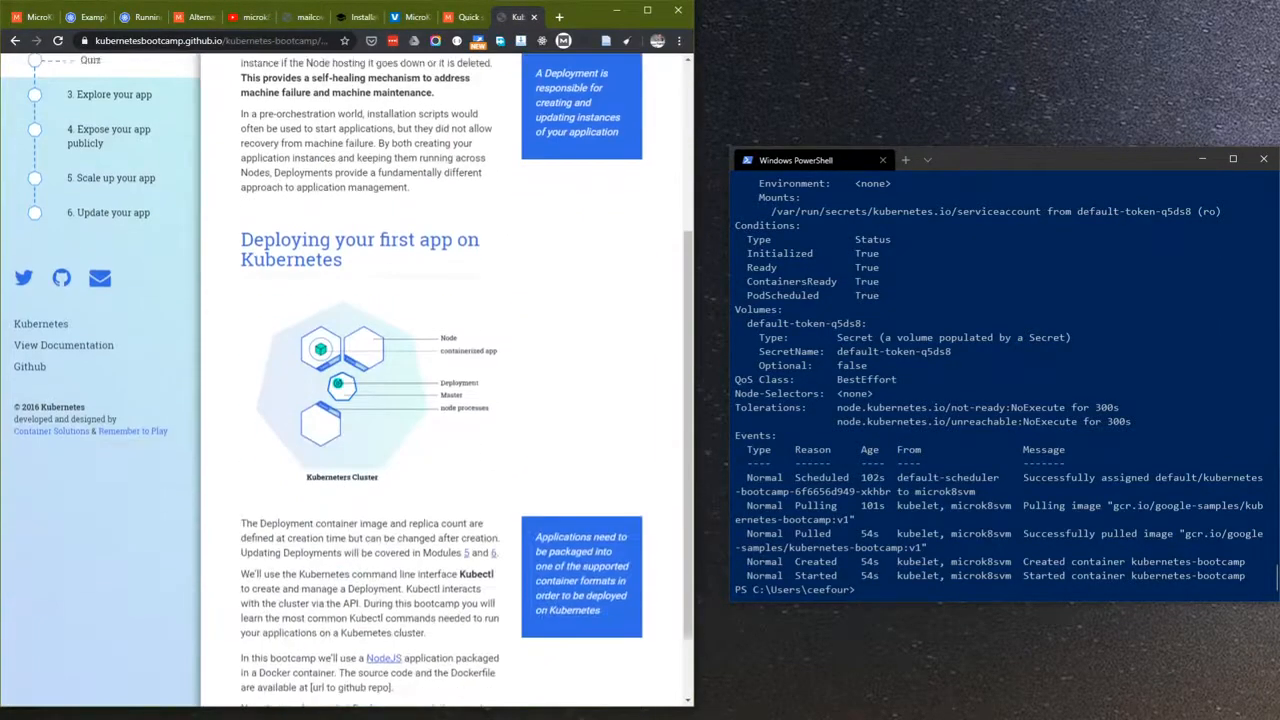
pyautogui.scroll(-3)
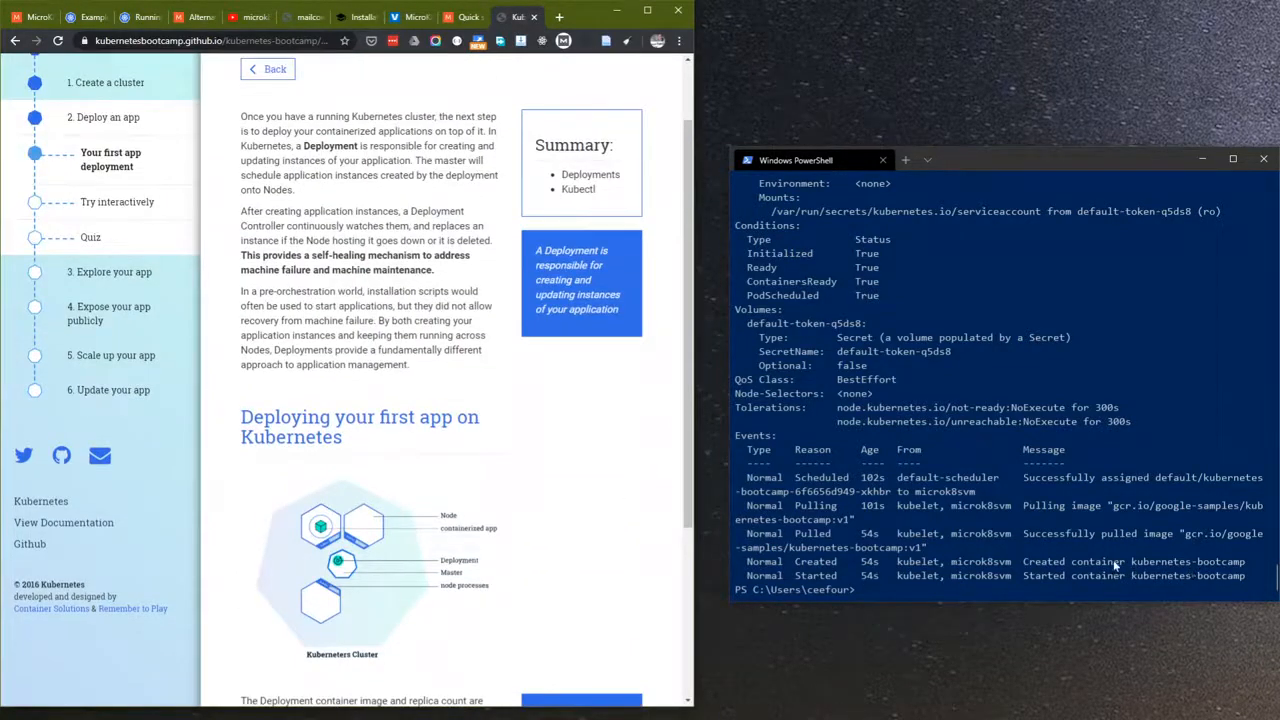
pyautogui.doubleClick(1212, 558)
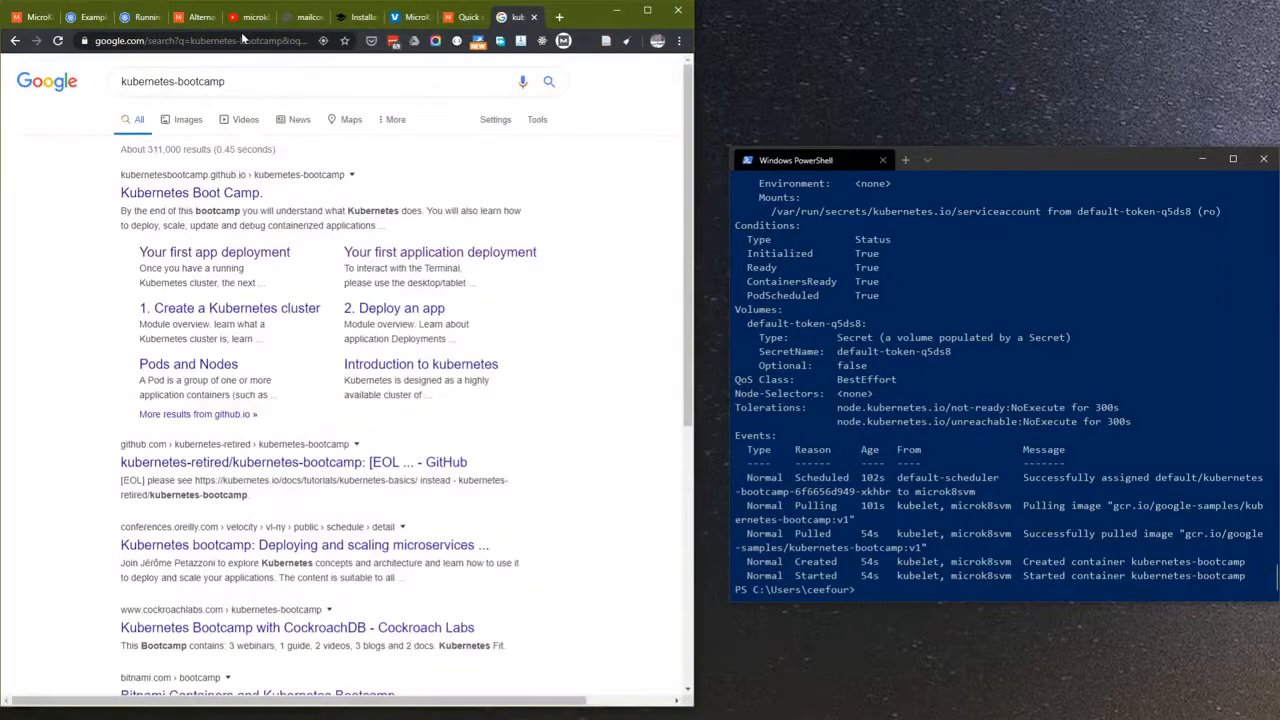
# - Open the 'Kubernetes Boot Camp.' result to reach the Bootcamp Overview page
pyautogui.click(190, 192)
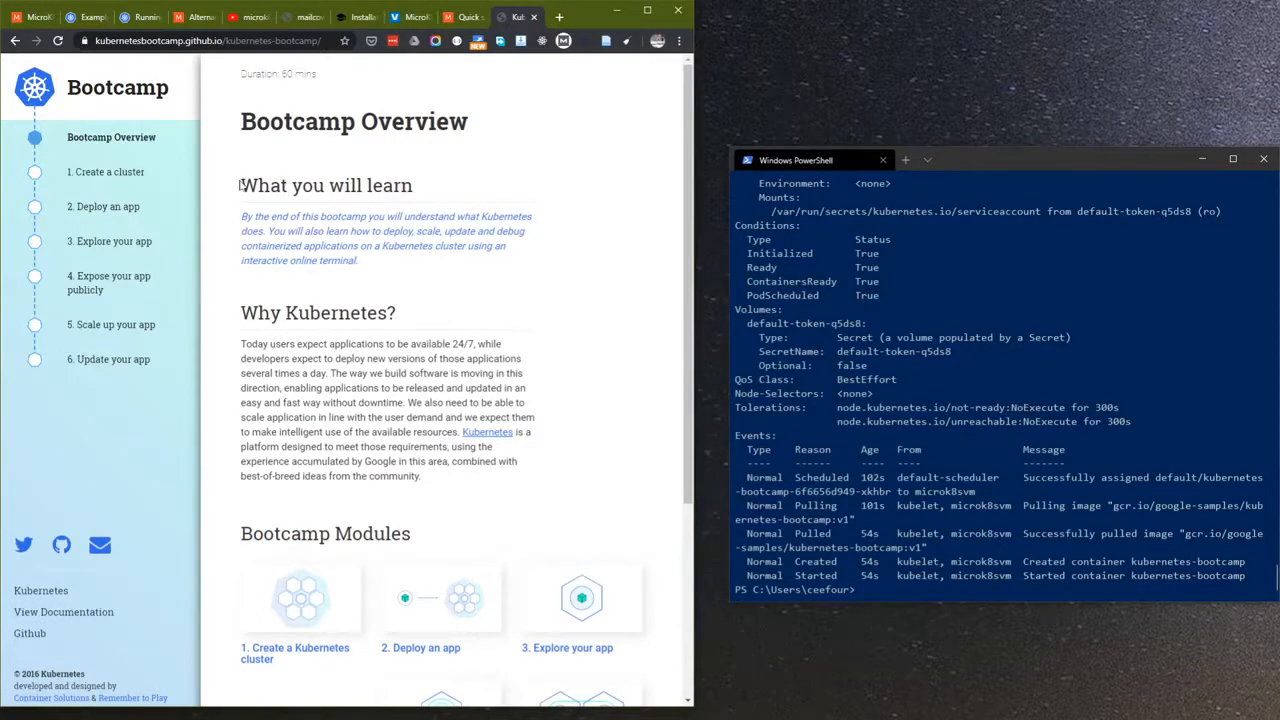
pyautogui.moveTo(900, 396)
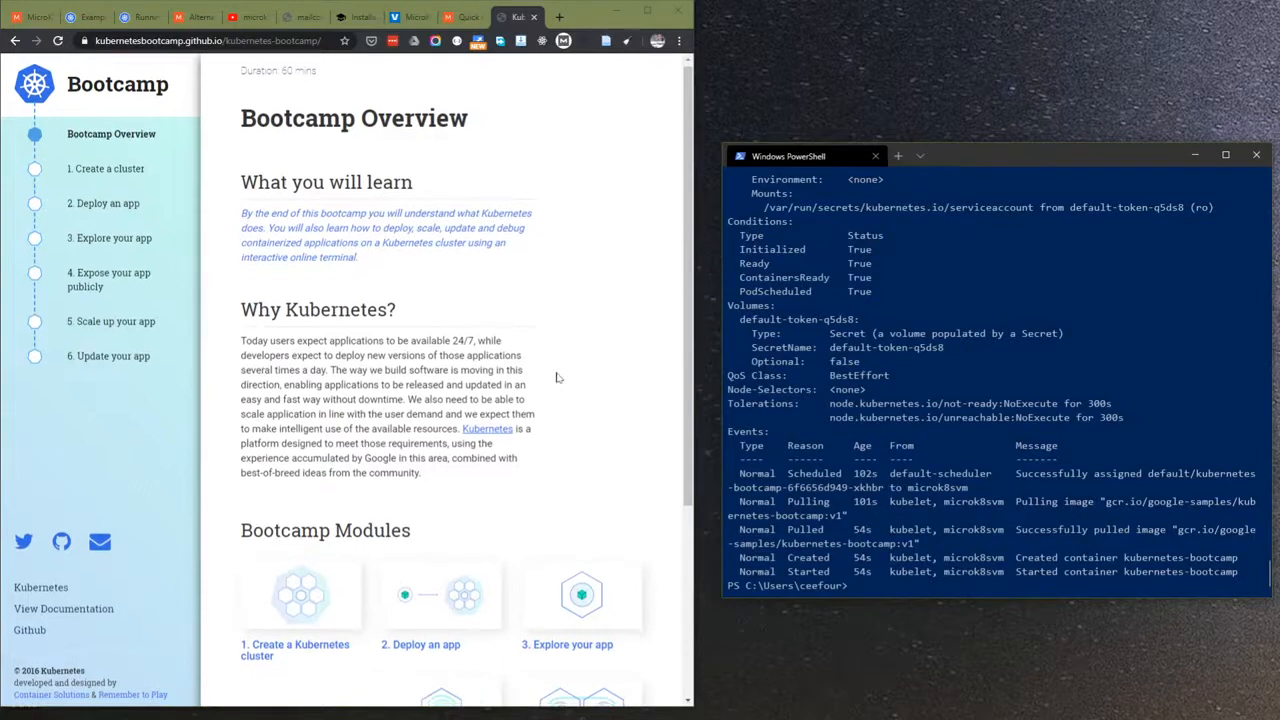
# - Review the Bootcamp Overview modules and open '2. Deploy an app' from the sidebar
pyautogui.scroll(-3)
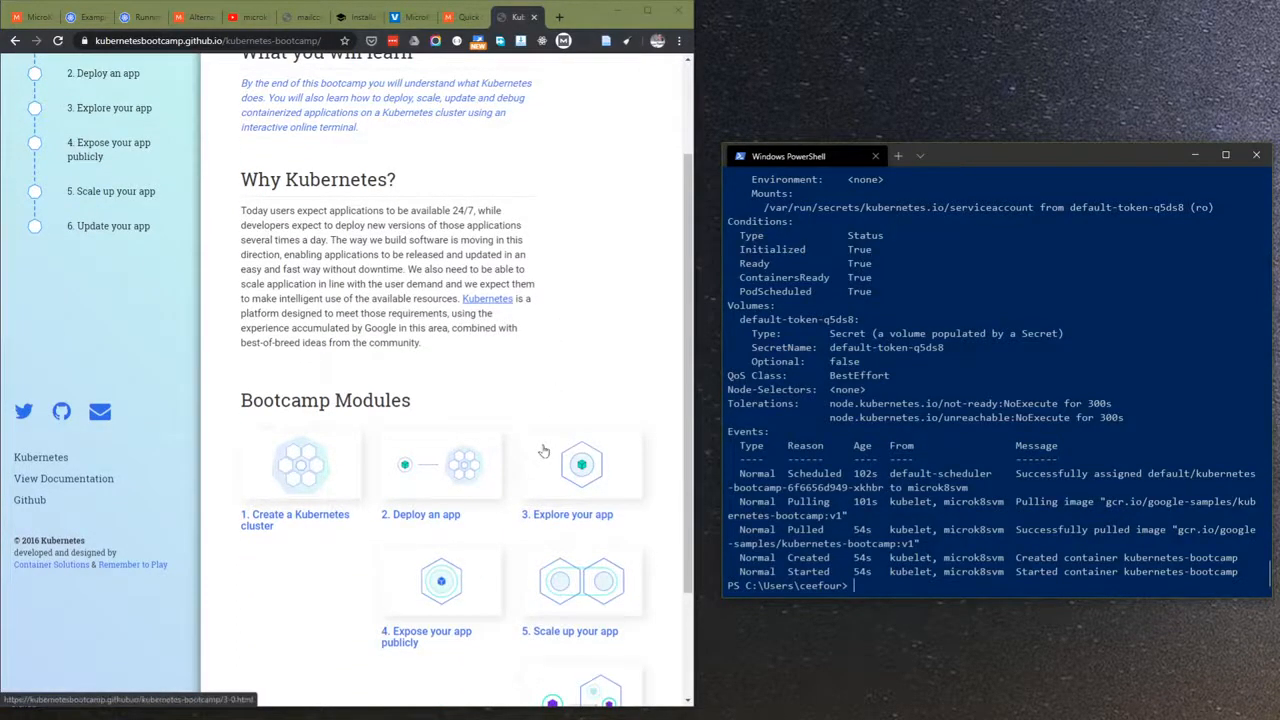
pyautogui.scroll(-3)
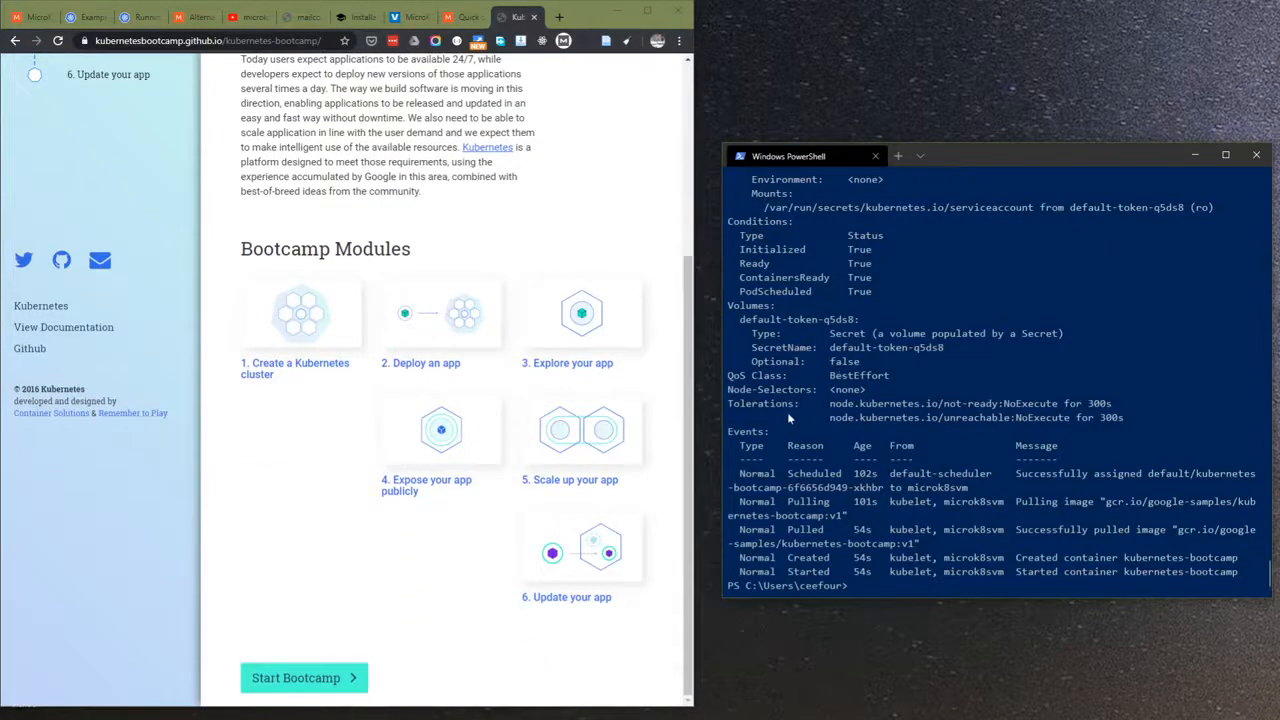
pyautogui.moveTo(632, 400)
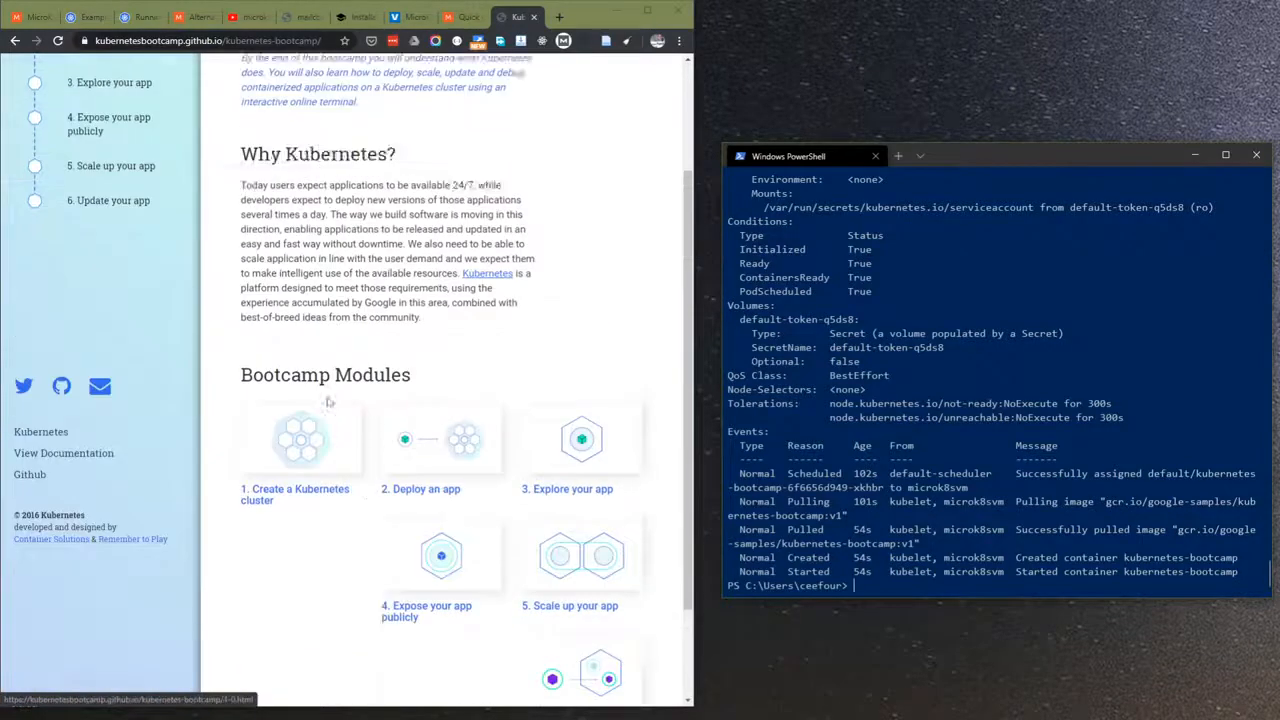
pyautogui.scroll(-3)
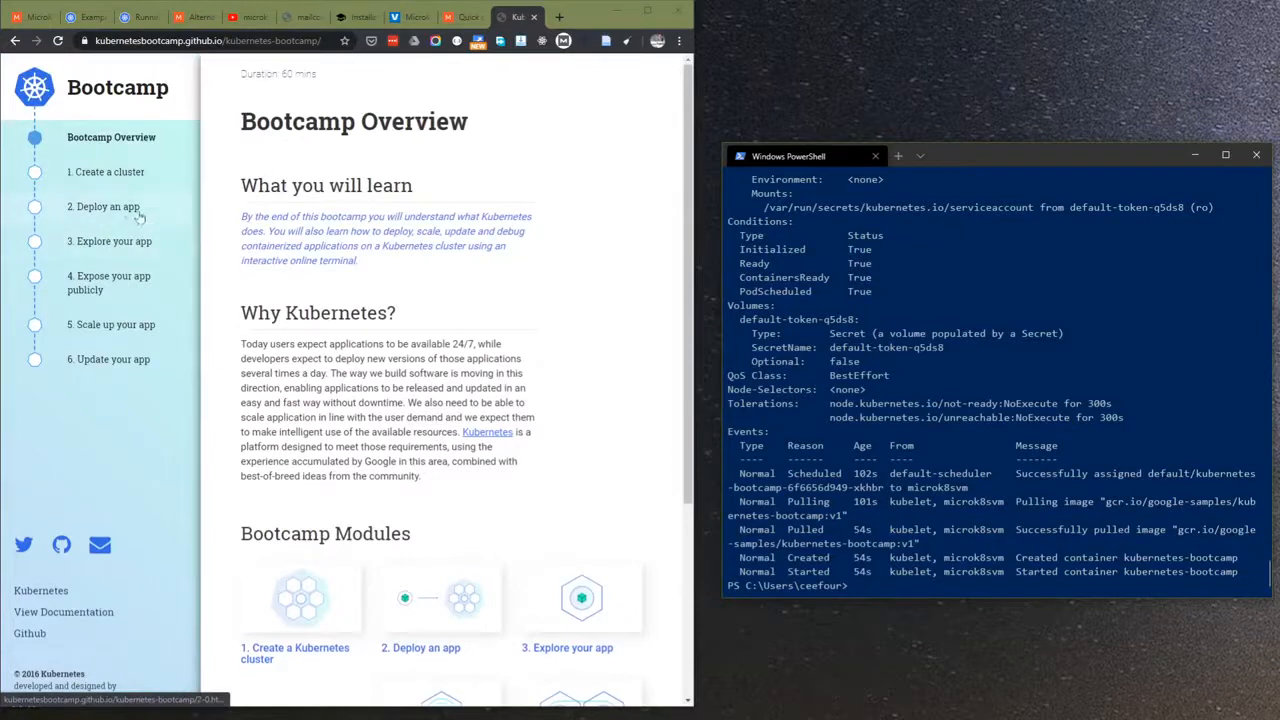
pyautogui.click(104, 206)
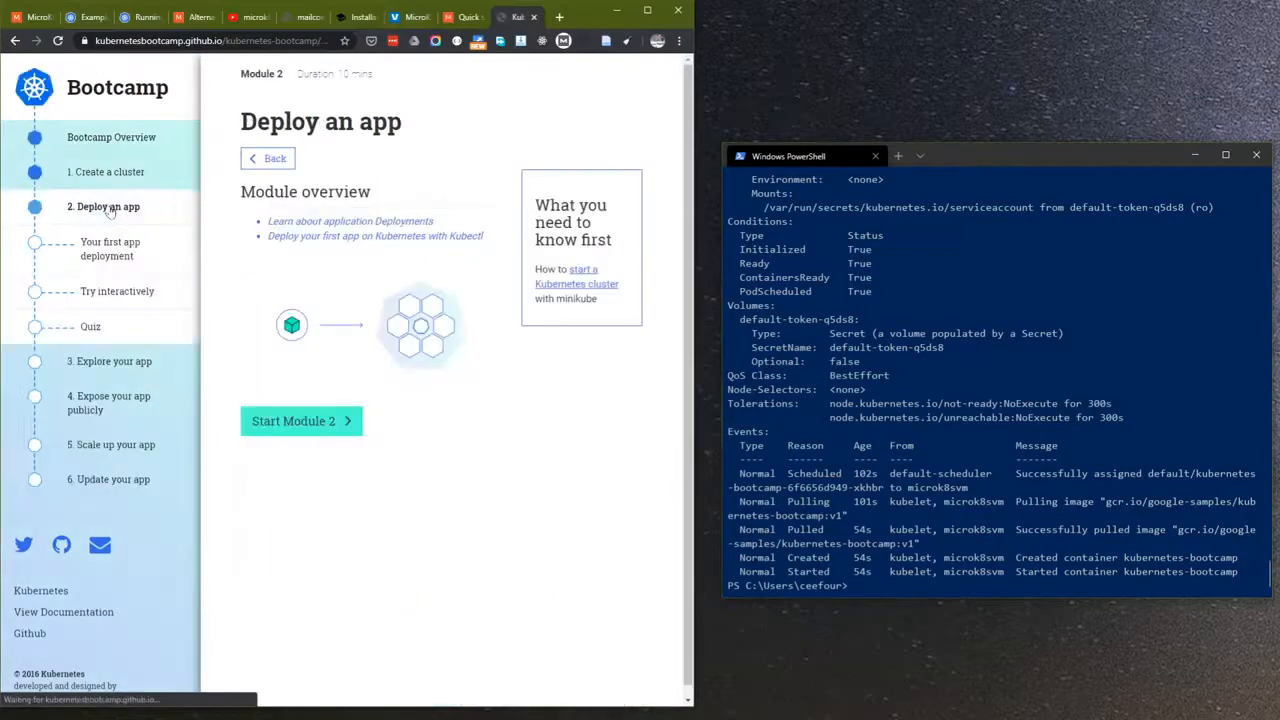
# - Open '3. Explore your app' and read down to Troubleshooting with kubectl (get, describe, logs, exec)
pyautogui.click(110, 248)
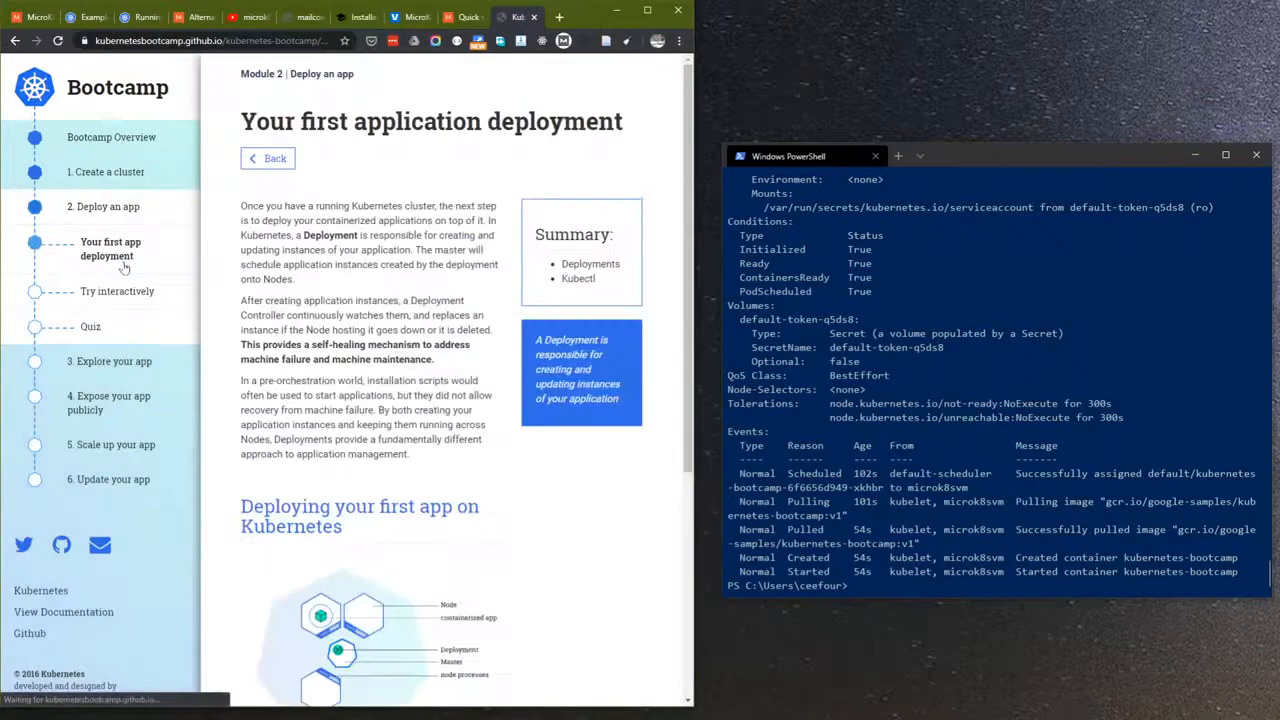
pyautogui.scroll(-3)
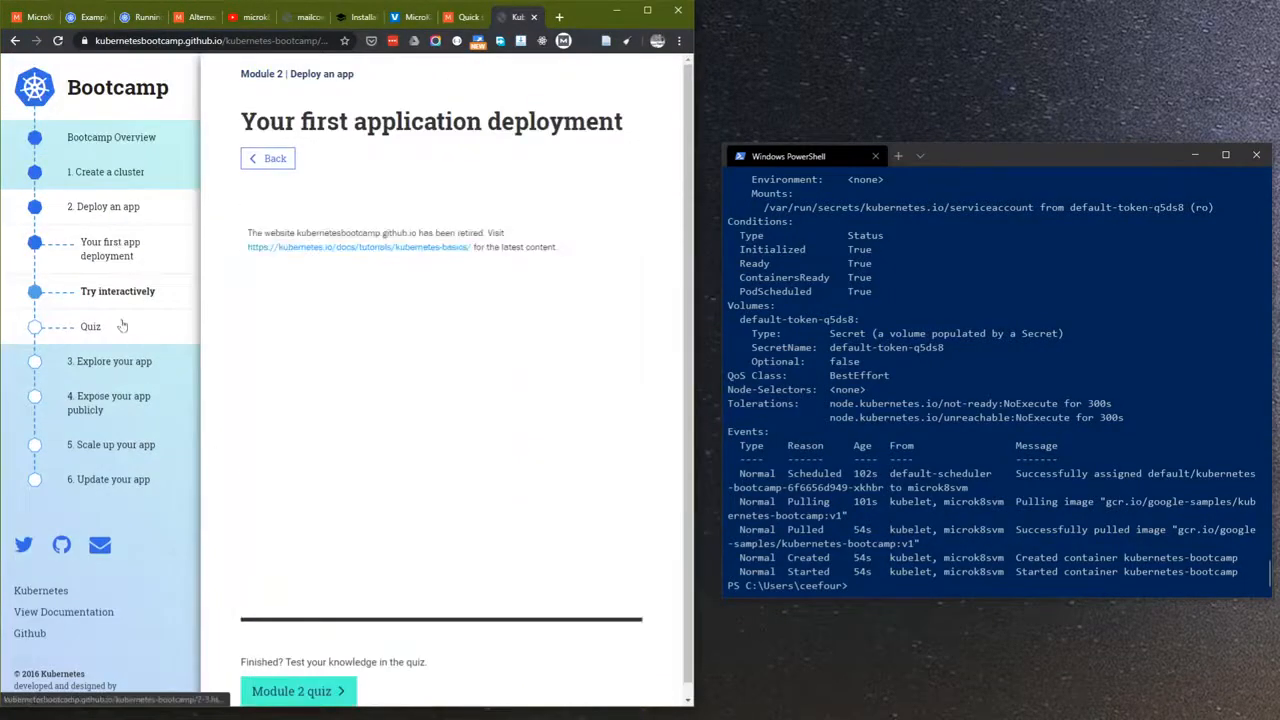
pyautogui.click(90, 326)
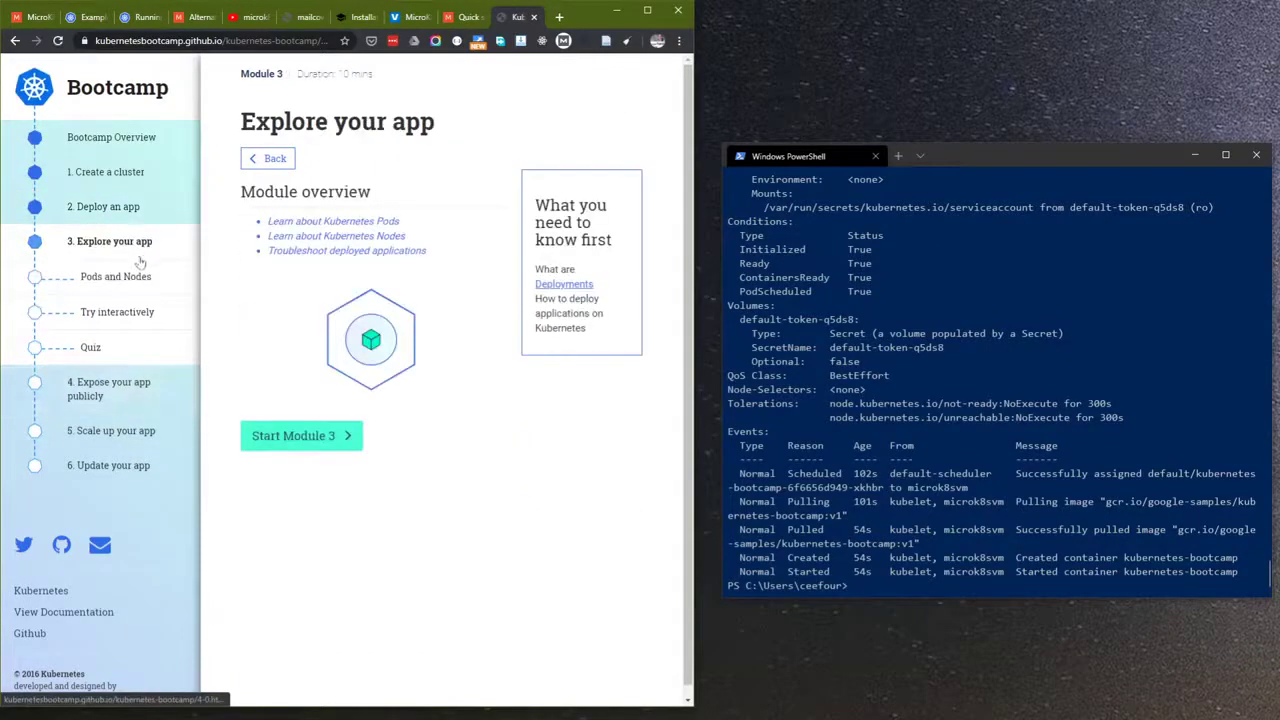
pyautogui.scroll(-3)
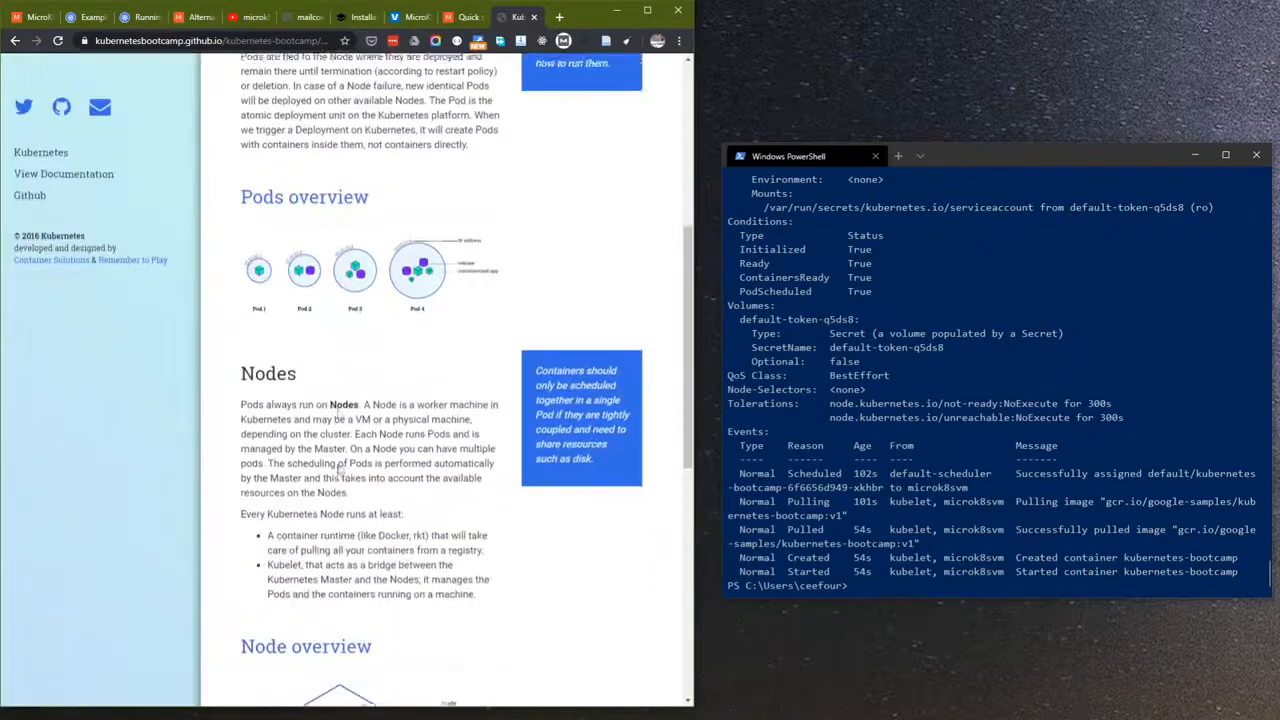
pyautogui.scroll(-3)
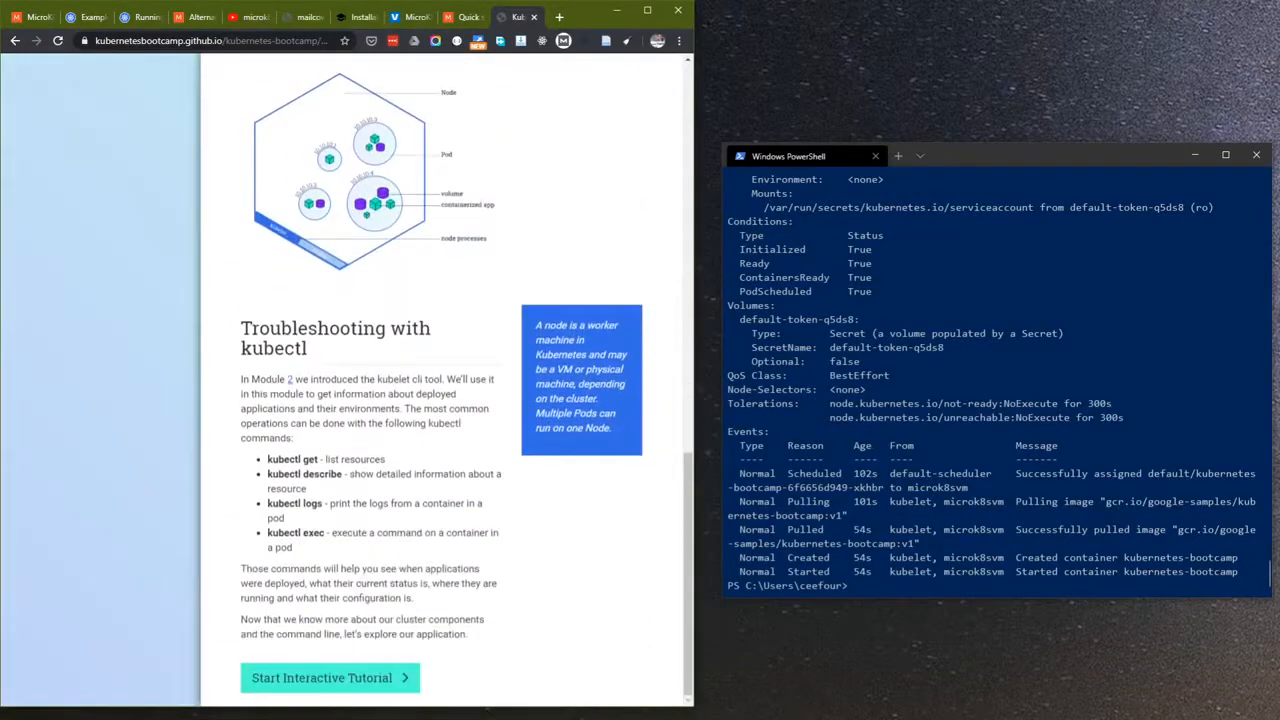
pyautogui.moveTo(956, 548)
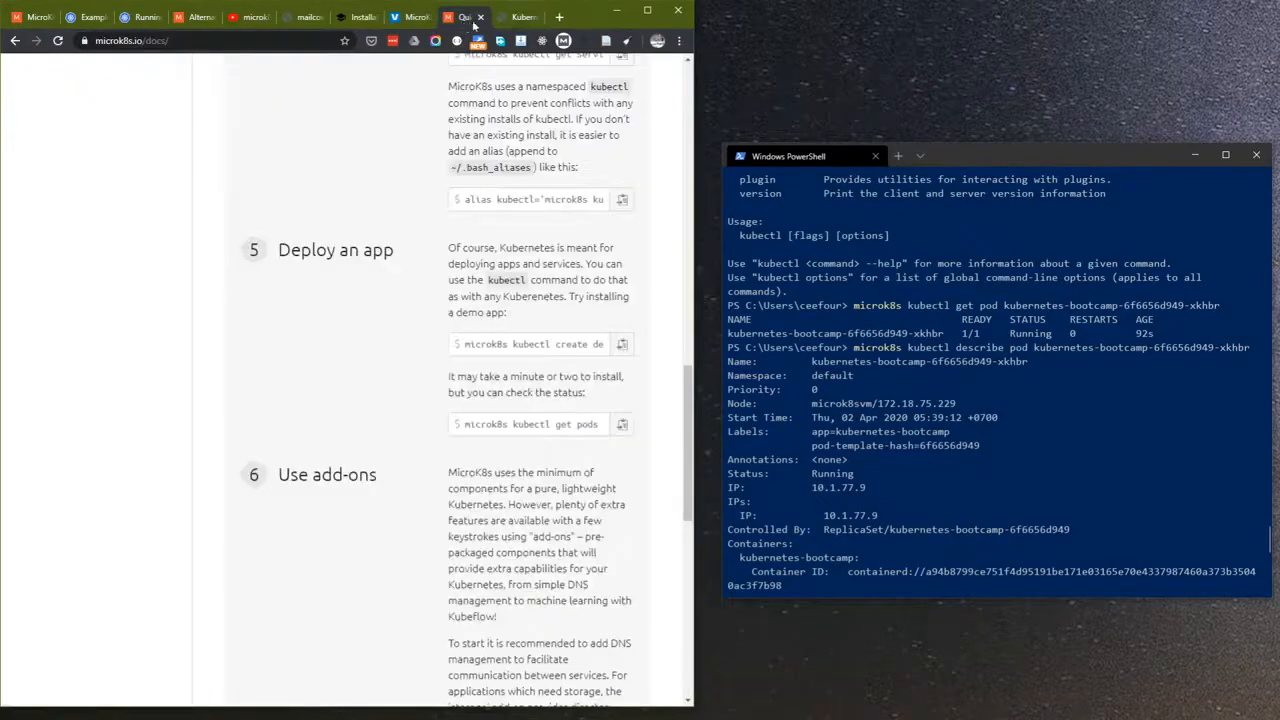
# - Scroll through the describe pod output for kubernetes-bootcamp-6f6656d949-xkhbr down to the container started event
pyautogui.scroll(-3)
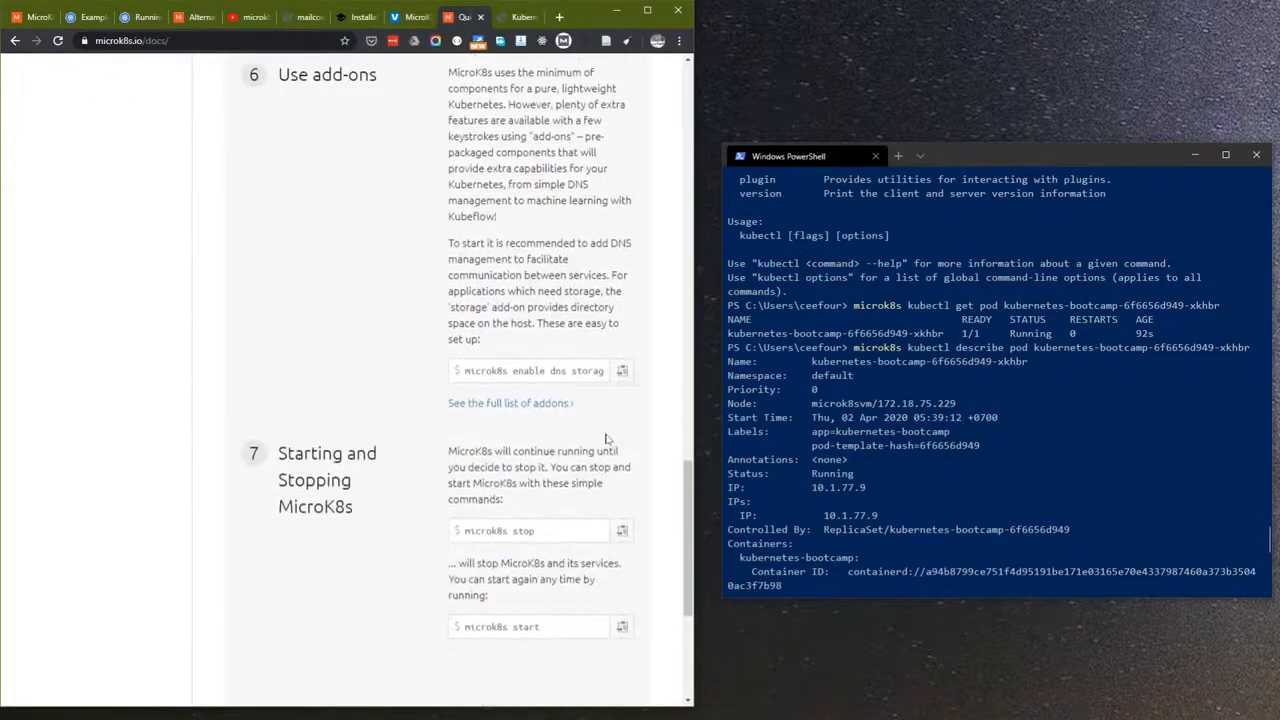
pyautogui.scroll(-3)
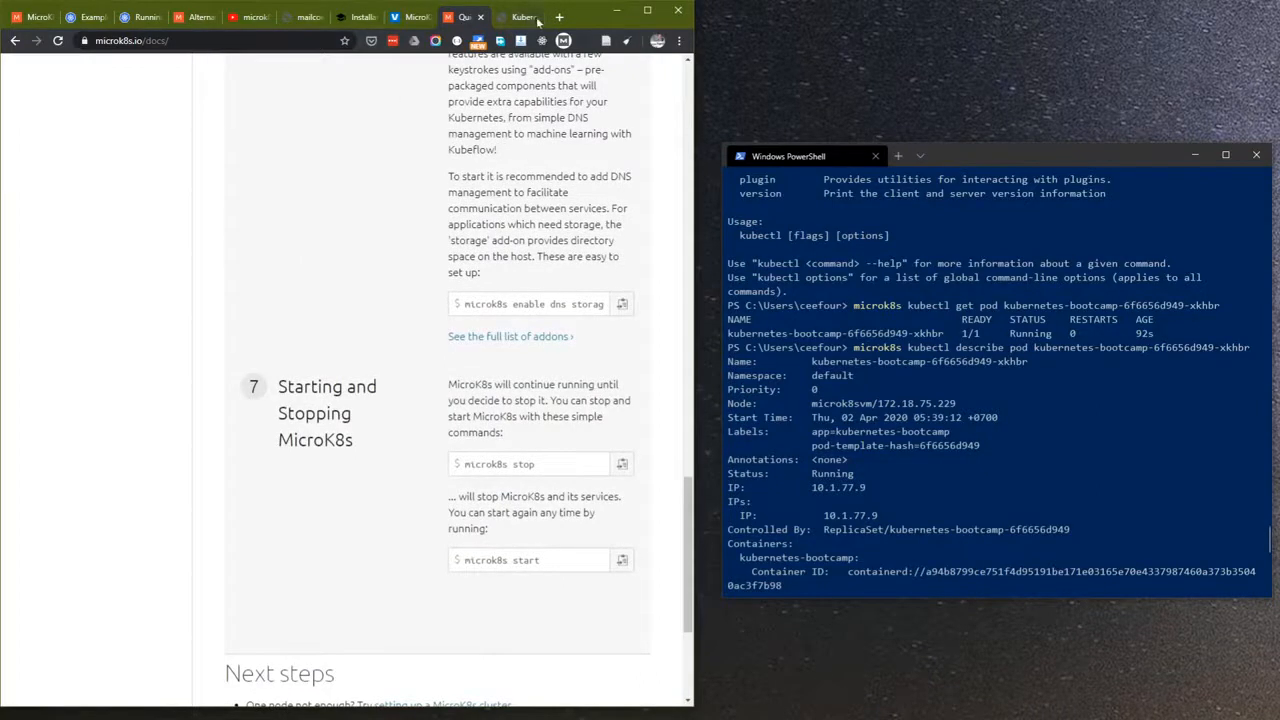
pyautogui.scroll(-3)
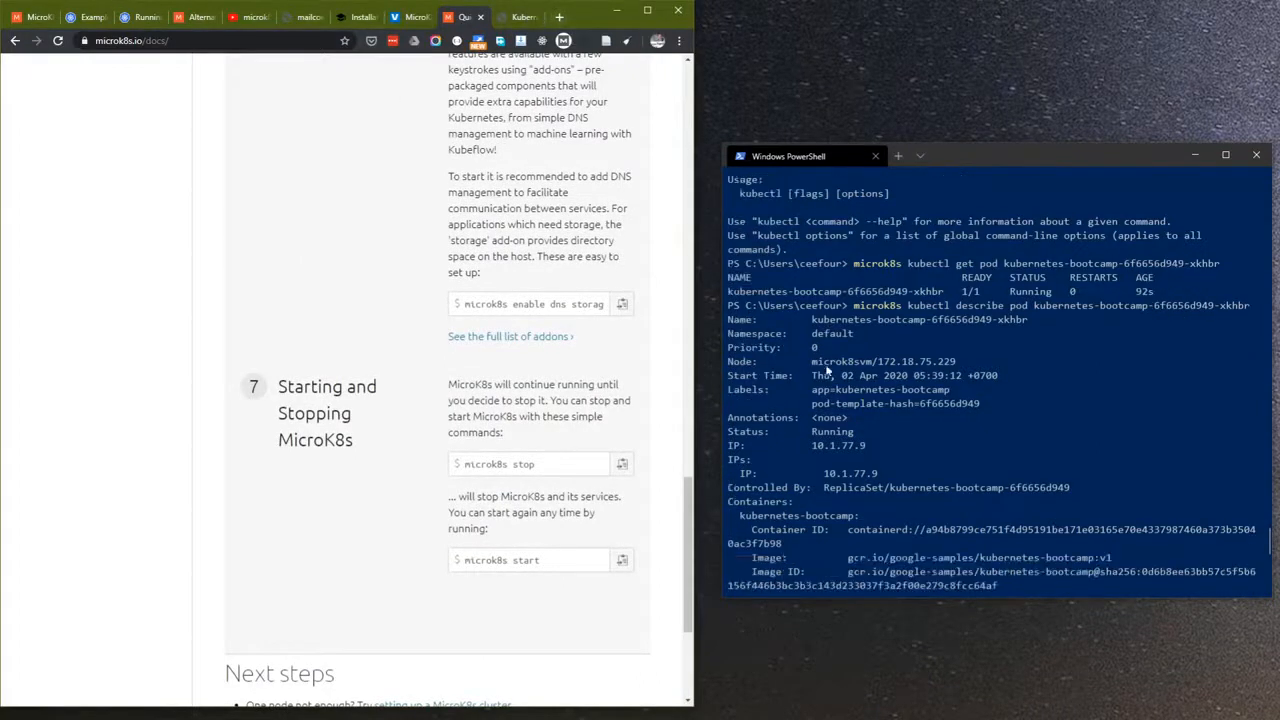
pyautogui.scroll(-3)
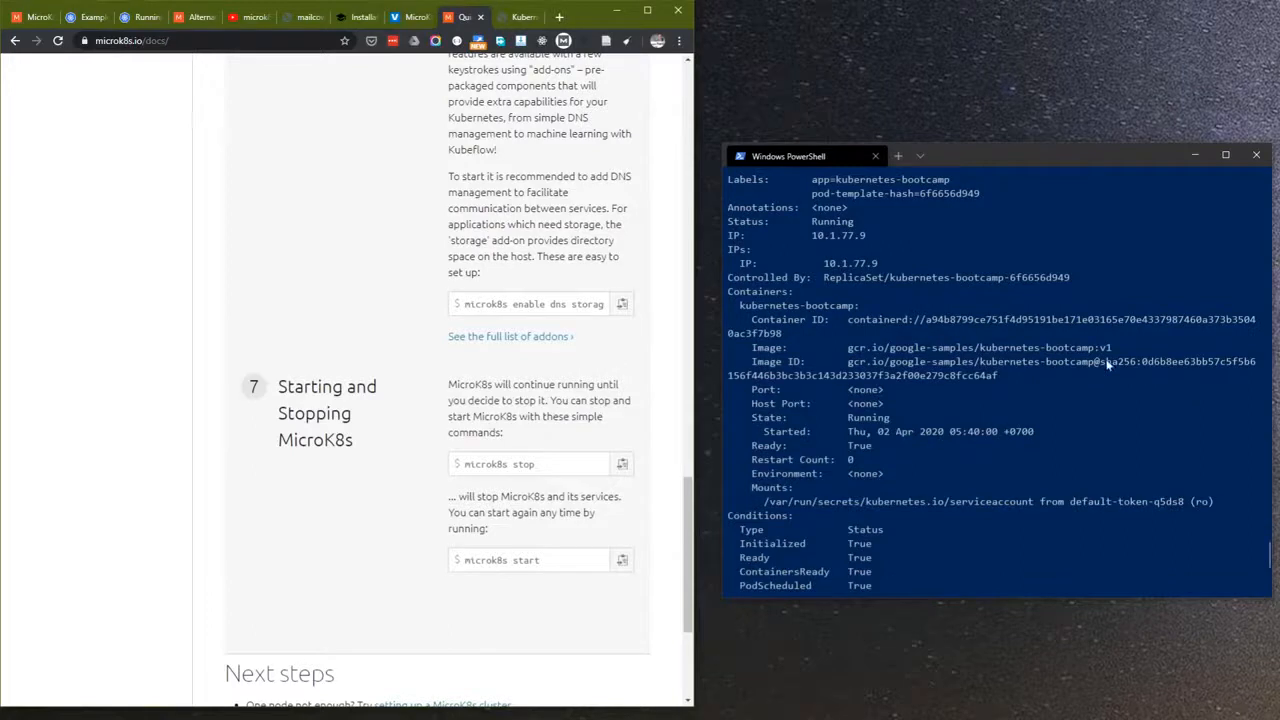
pyautogui.scroll(-3)
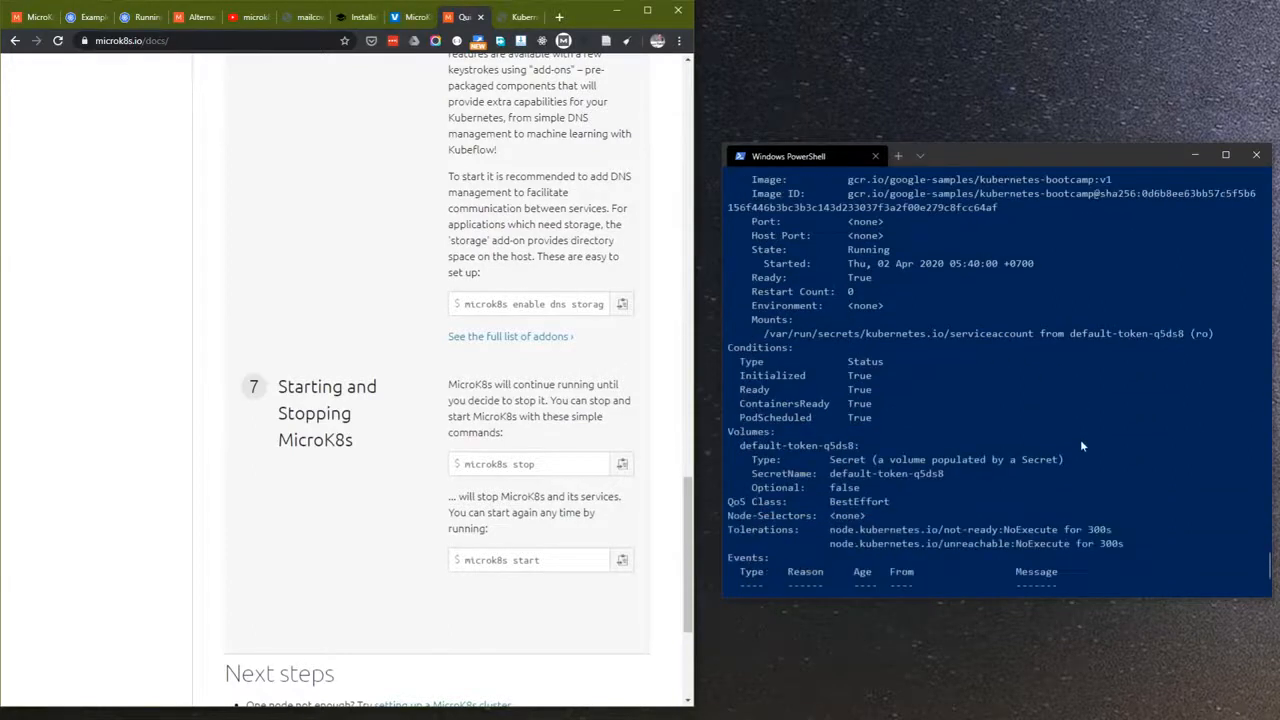
pyautogui.scroll(-3)
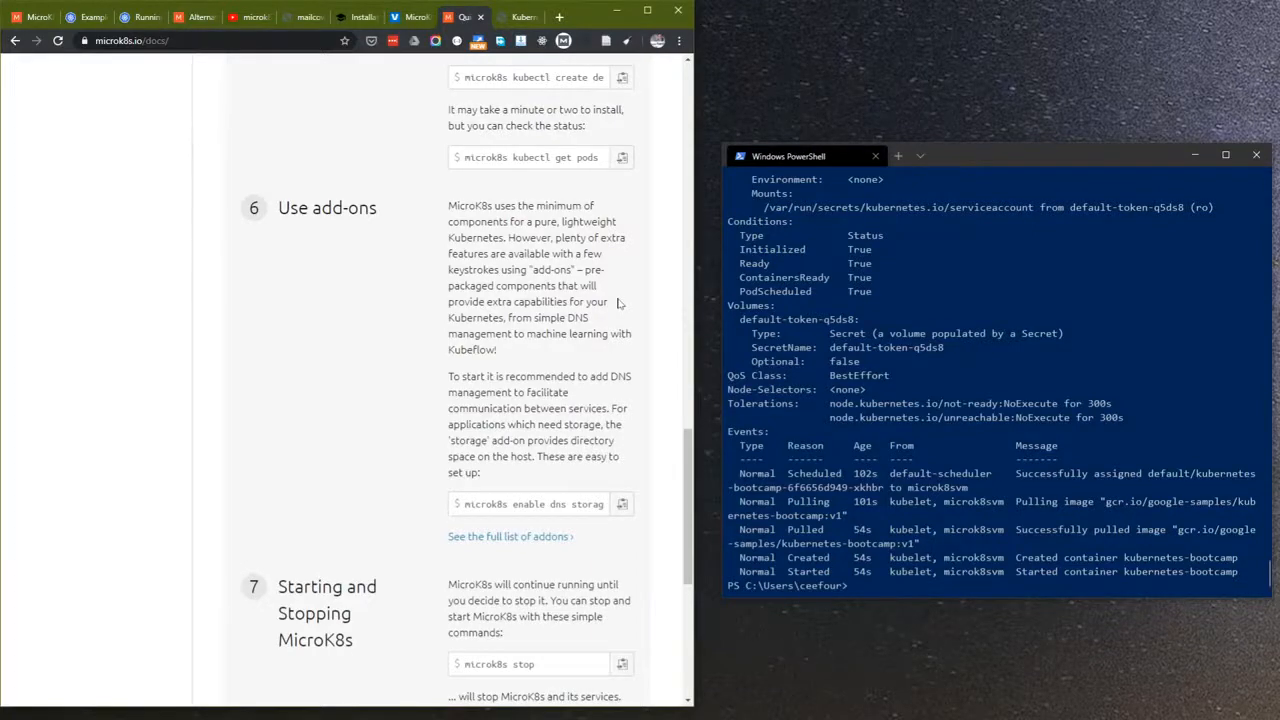
pyautogui.scroll(-3)
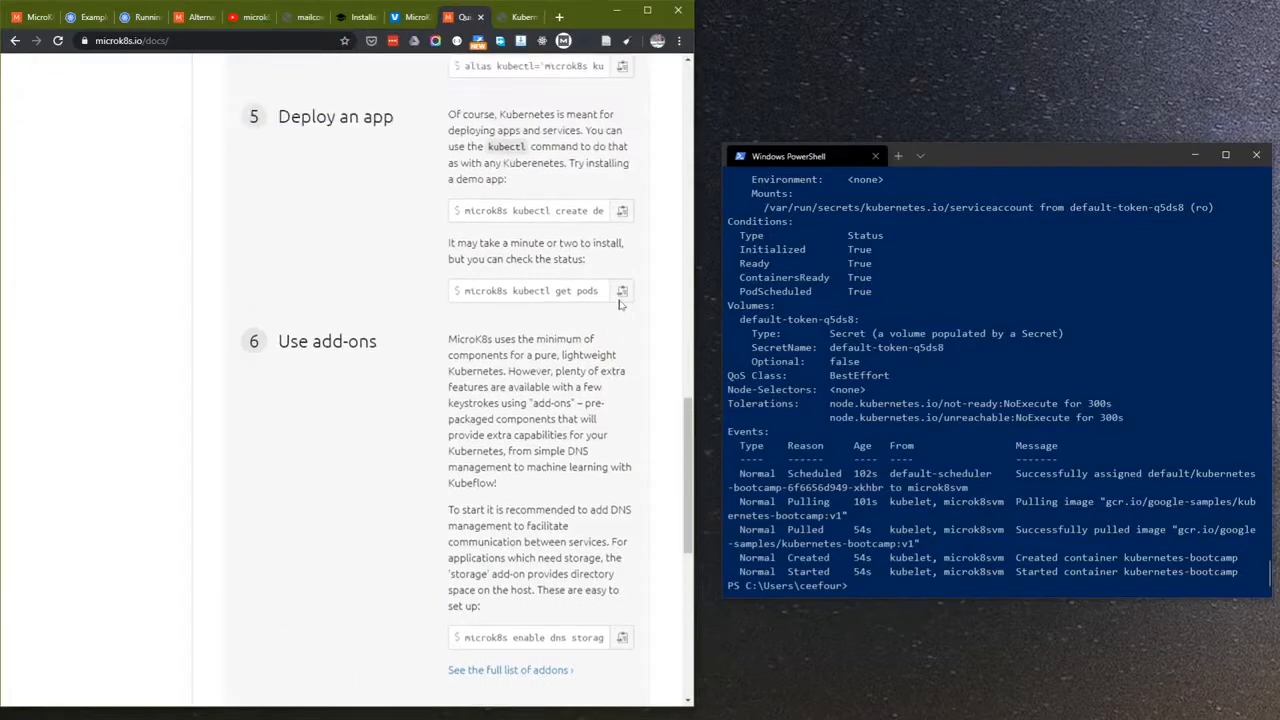